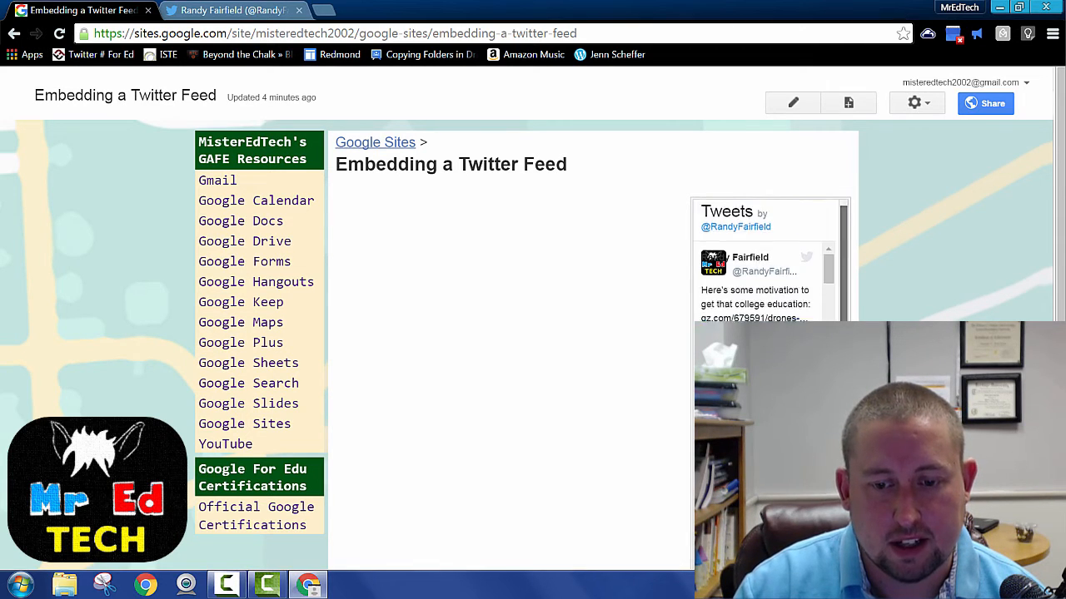
- Scroll down to the Twitter Timeline gadget and remove it from the page
scroll("down", 3)
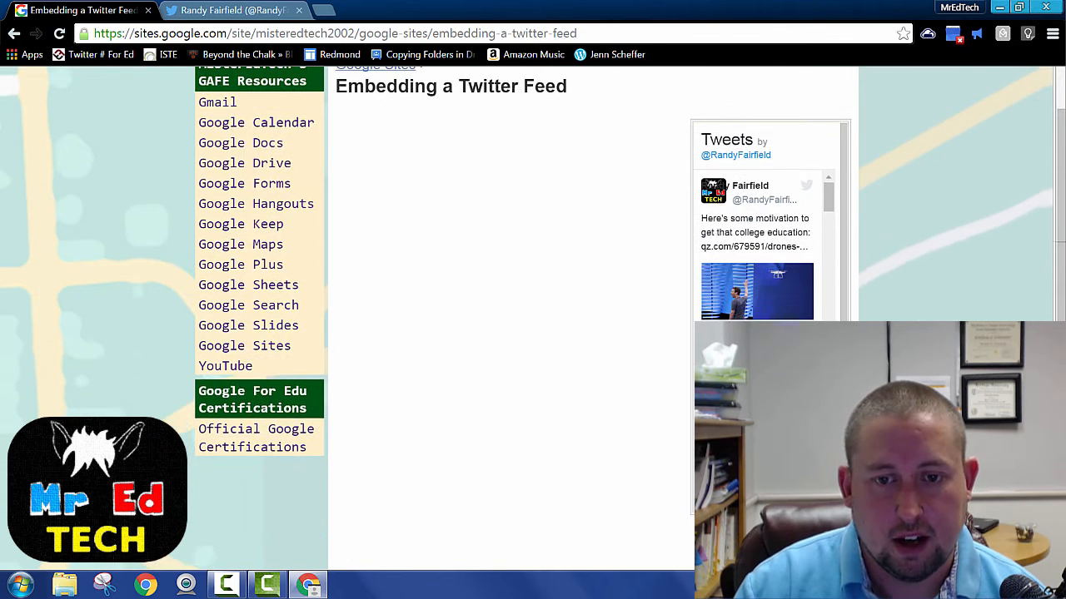
scroll("down", 3)
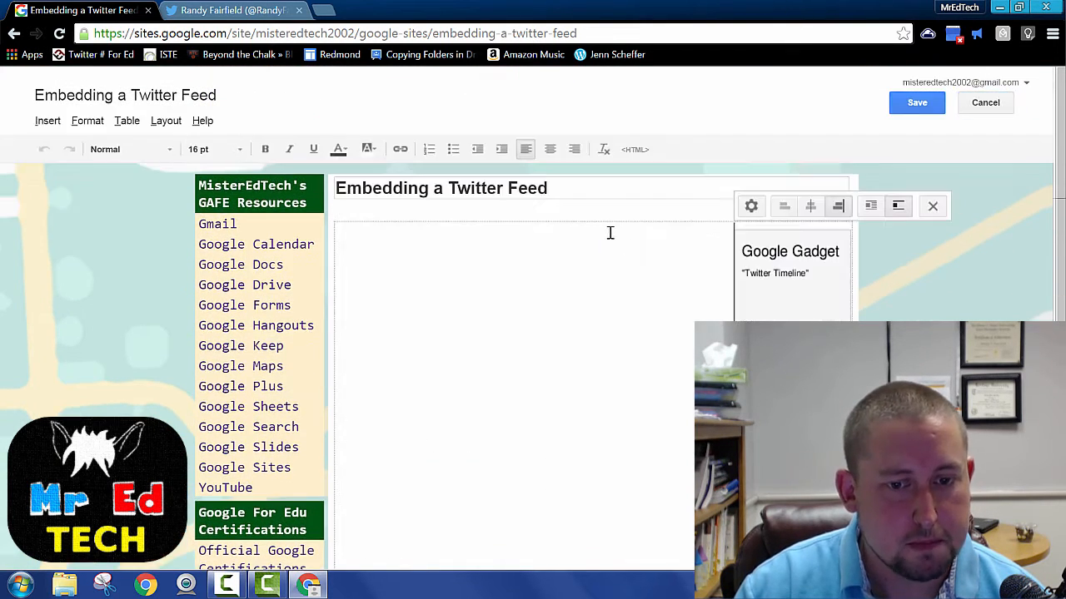
mouse_move(932, 206)
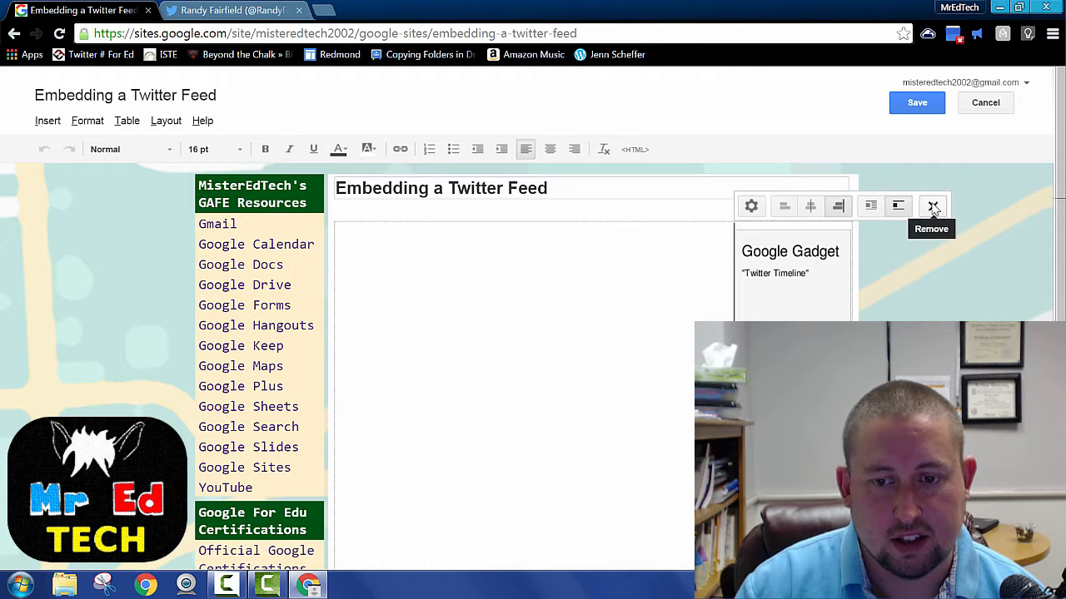
left_click(933, 205)
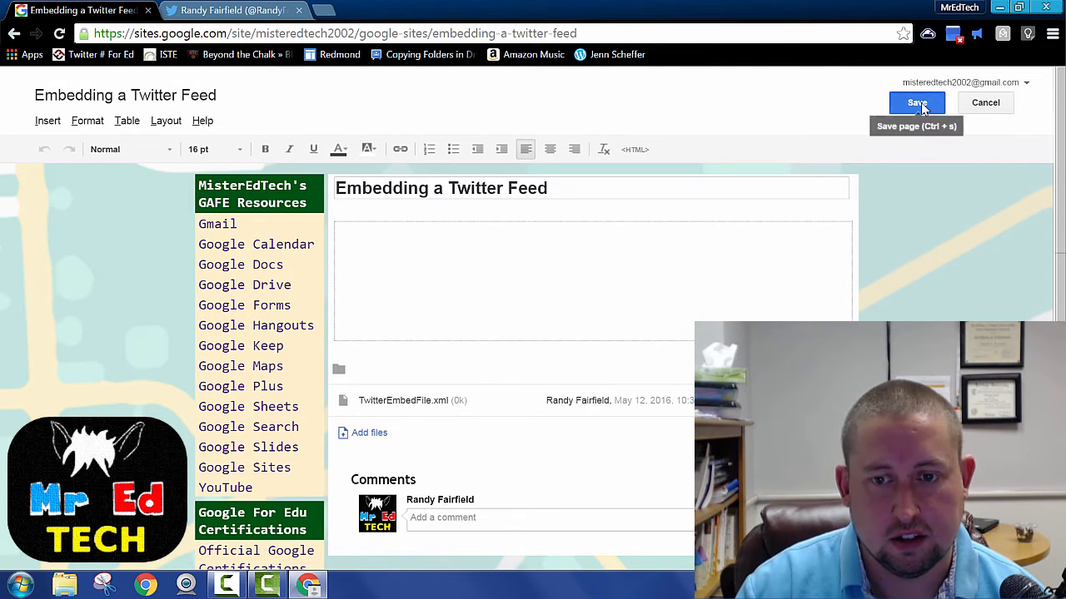
- Save the page and scroll through it to confirm the gadget is gone
left_click(916, 102)
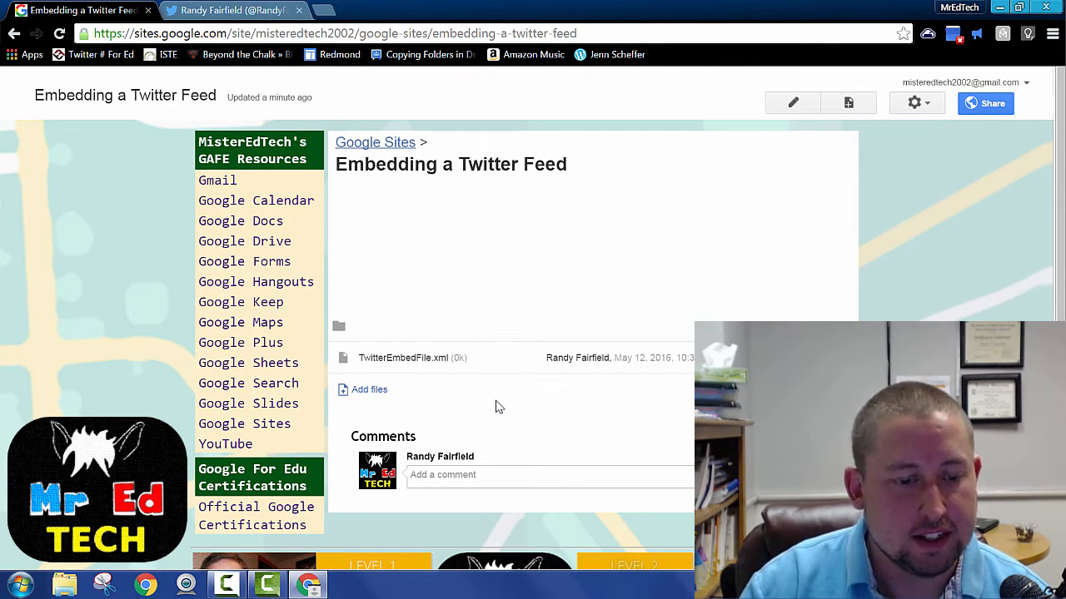
scroll("down", 3)
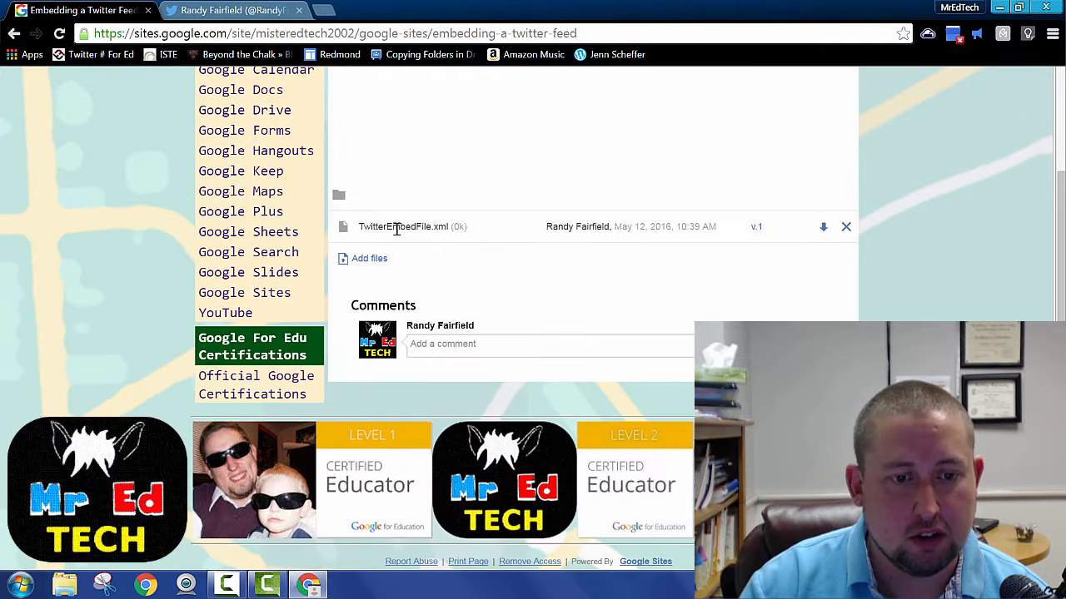
scroll("up", 3)
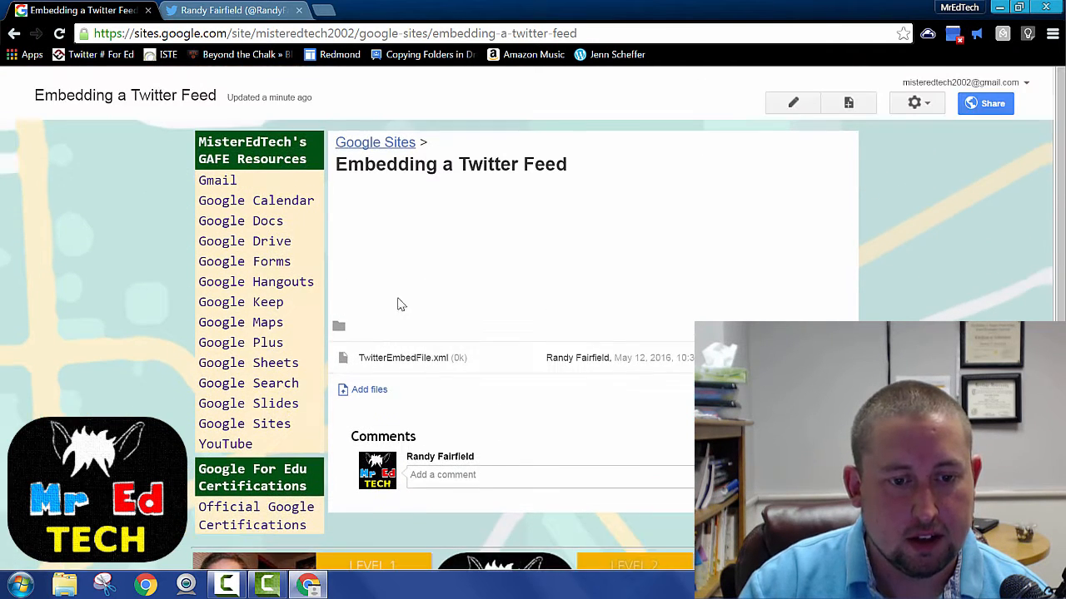
mouse_move(362, 341)
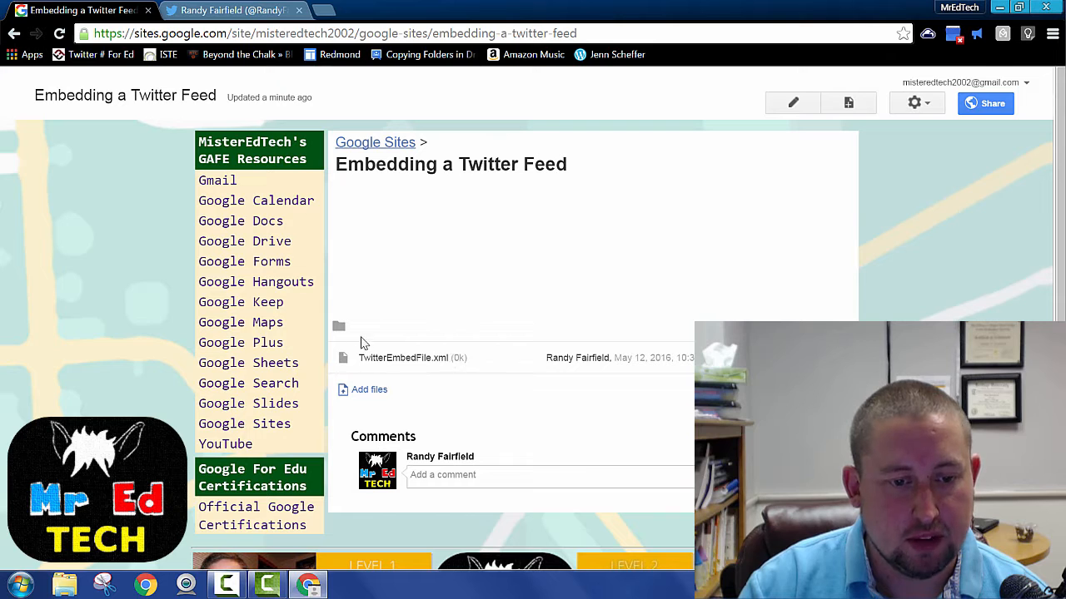
mouse_move(422, 370)
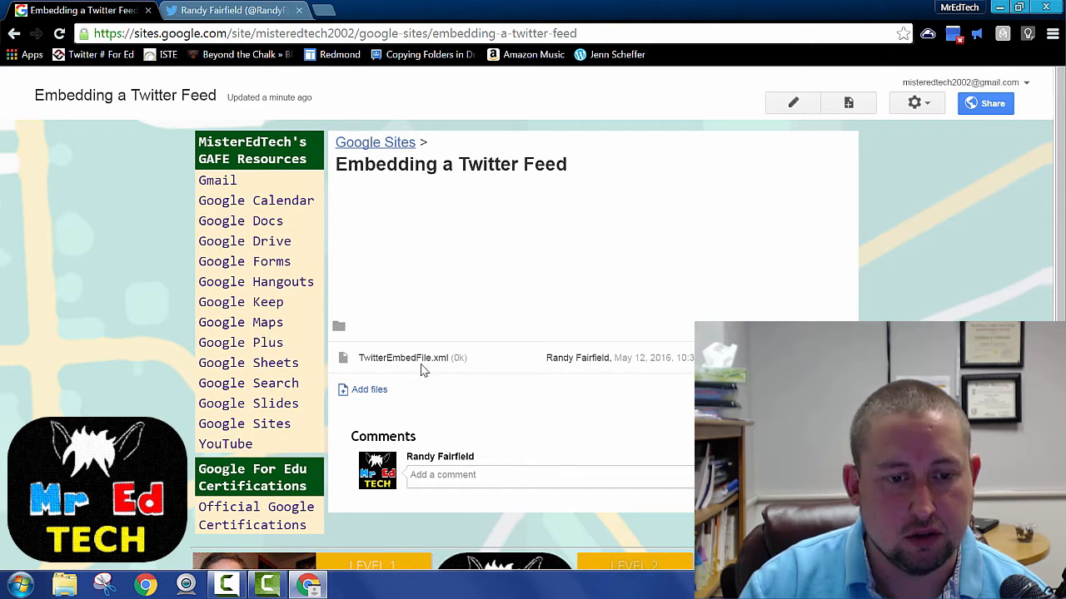
- Review Page settings from More actions and cancel without changing anything
left_click(914, 102)
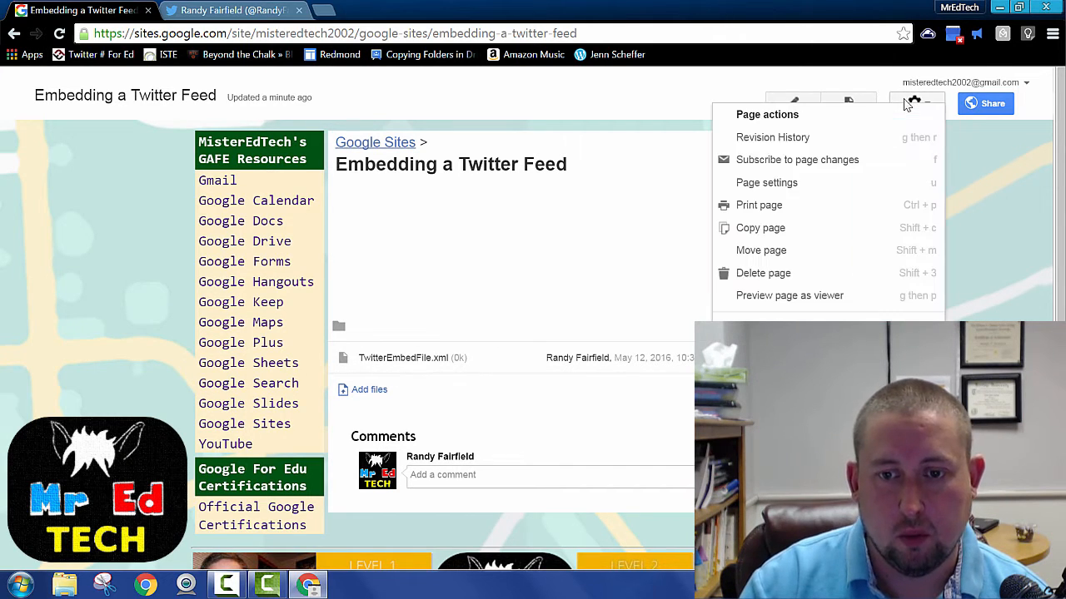
mouse_move(766, 182)
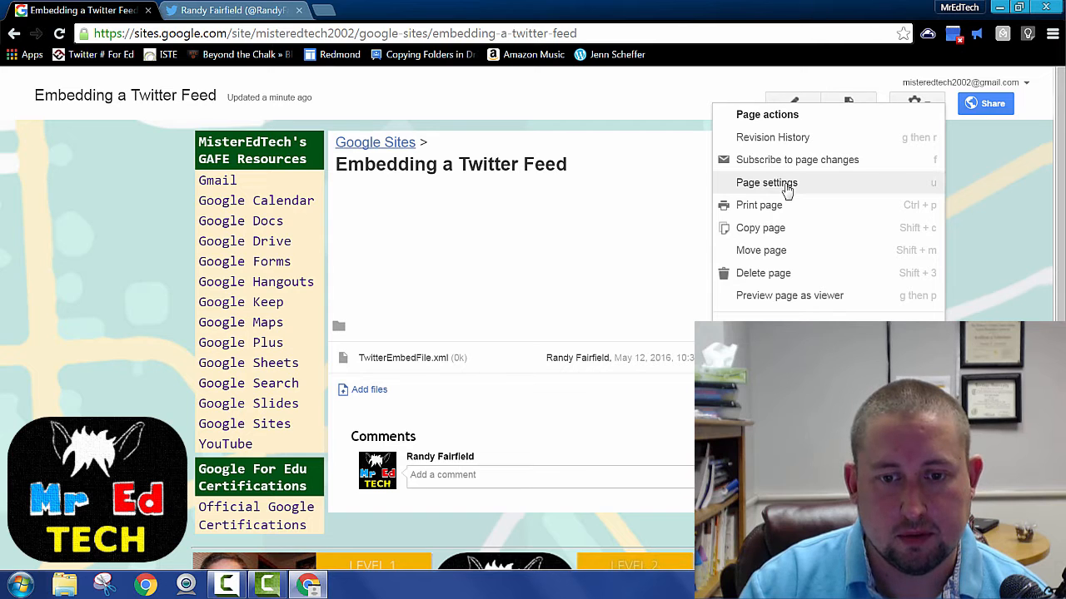
left_click(806, 206)
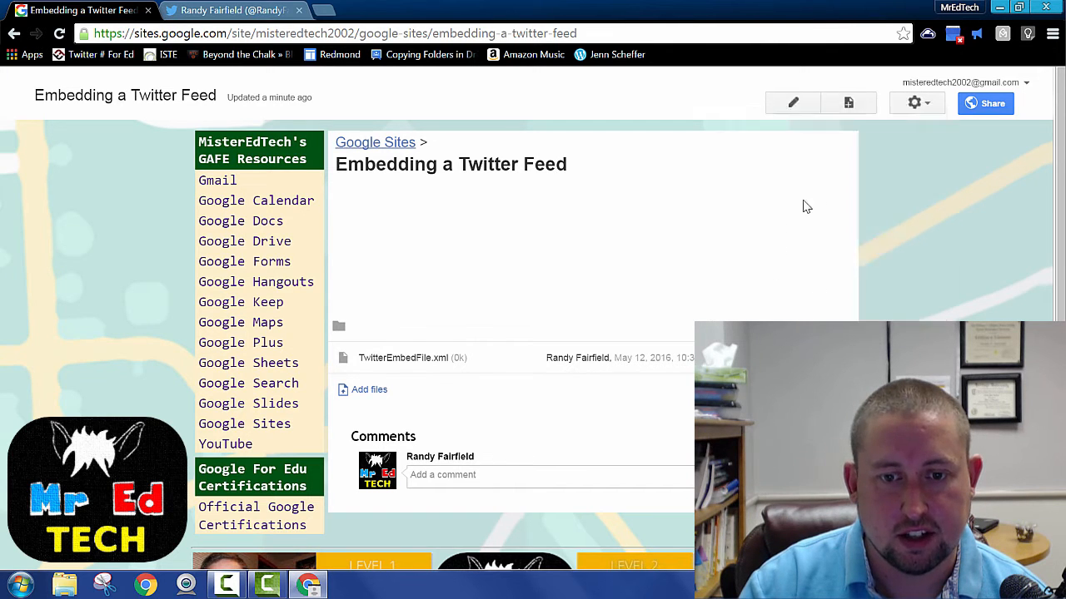
left_click(914, 103)
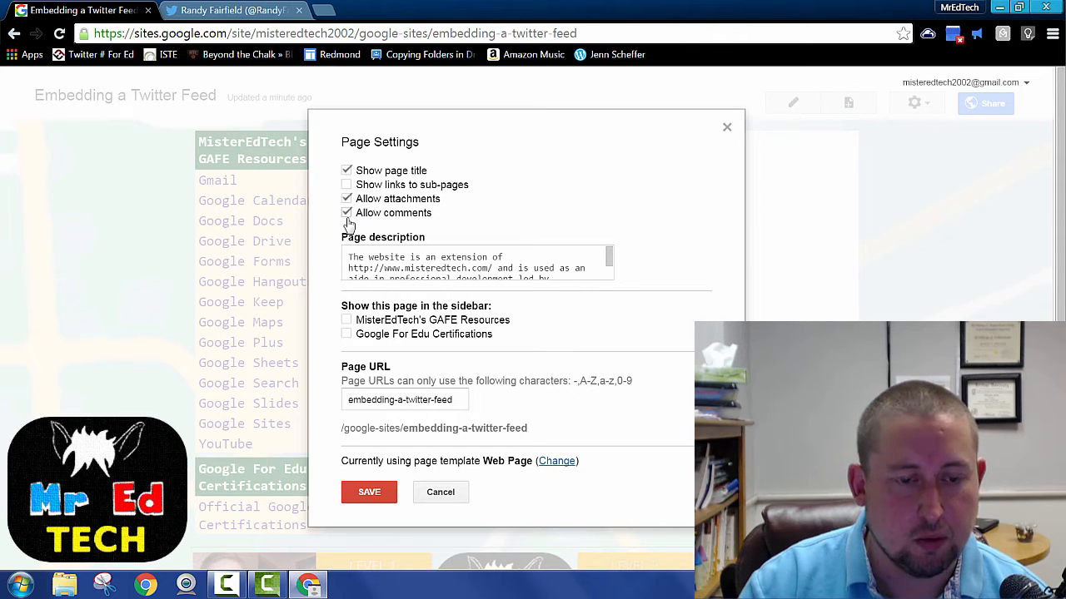
mouse_move(440, 492)
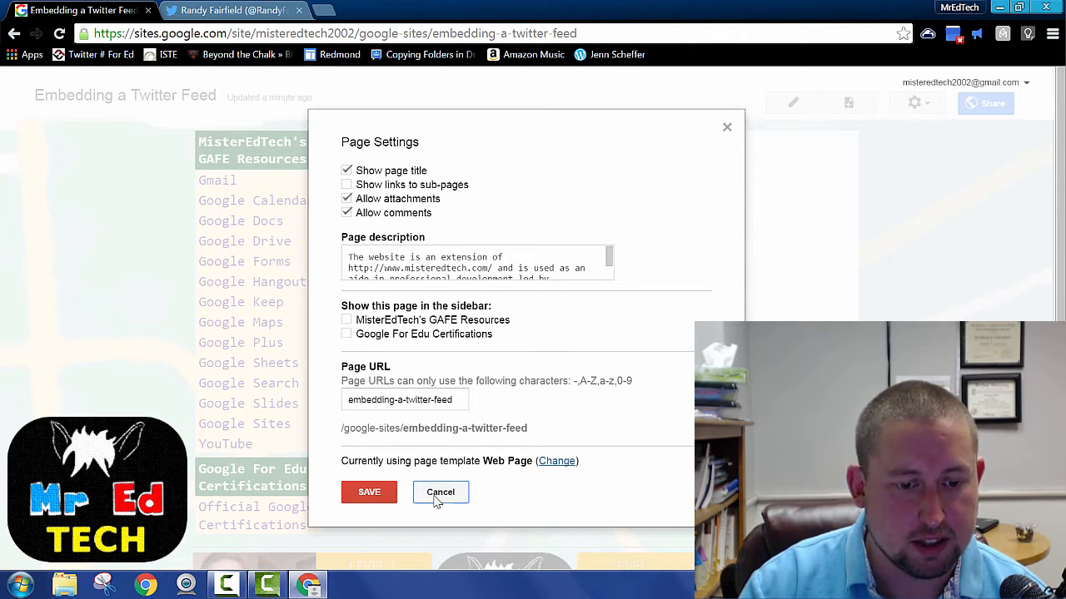
left_click(440, 492)
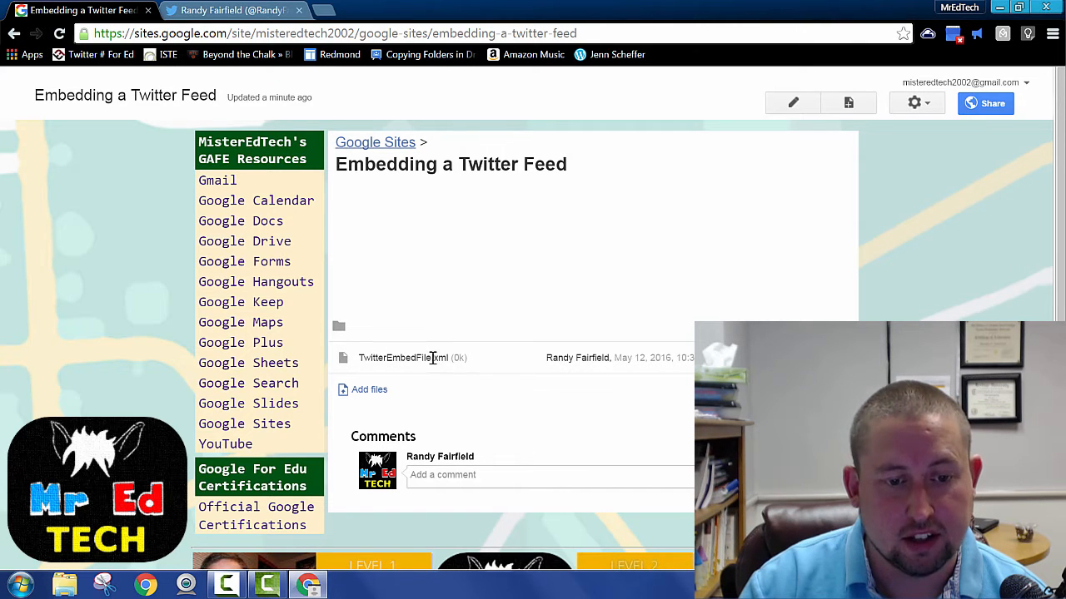
double_click(440, 358)
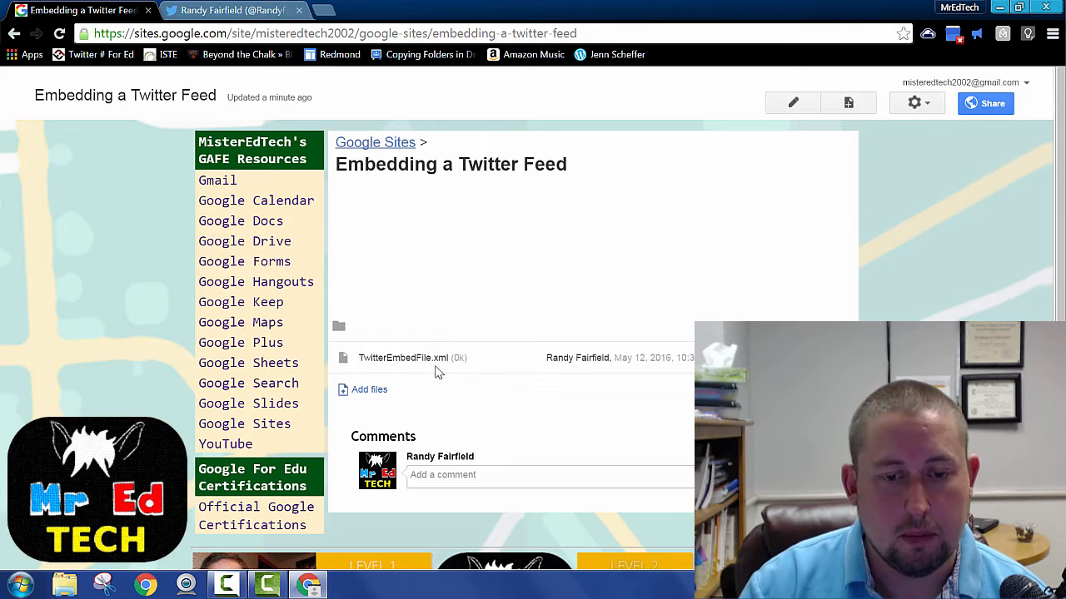
mouse_move(403, 357)
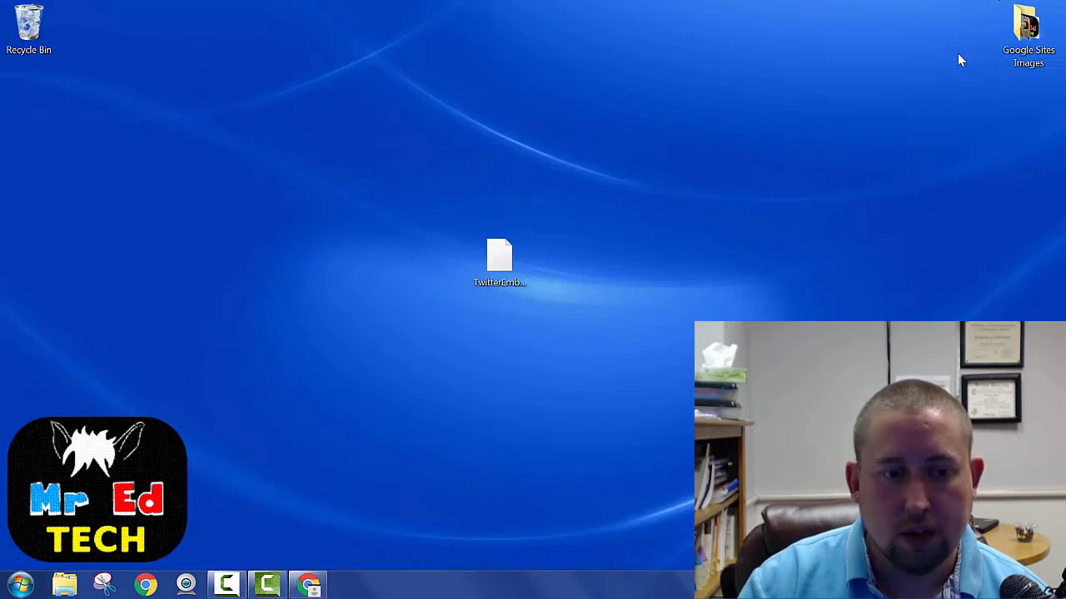
- Open TwitterEmbedFile in Notepad, centre the window, and select the REPLACE THIS TEXT line
left_click(499, 258)
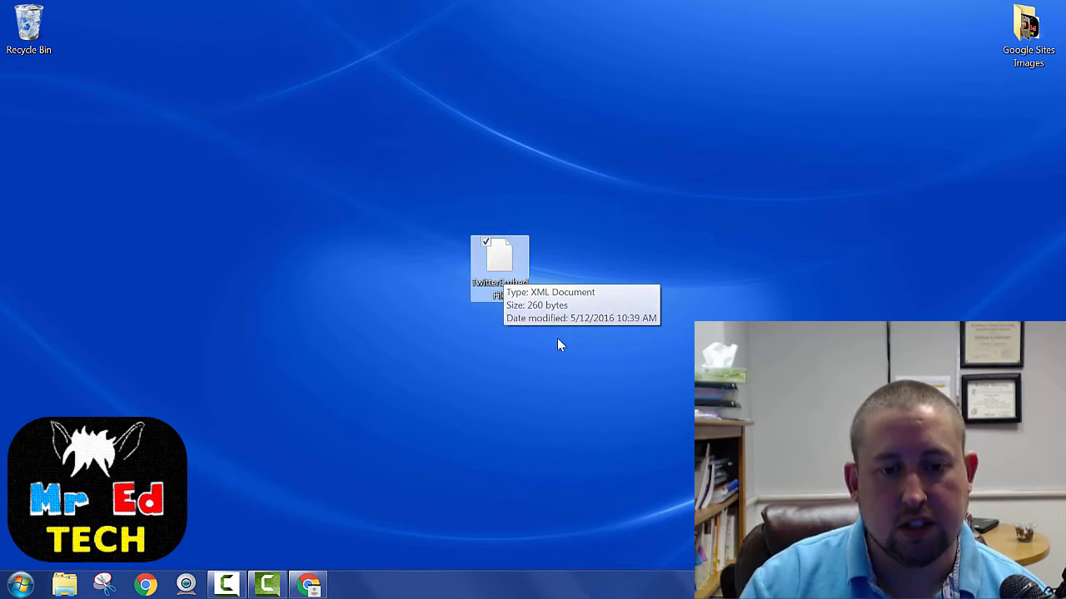
right_click(499, 267)
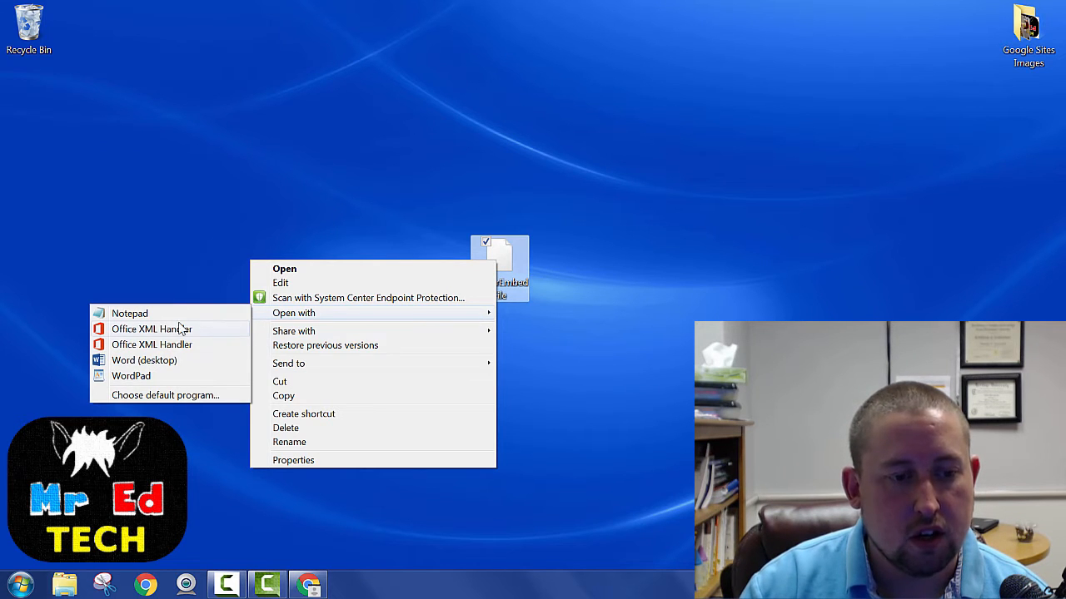
left_click(129, 313)
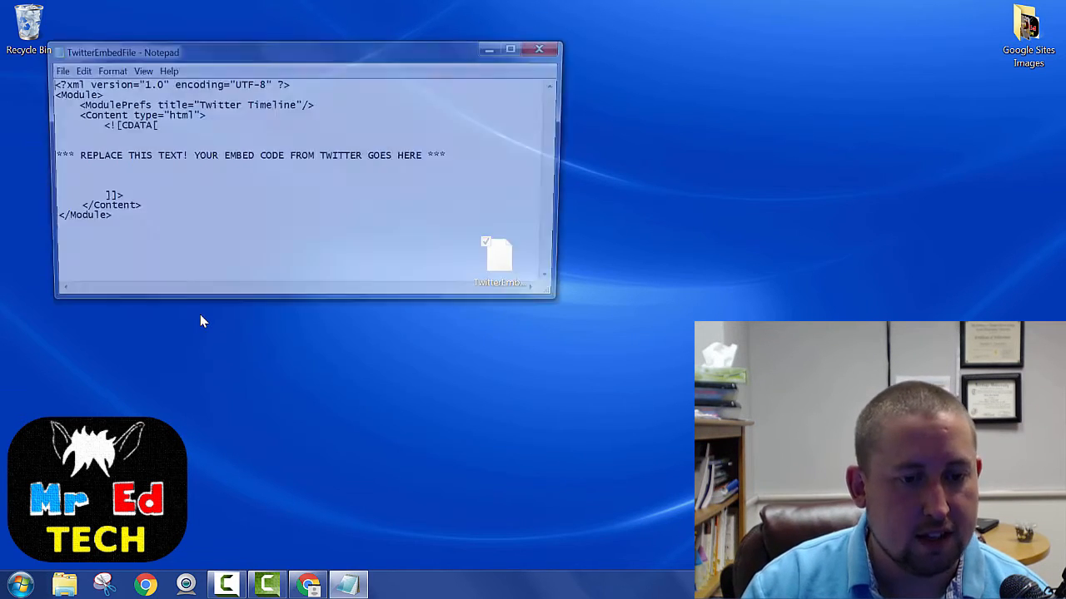
left_click(291, 50)
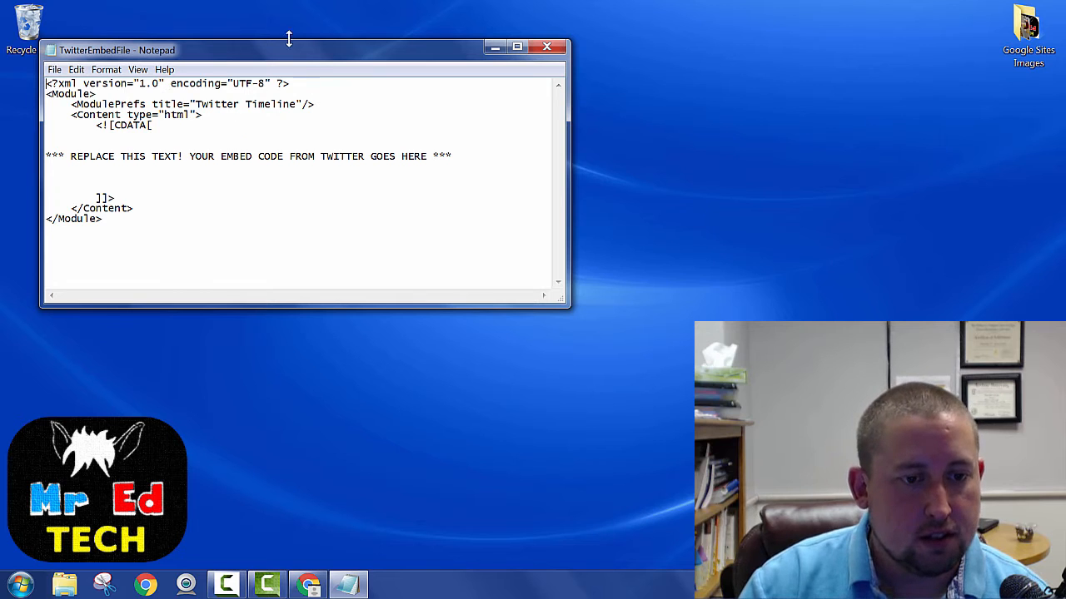
left_click_drag(299, 50, 522, 143)
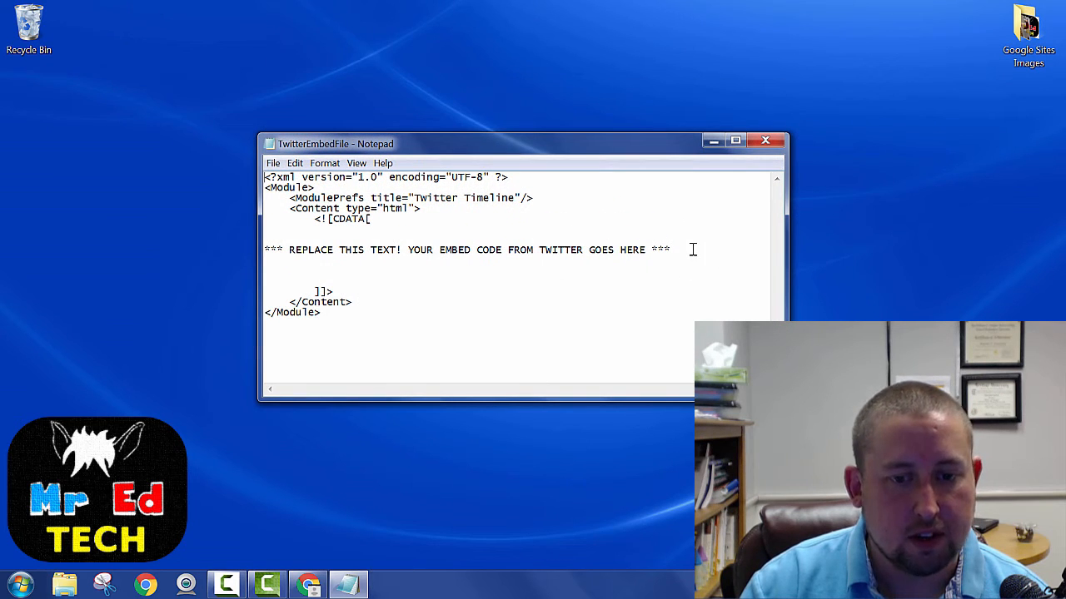
triple_click(466, 250)
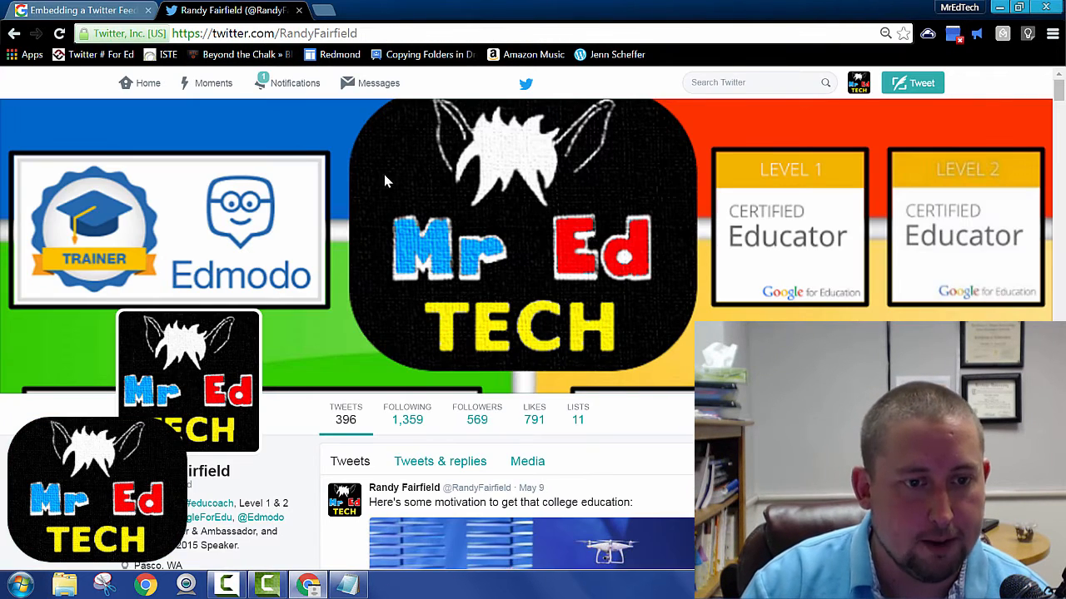
mouse_move(859, 82)
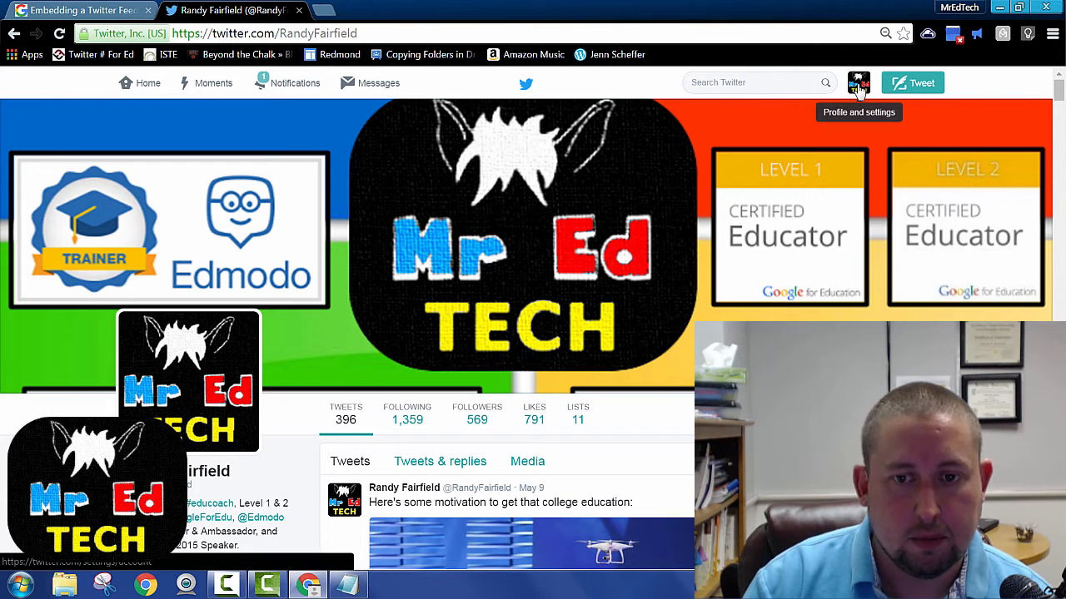
- Go to Twitter Settings > Widgets and edit the first existing timeline widget
left_click(858, 82)
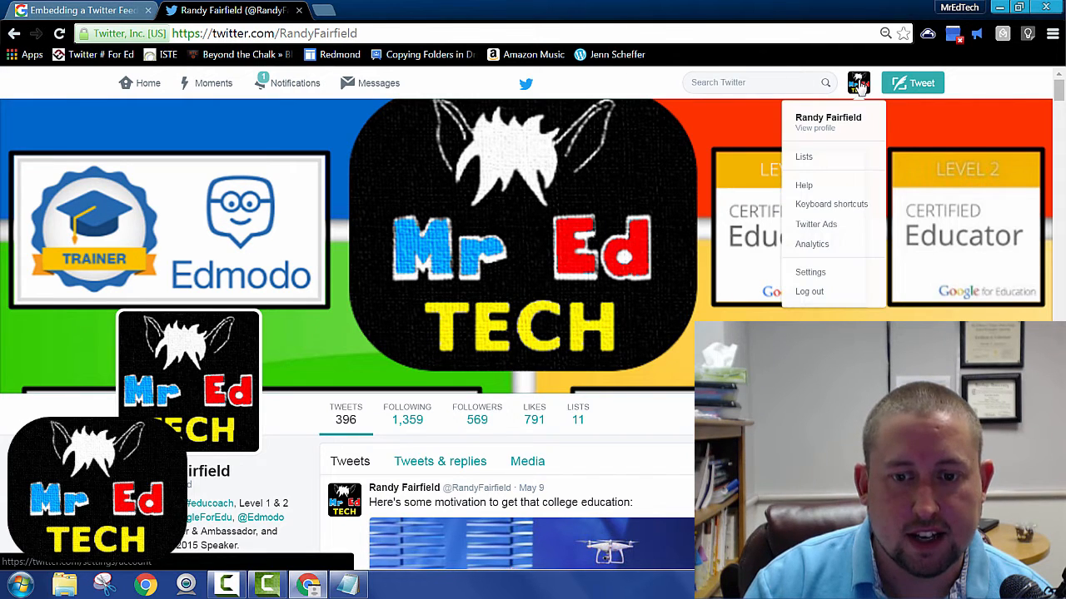
mouse_move(809, 272)
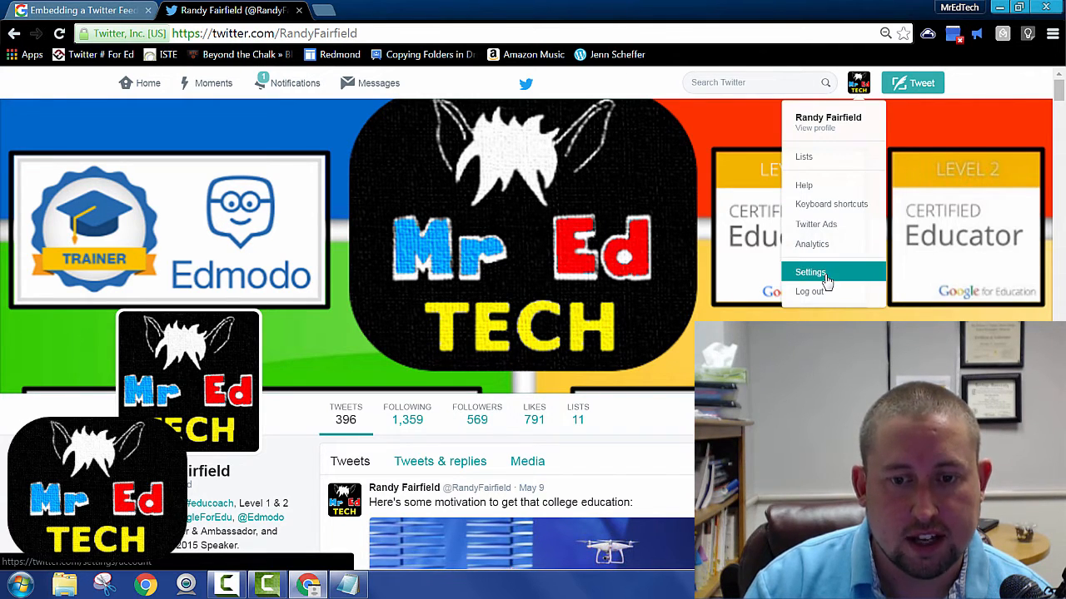
left_click(809, 272)
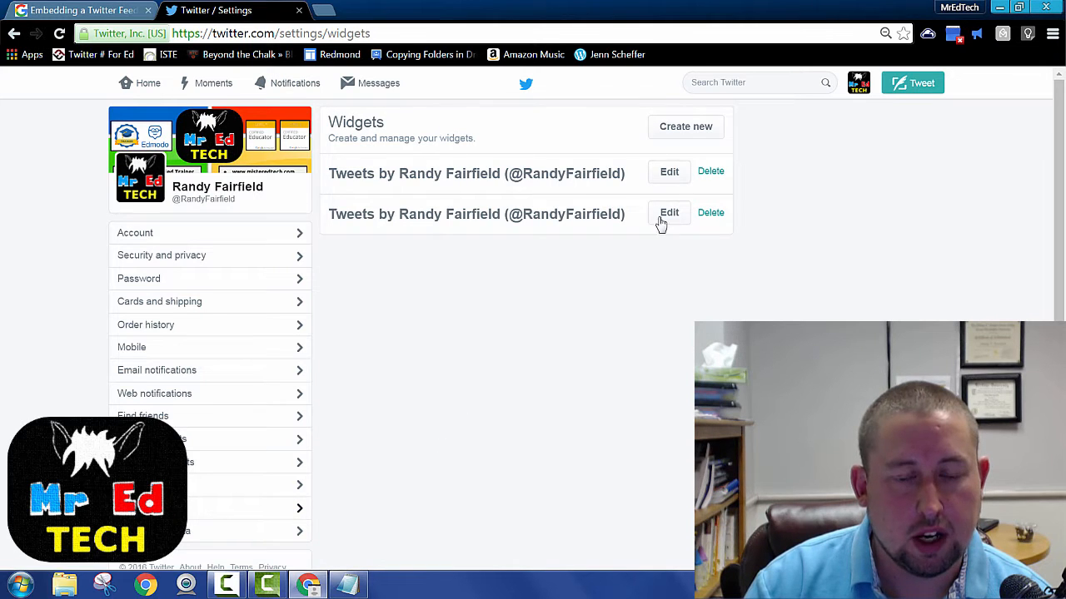
mouse_move(514, 195)
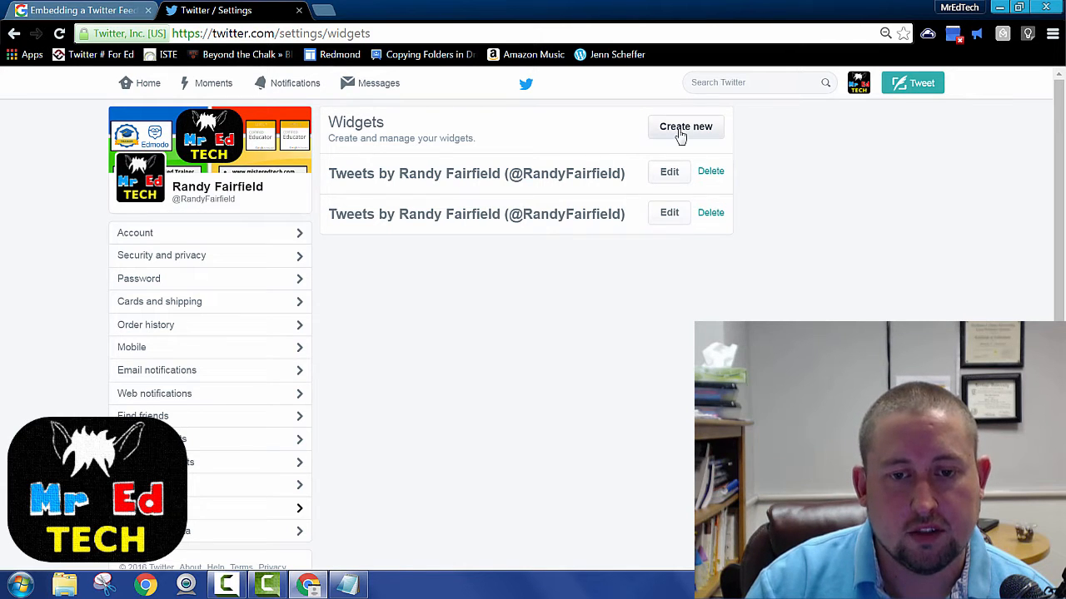
left_click(685, 126)
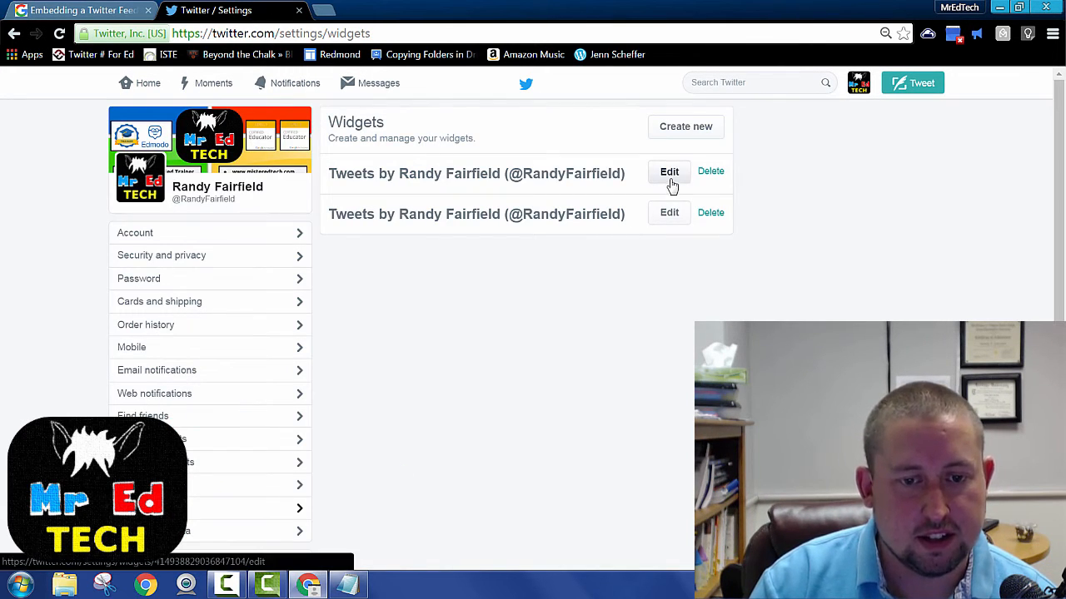
left_click(668, 172)
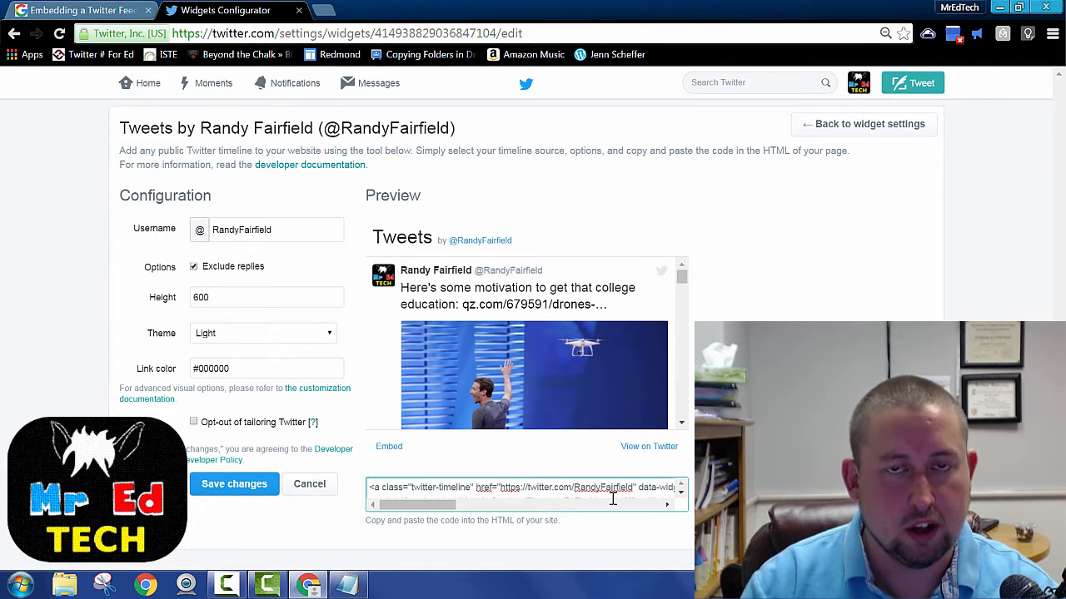
- Select and copy the Randy Fairfield timeline widget's embed code
triple_click(524, 487)
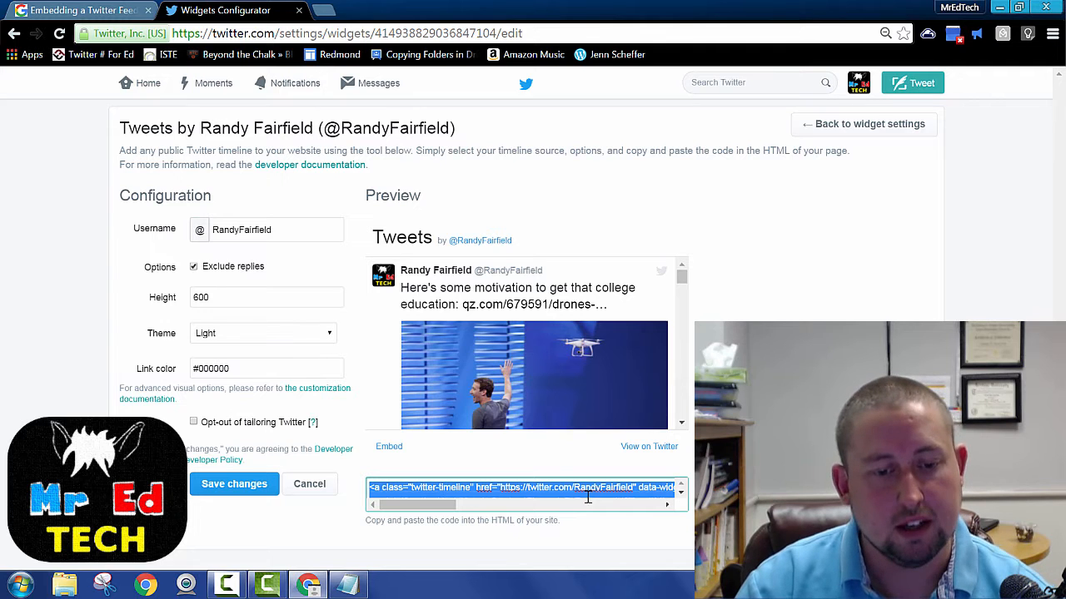
left_click(348, 584)
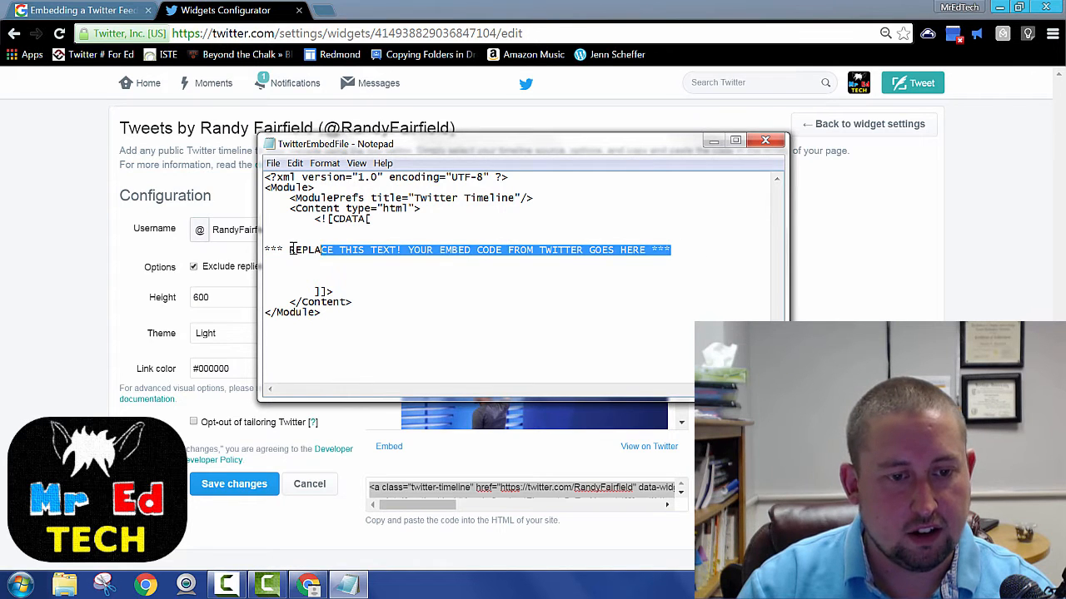
- Paste the embed code over the placeholder line, enlarge the window, and begin saving
key("ctrl+v")
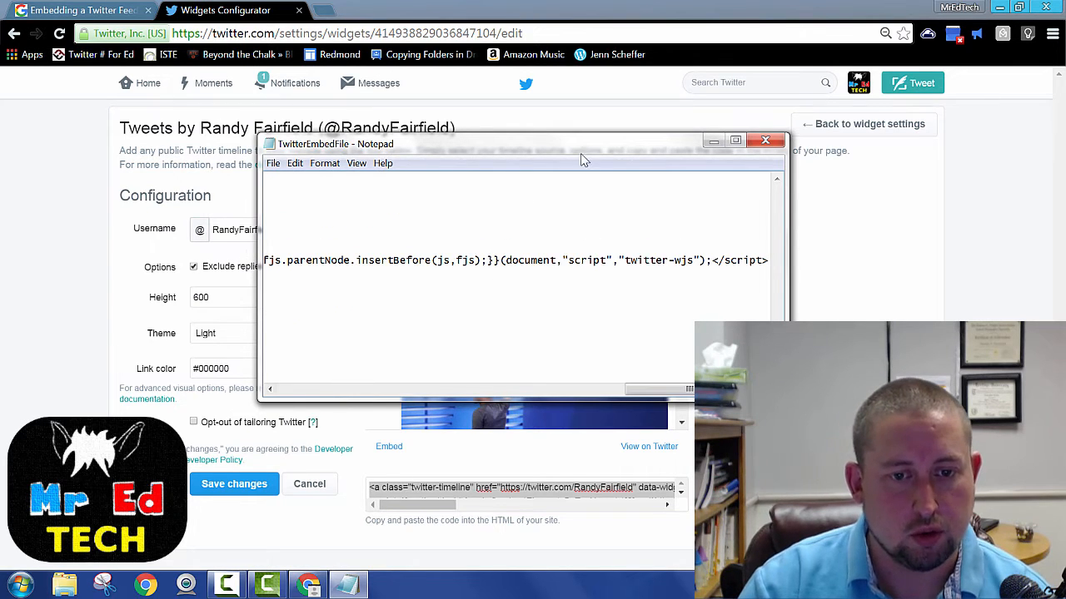
left_click(735, 140)
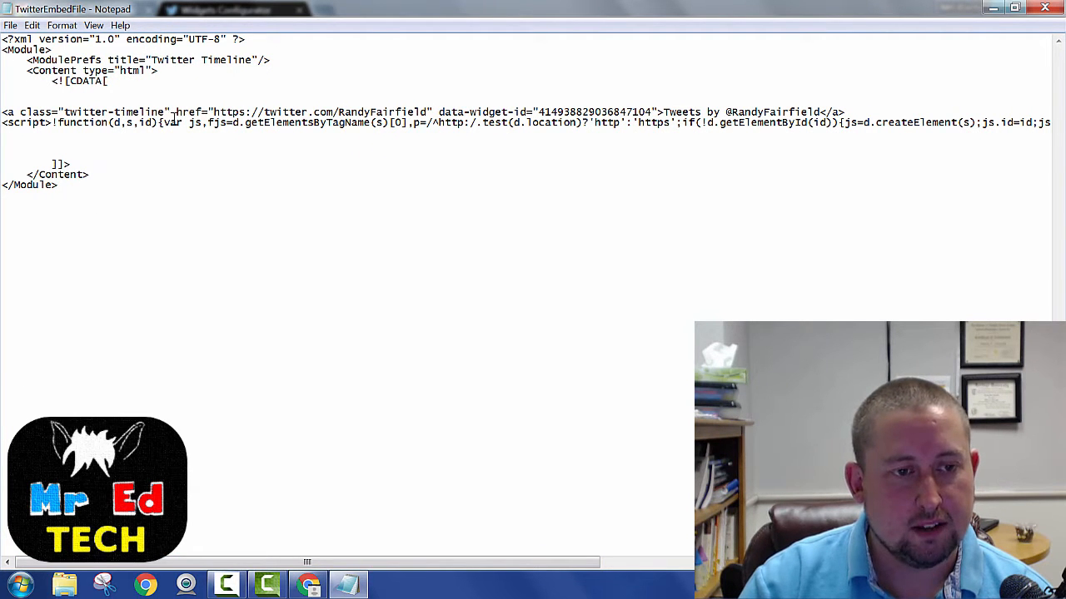
left_click(11, 24)
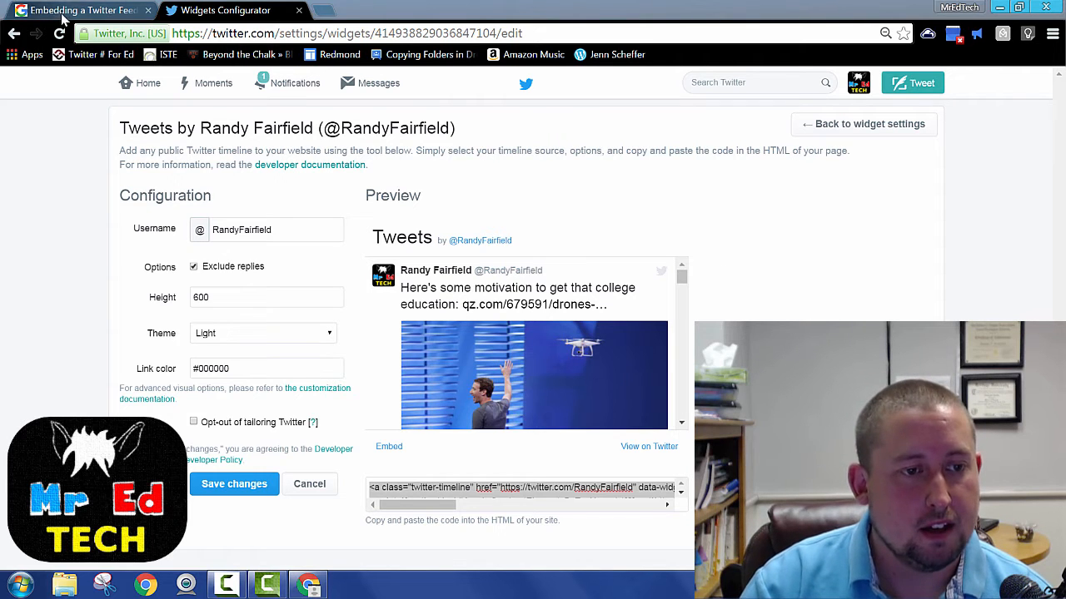
- From the Embedding a Twitter Feed page, reach the site's Attachments list
left_click(79, 10)
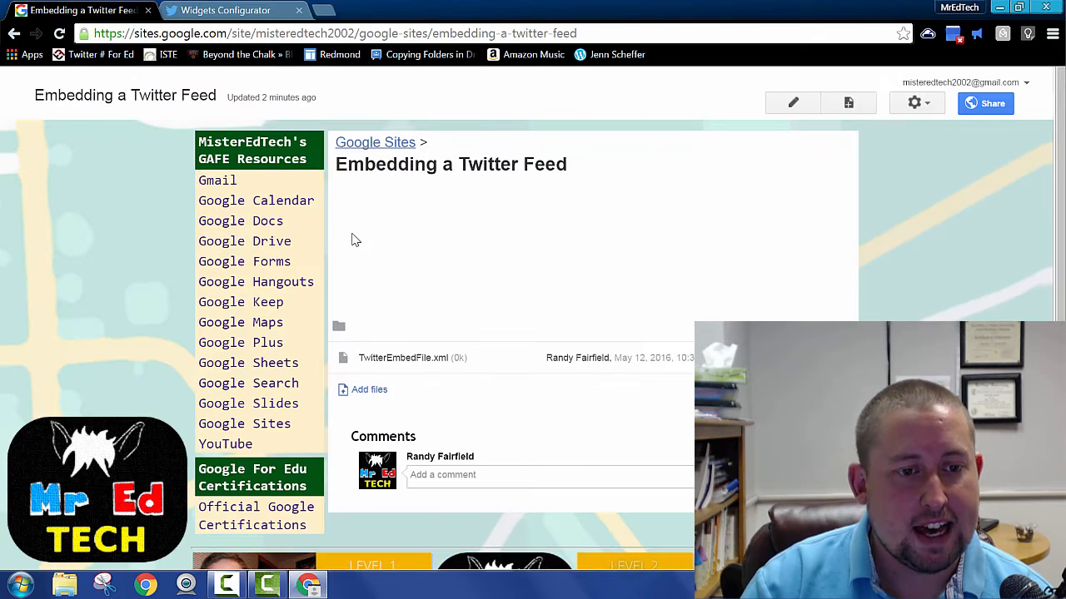
mouse_move(420, 277)
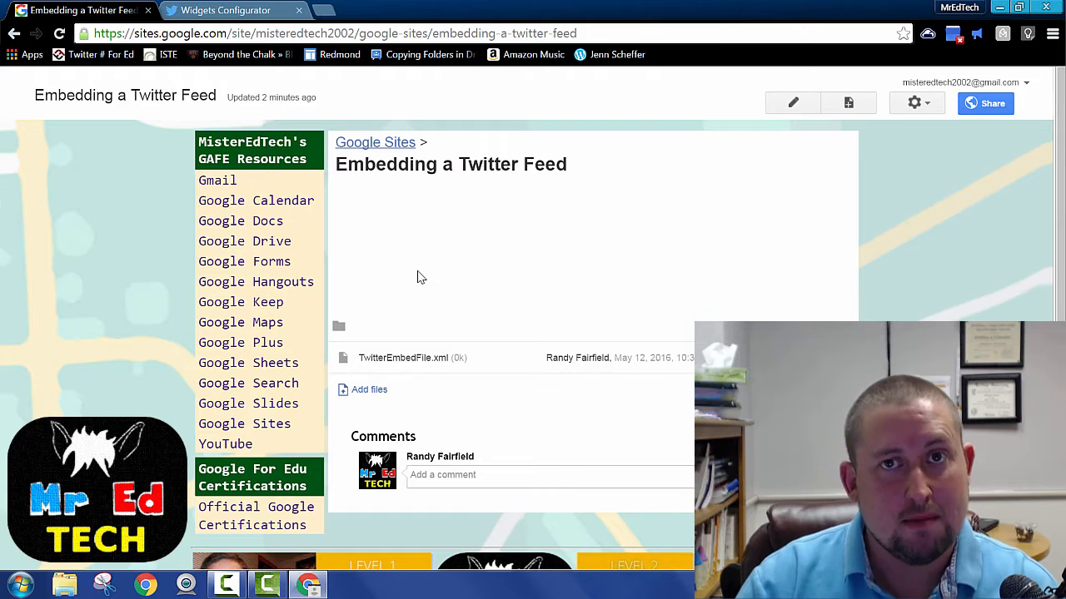
mouse_move(405, 230)
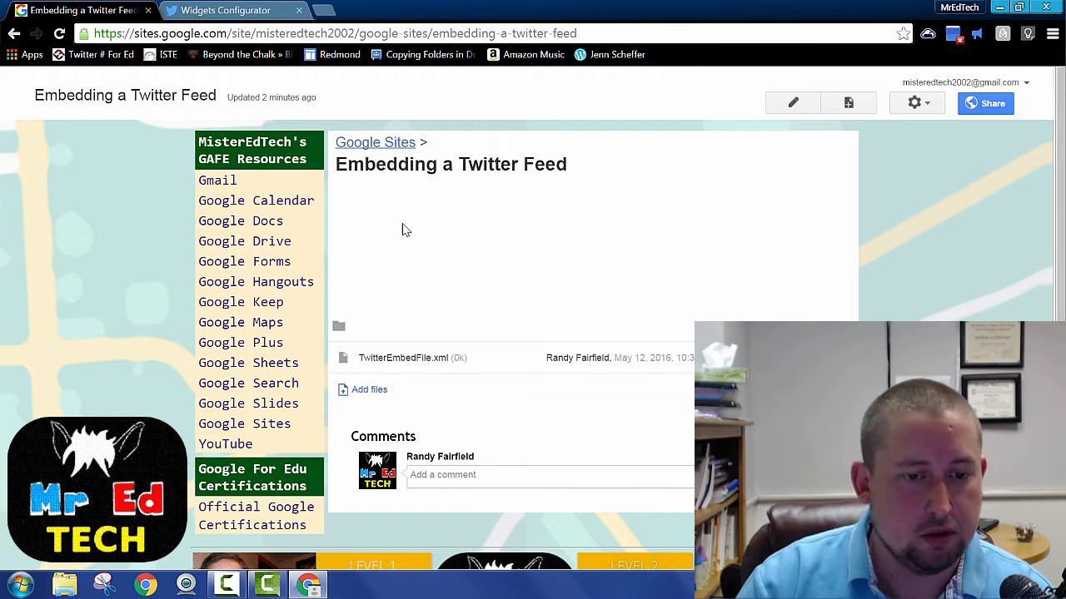
mouse_move(914, 103)
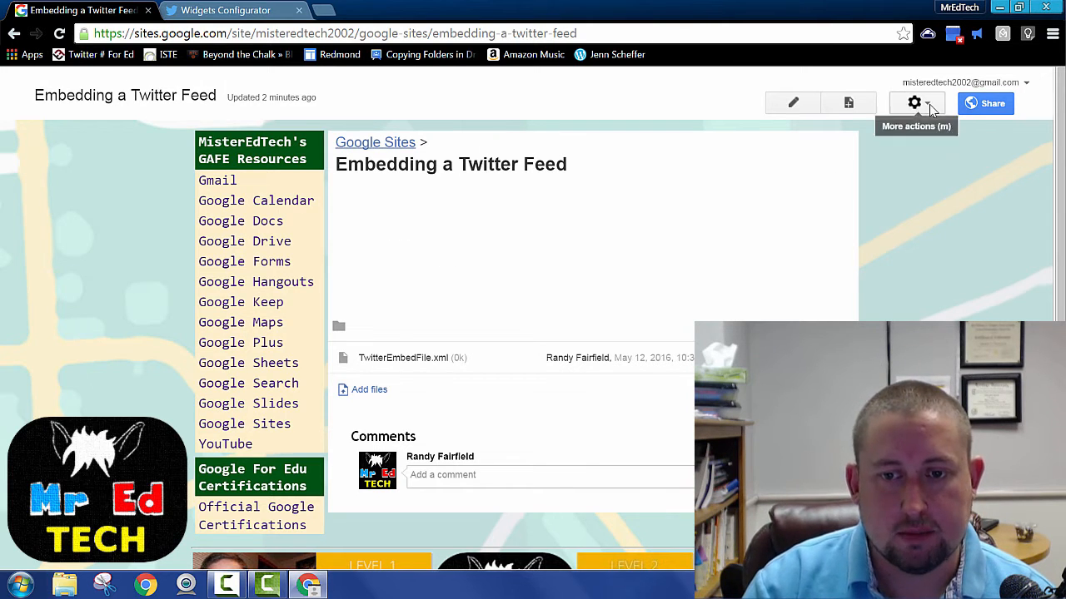
left_click(914, 102)
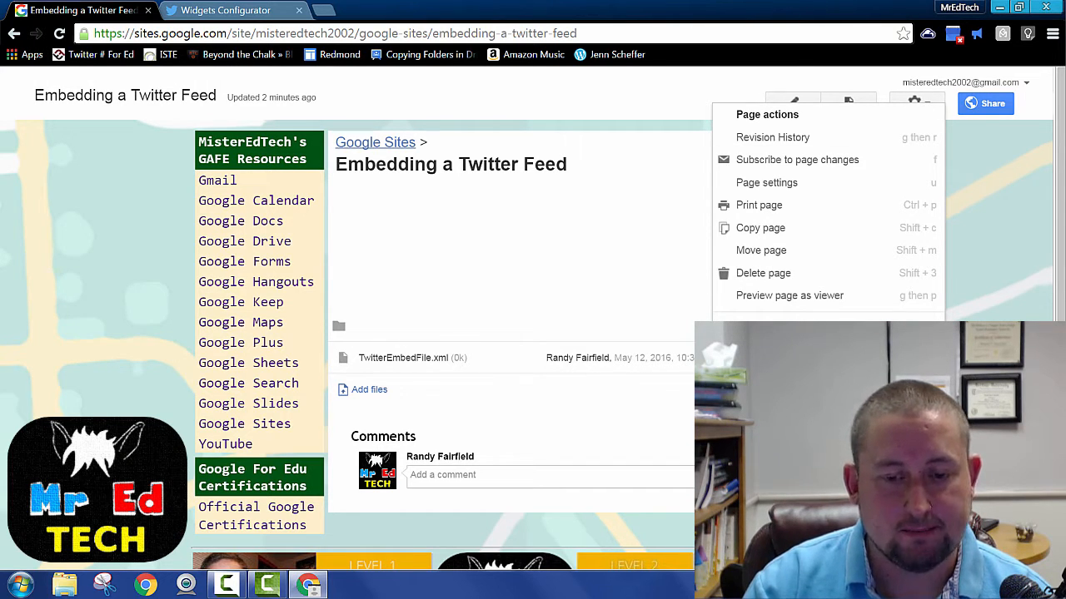
left_click(766, 183)
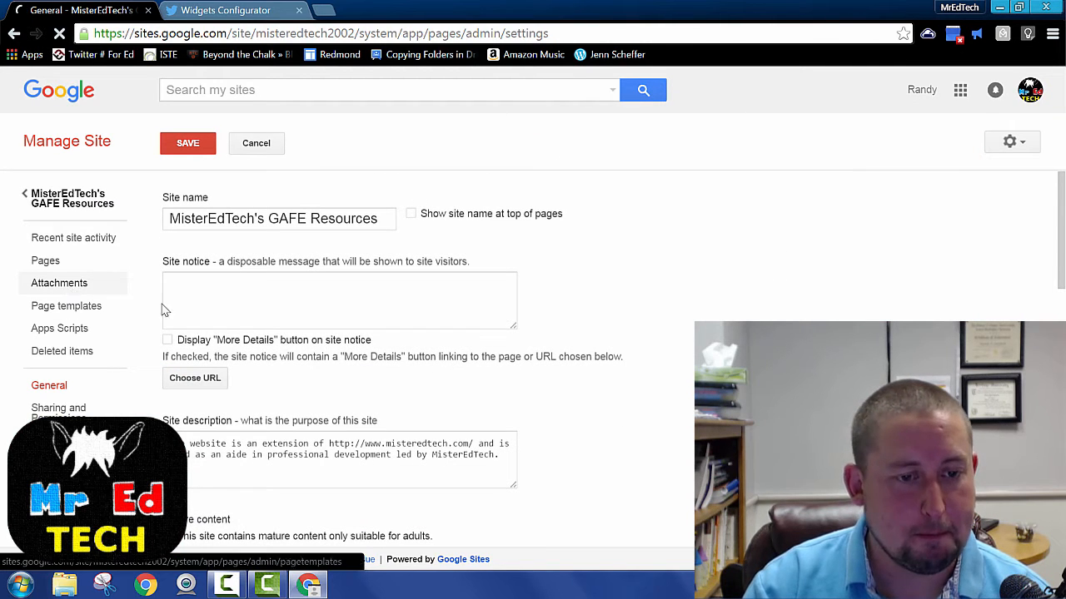
left_click(59, 282)
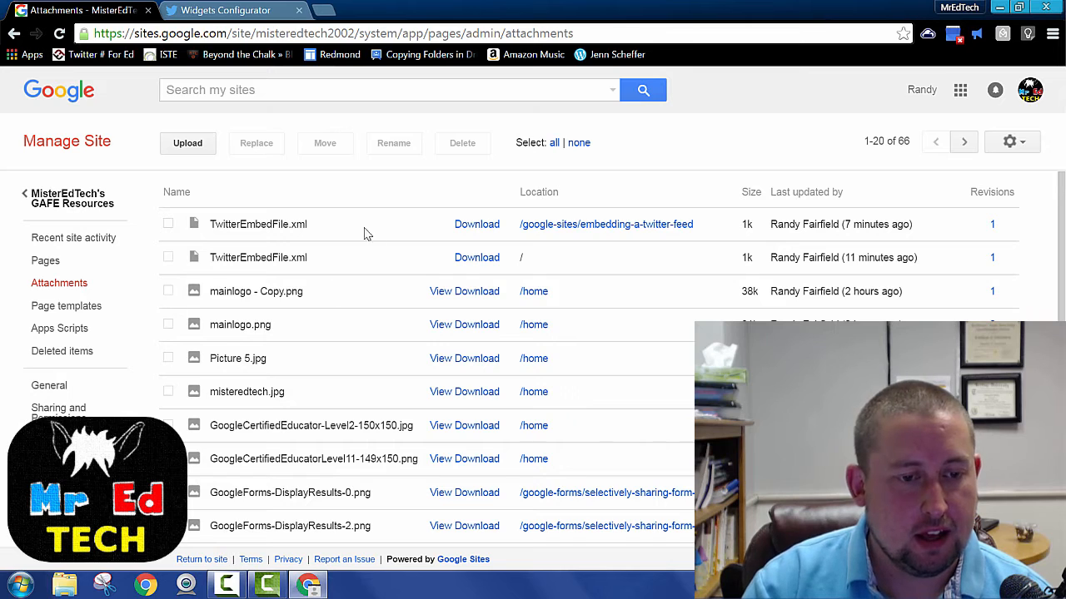
mouse_move(259, 216)
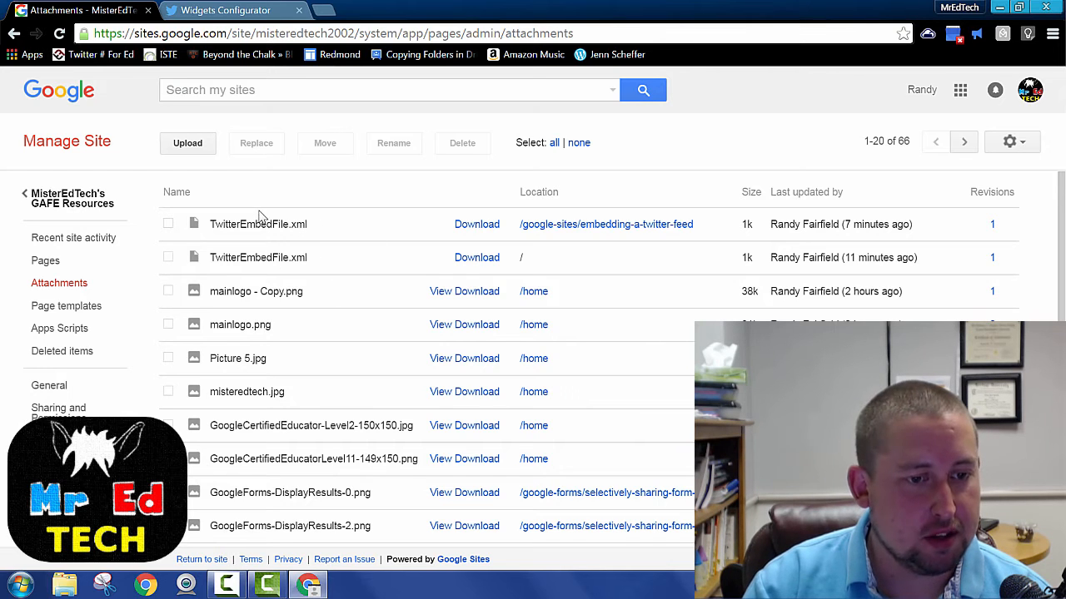
mouse_move(200, 192)
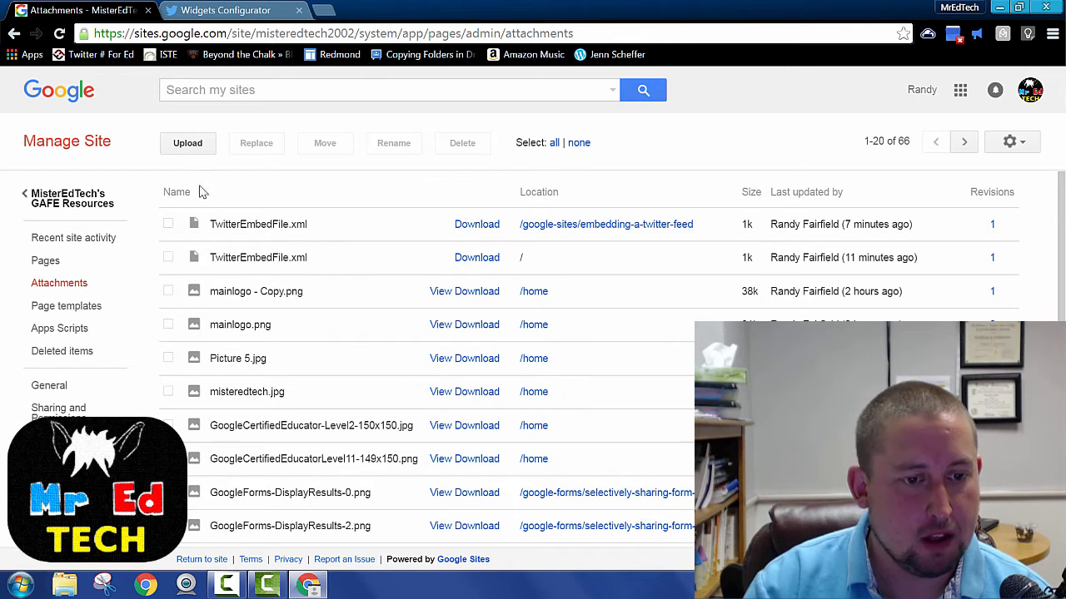
- Upload the edited gadget file, renamed to TwitterEmbedFile2
left_click(187, 143)
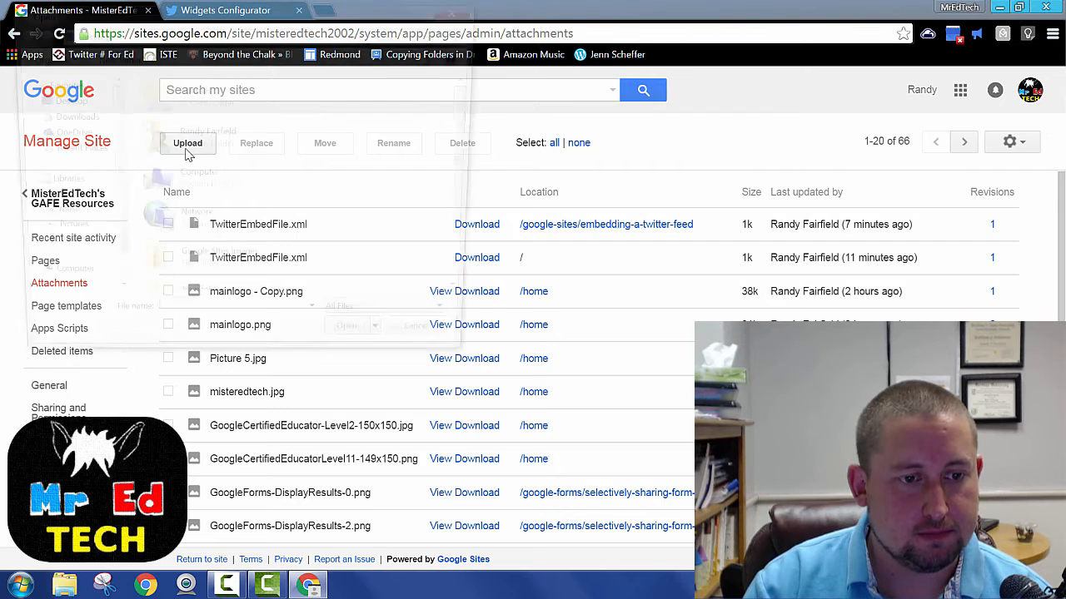
left_click(187, 142)
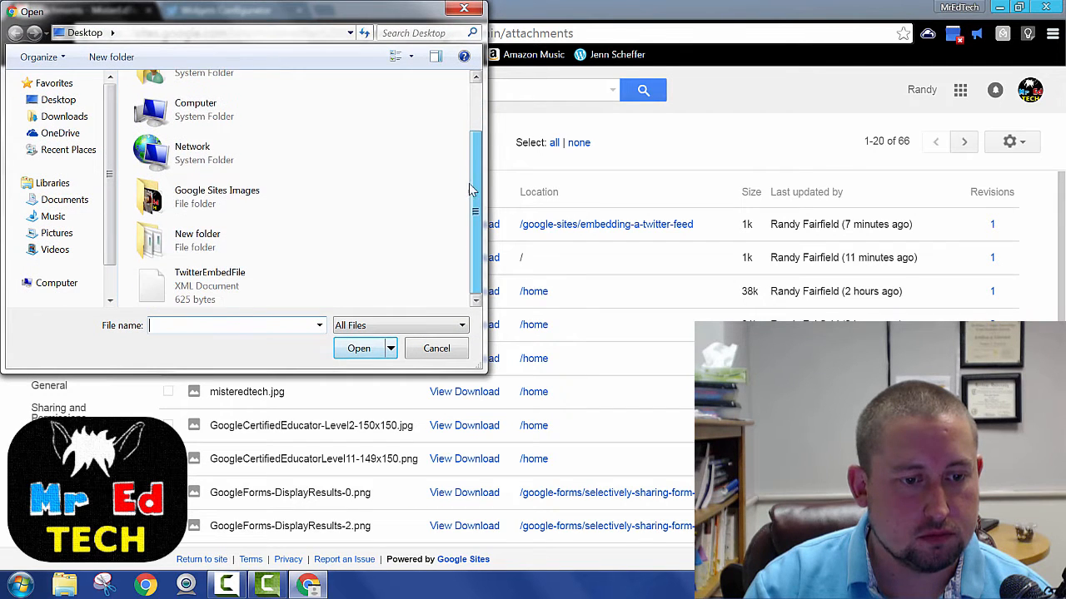
left_click(210, 286)
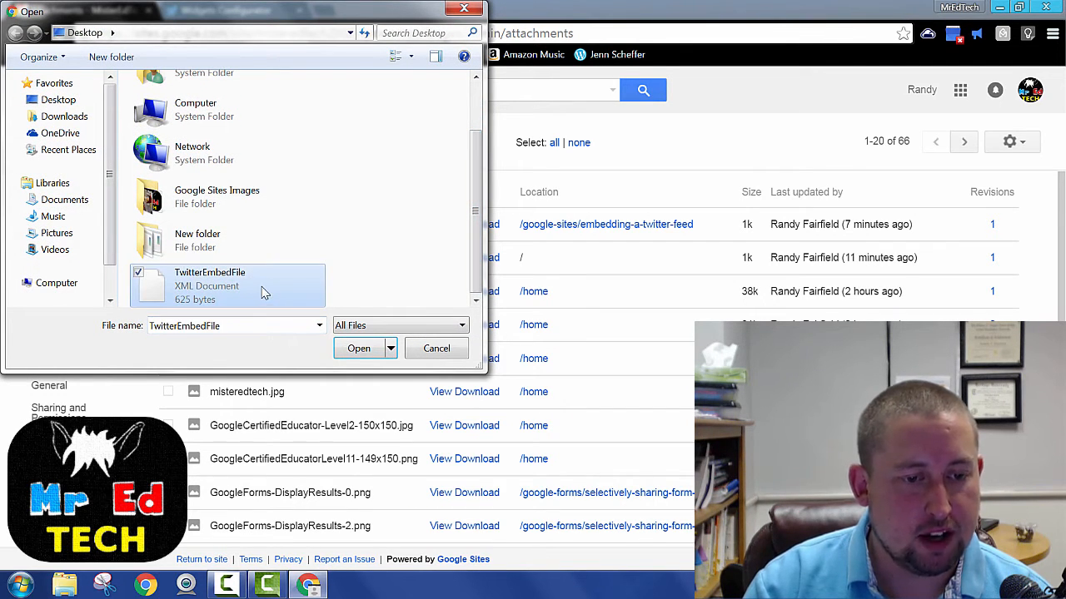
right_click(208, 286)
type("2")
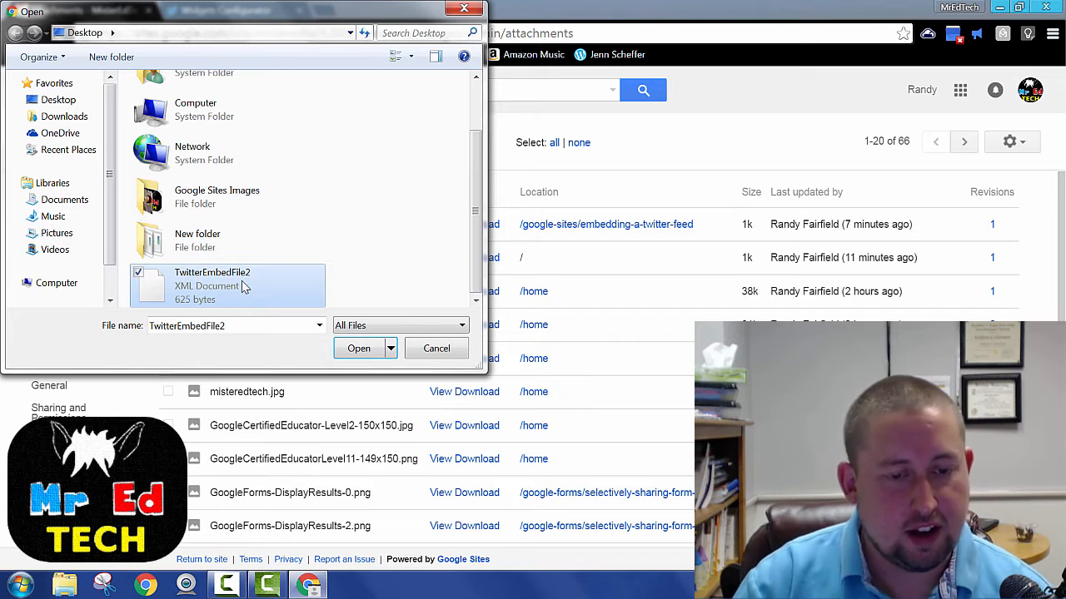
left_click(359, 348)
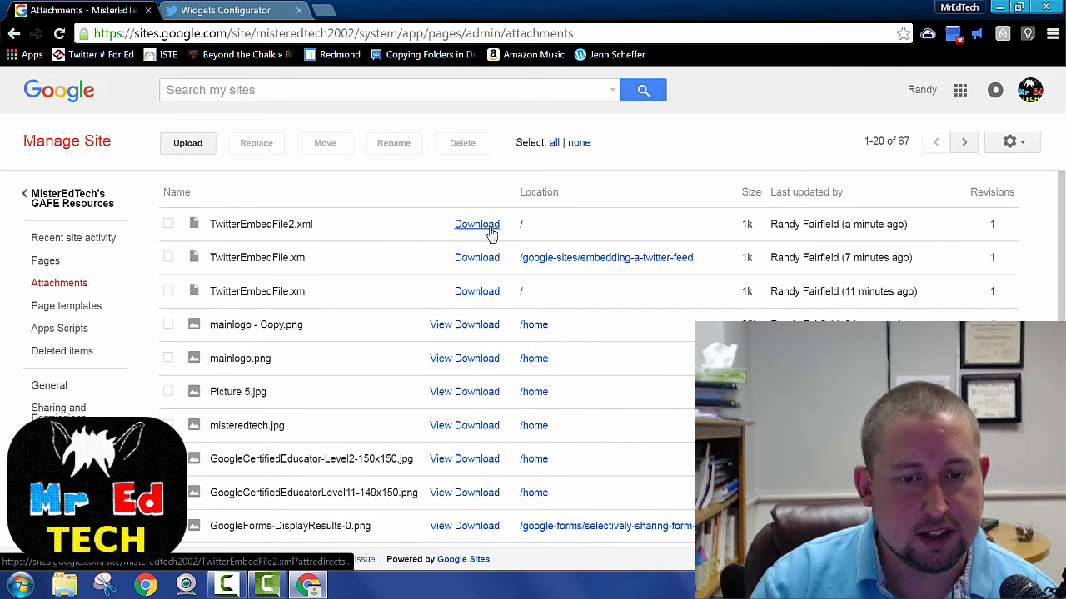
mouse_move(536, 231)
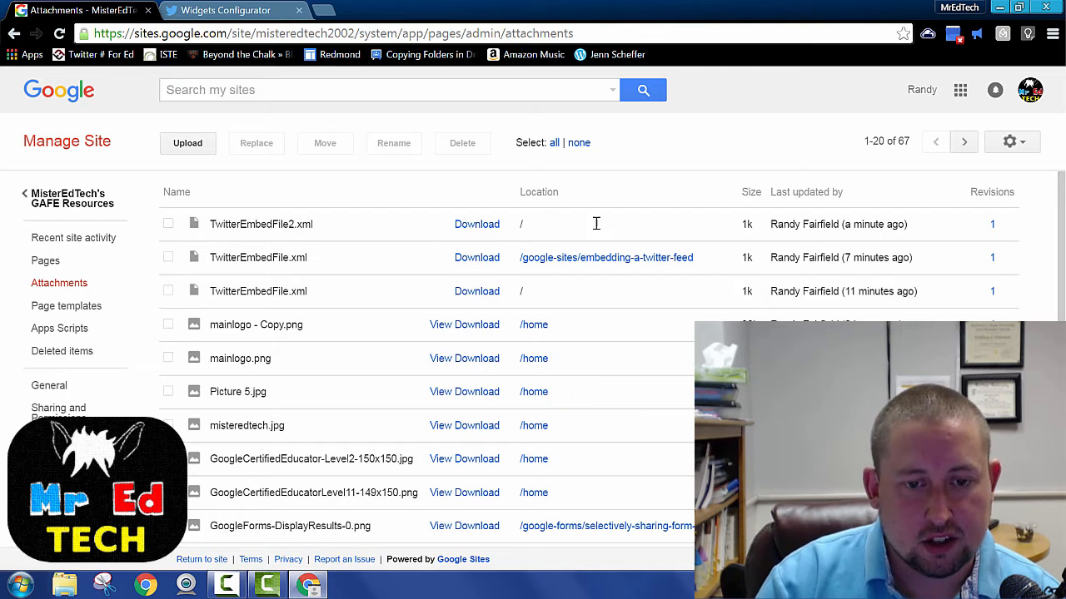
mouse_move(648, 233)
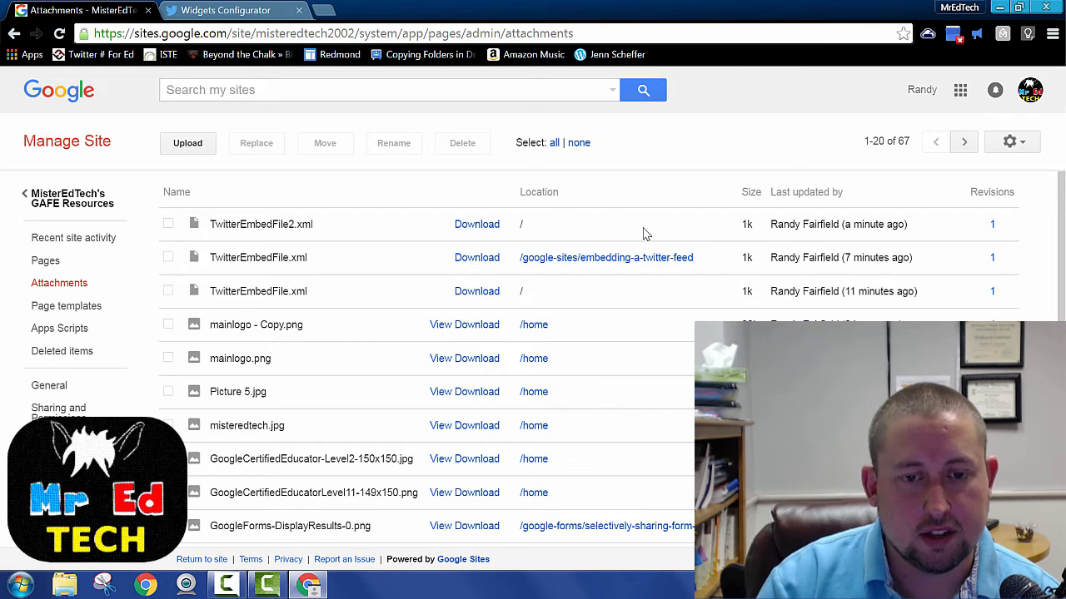
mouse_move(477, 224)
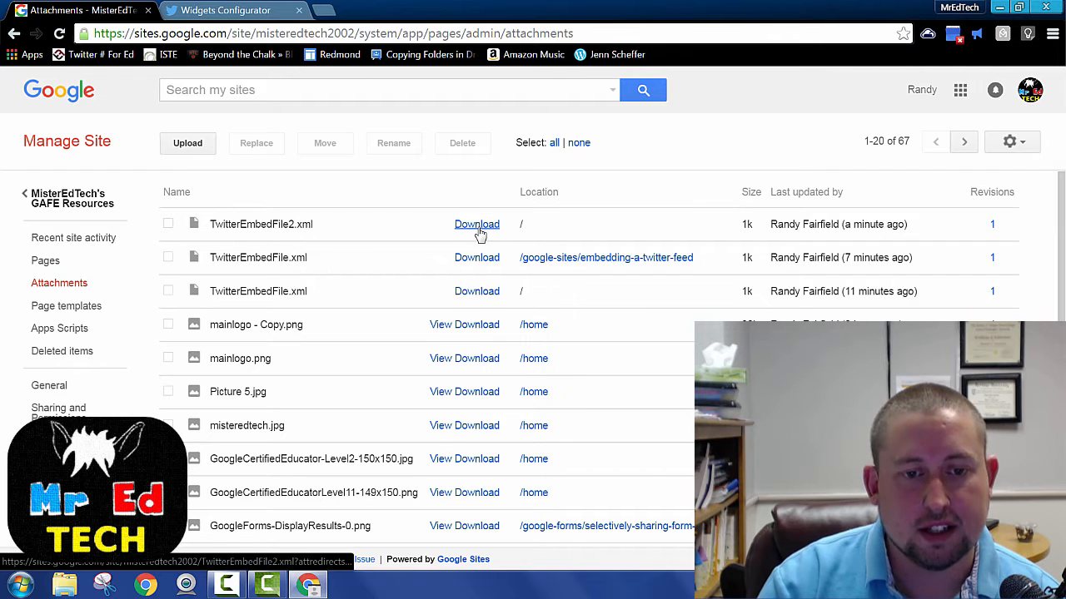
- Copy the link address of the TwitterEmbedFile2.xml Download link
right_click(476, 224)
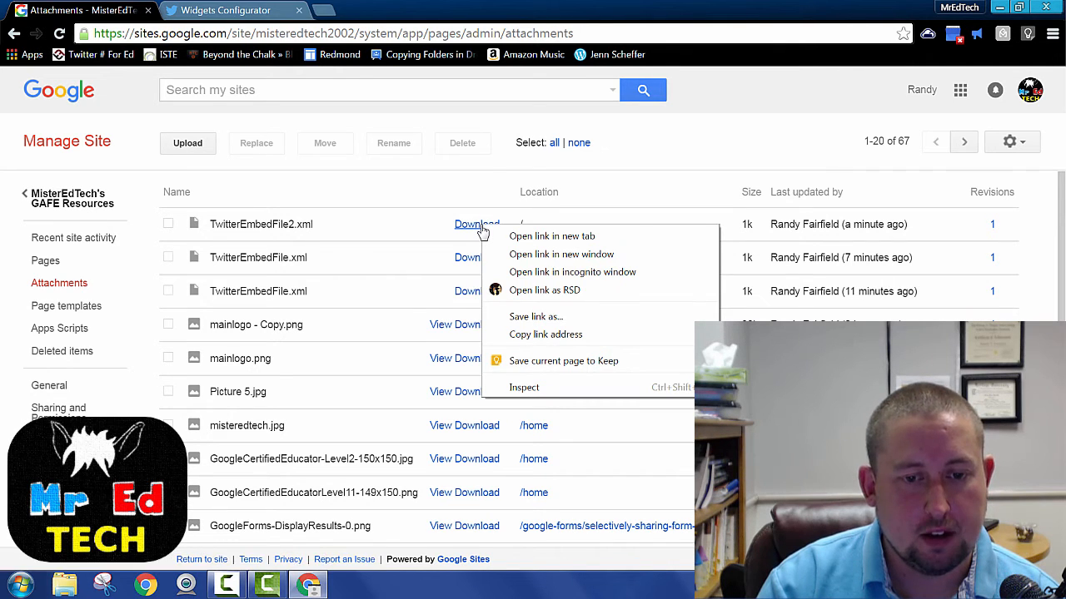
mouse_move(552, 236)
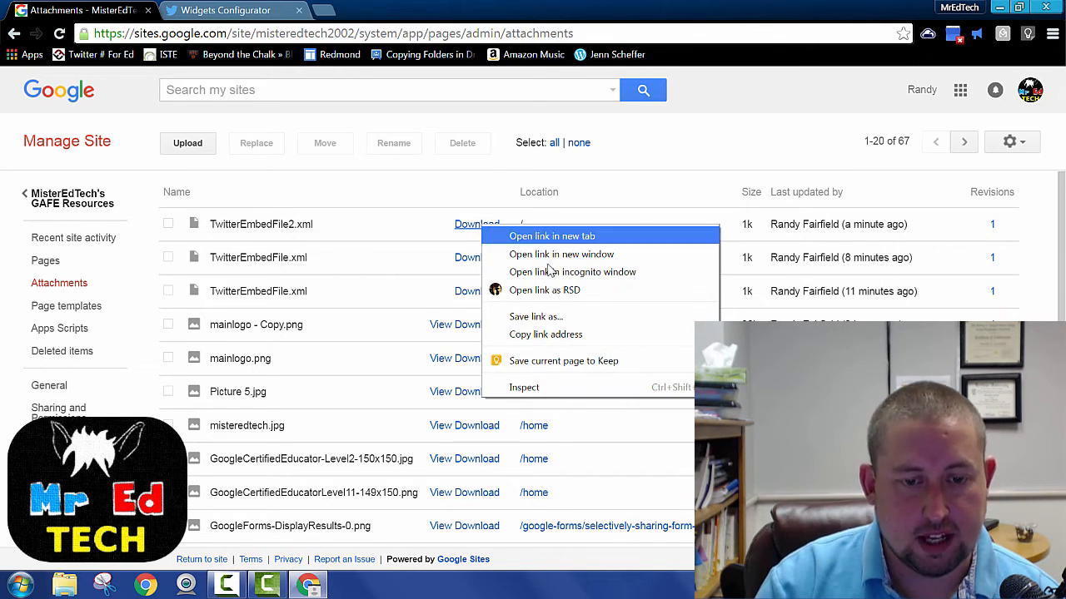
mouse_move(592, 334)
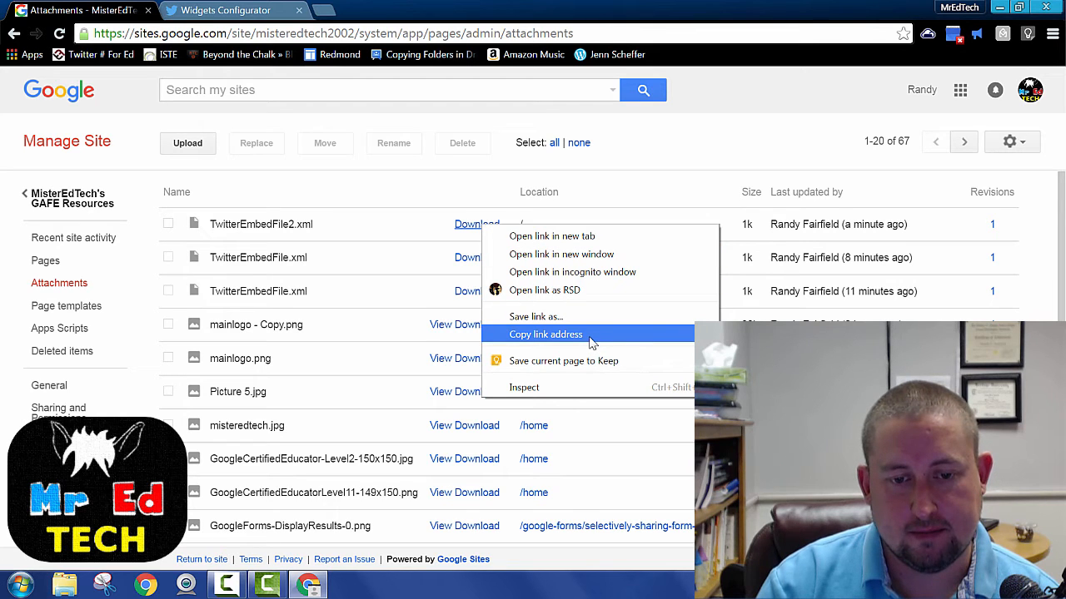
left_click(545, 333)
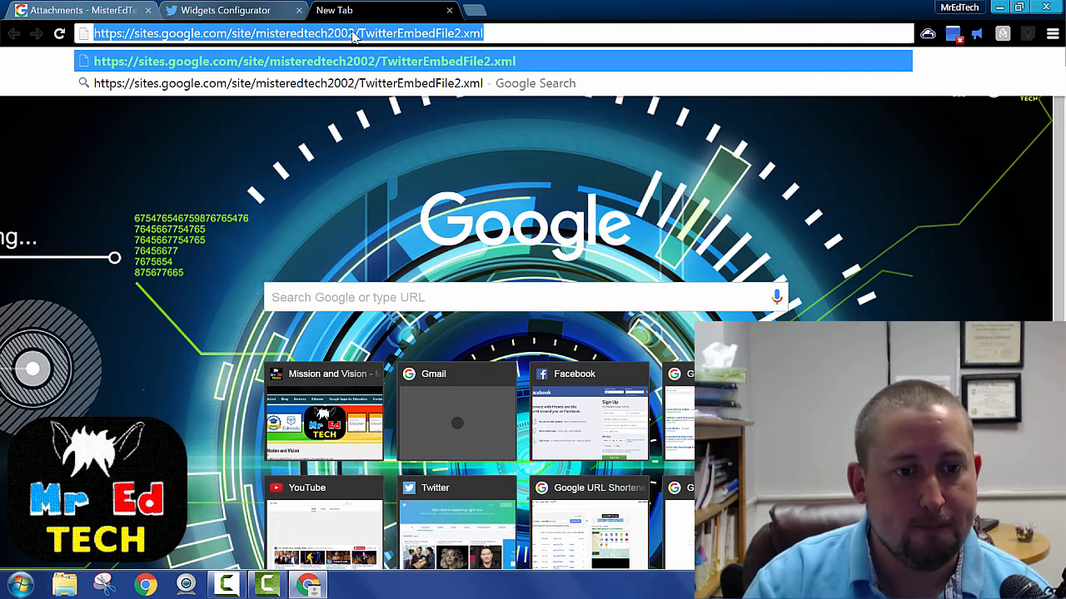
- Copy the attachment address from the new tab's address bar
right_click(350, 33)
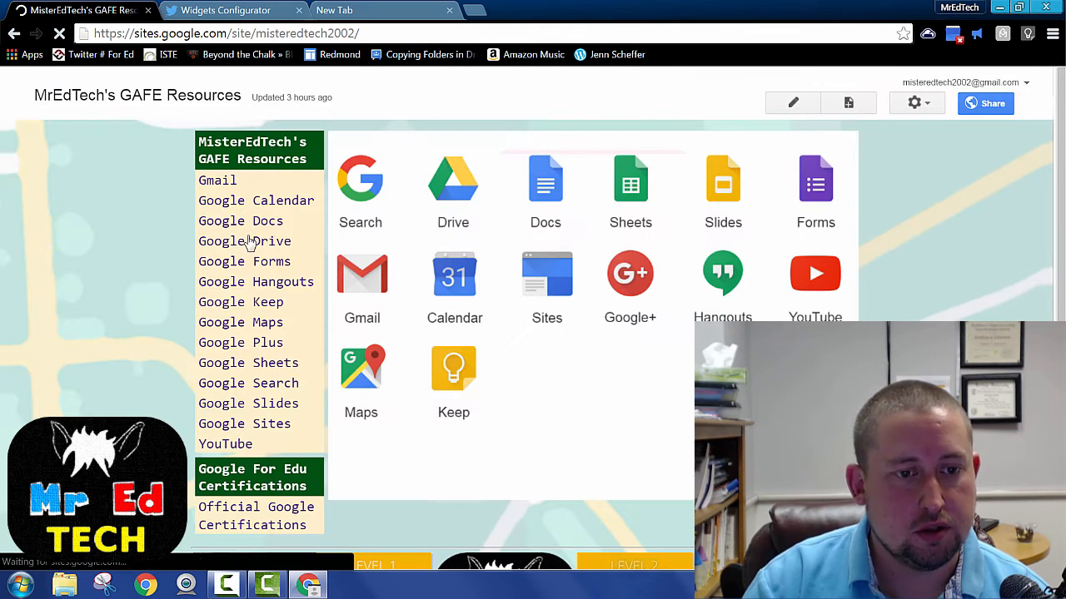
mouse_move(547, 283)
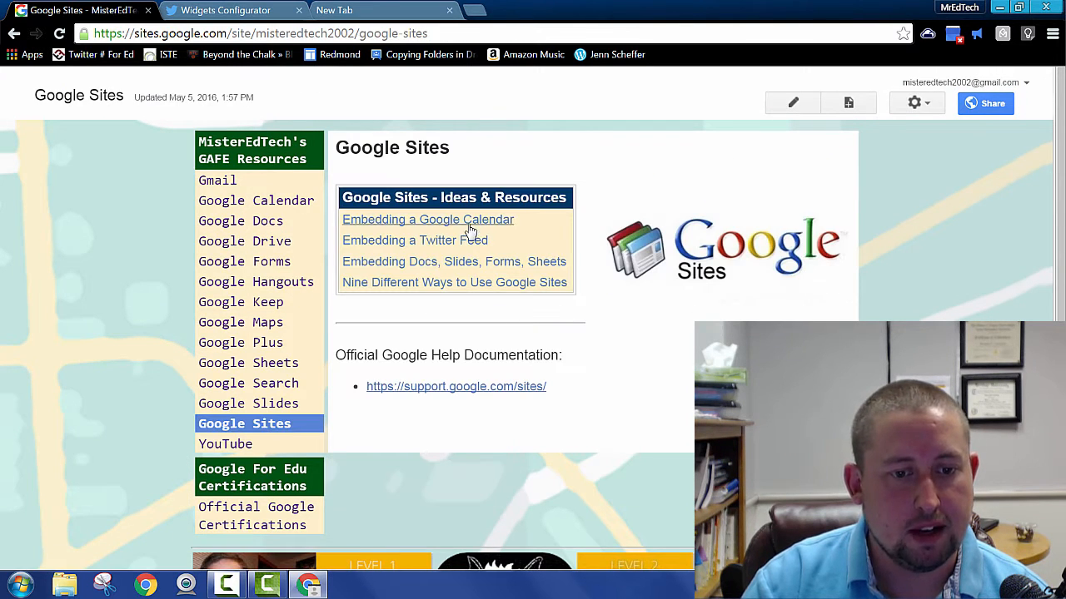
- Open the Embedding a Twitter Feed page, switch to edit mode, and show the Insert menu
left_click(414, 240)
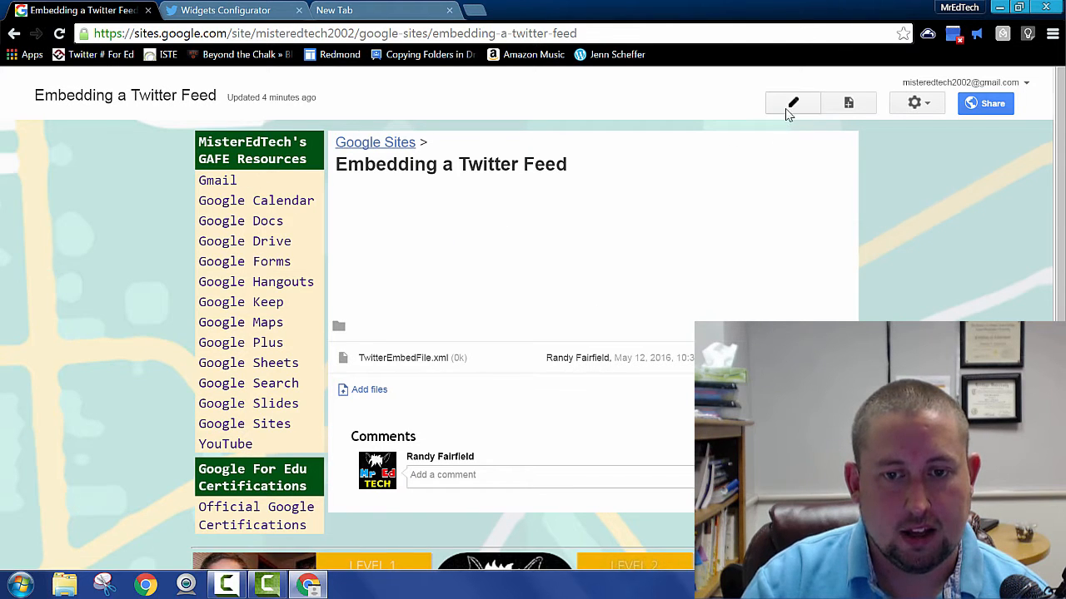
left_click(792, 102)
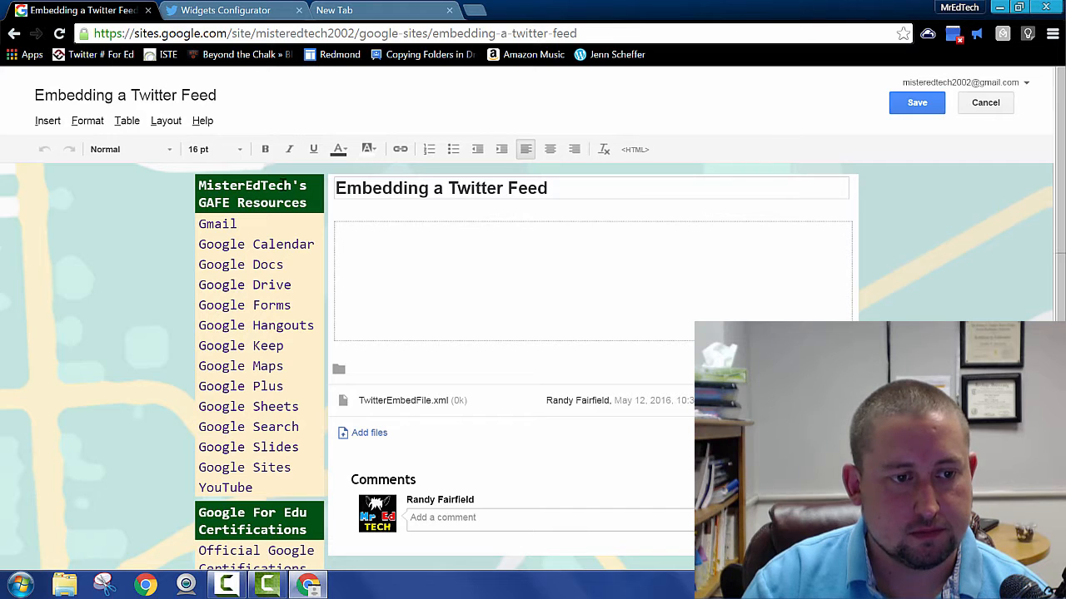
left_click(48, 121)
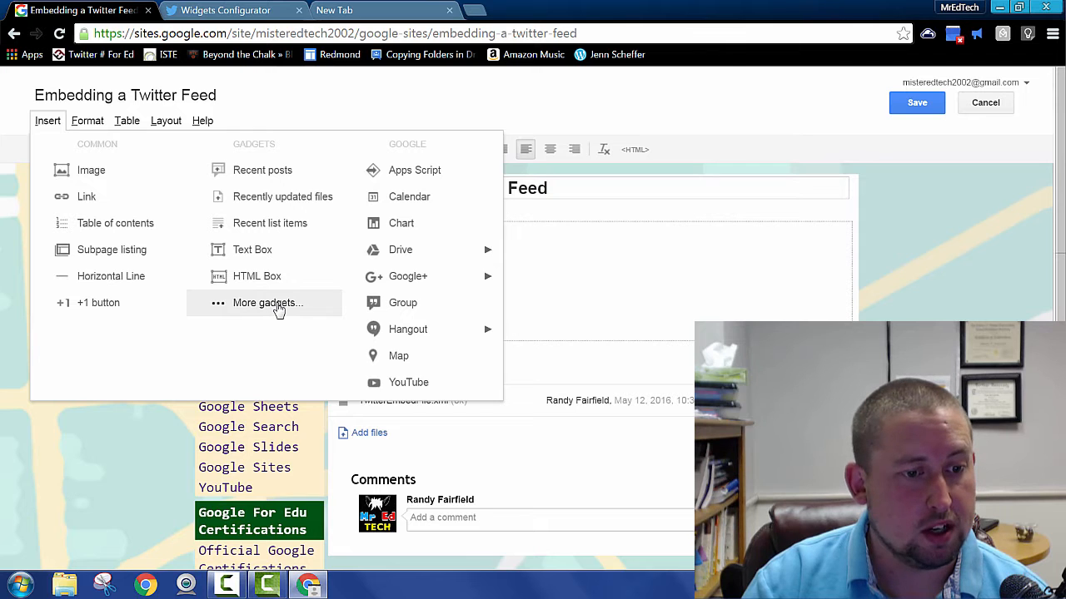
mouse_move(281, 312)
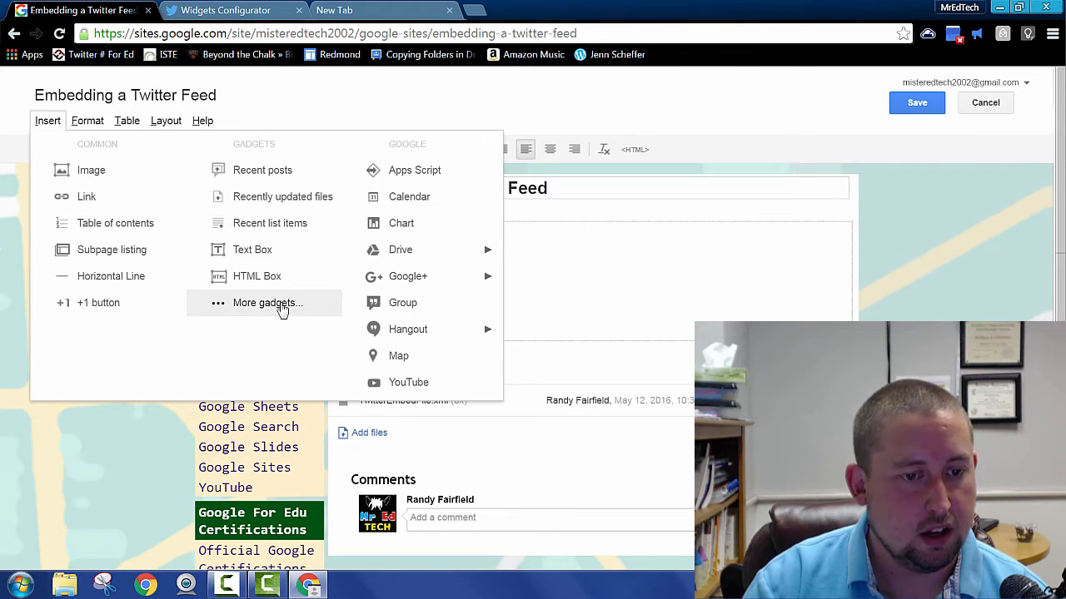
- Browse More gadgets, then add the gadget from the TwitterEmbedFile2.xml URL
left_click(267, 302)
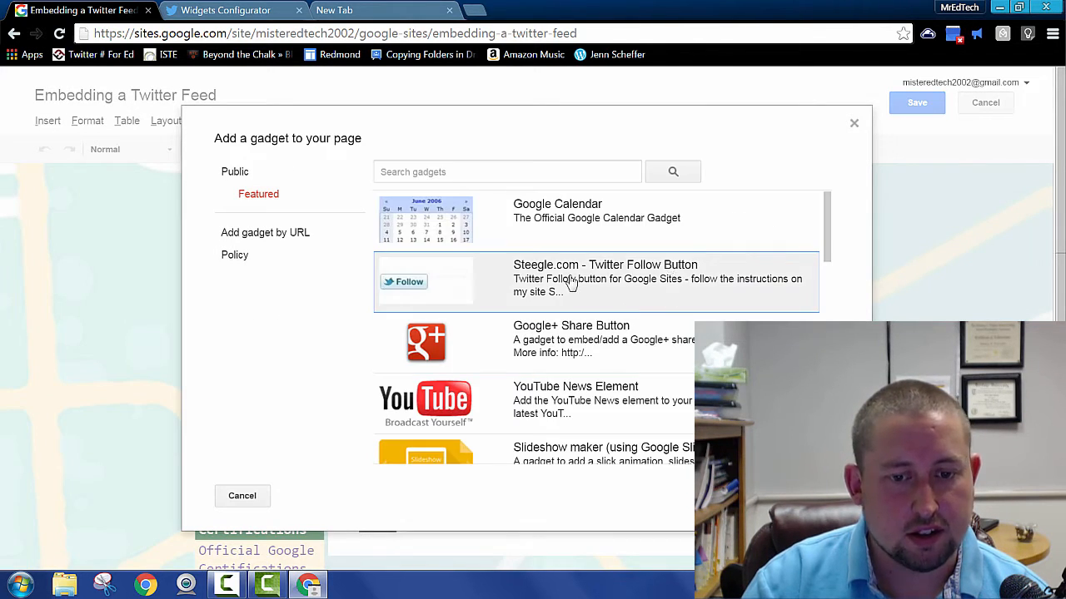
mouse_move(836, 232)
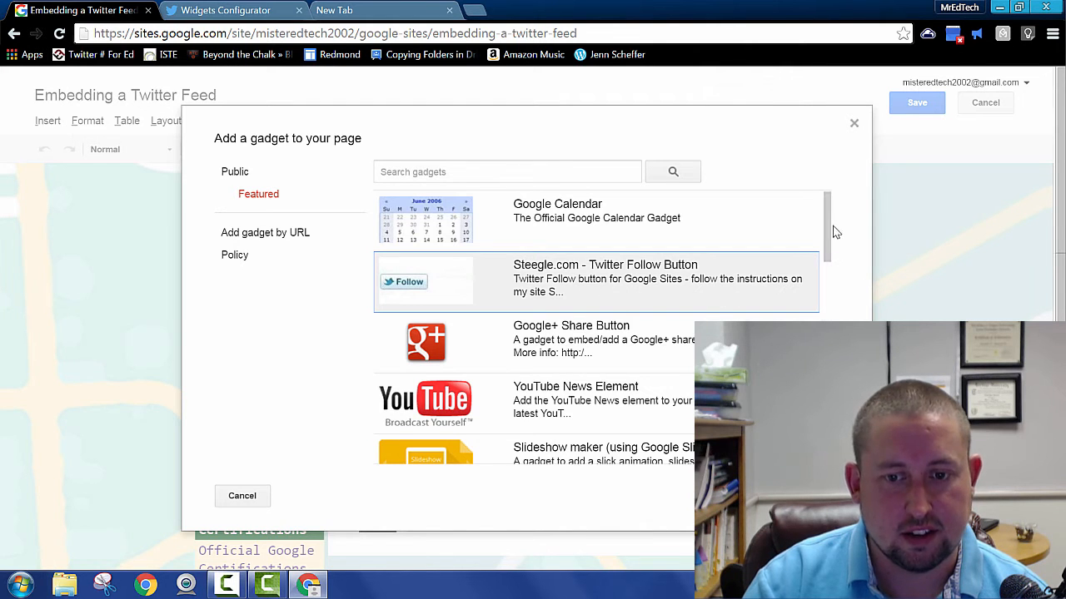
scroll("down", 3)
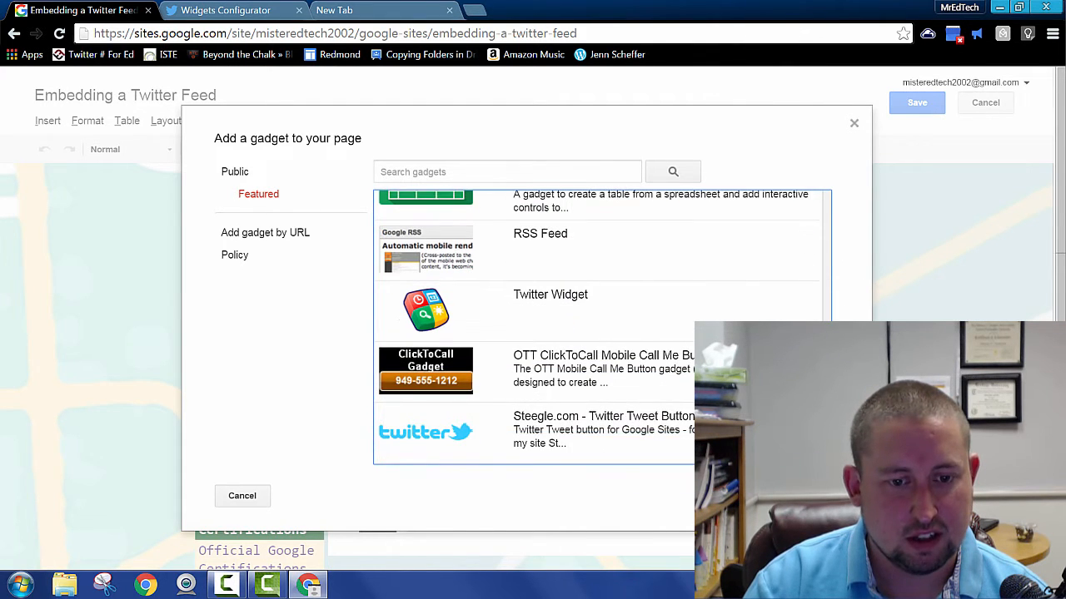
left_click(541, 429)
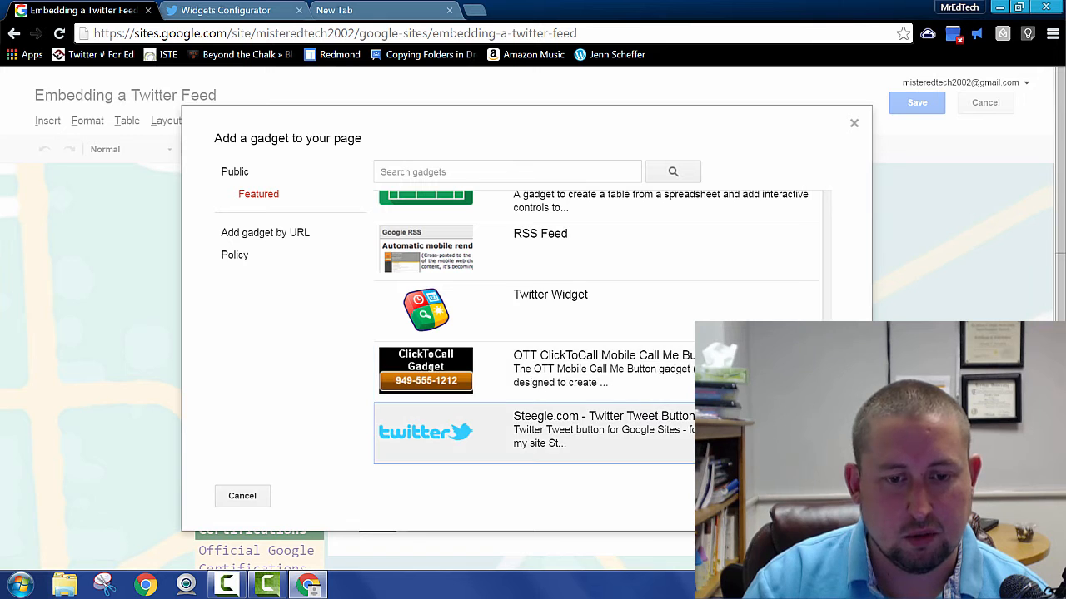
scroll("up", 3)
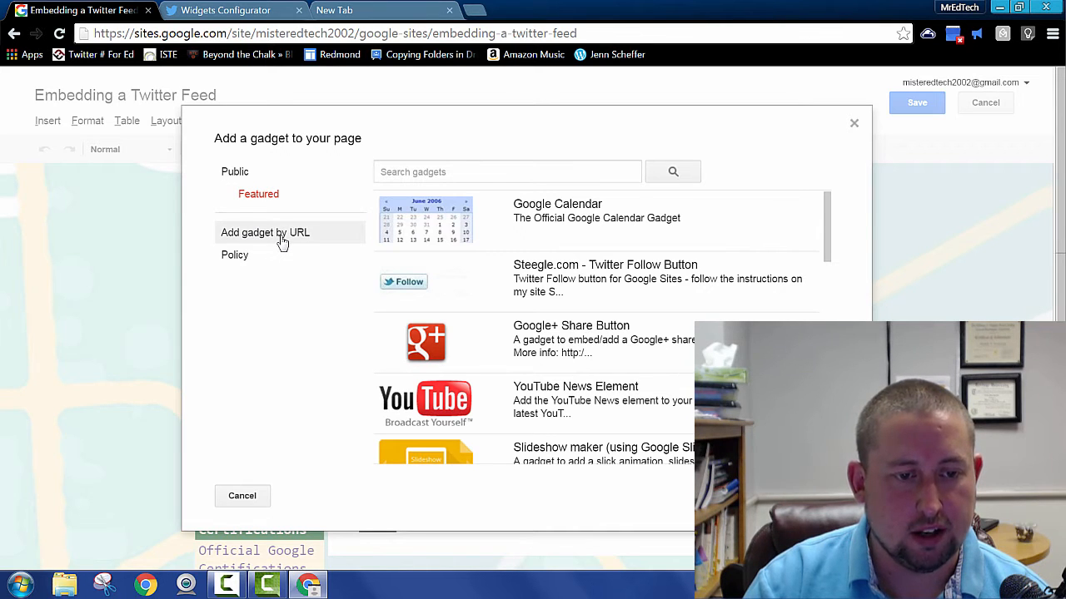
left_click(265, 233)
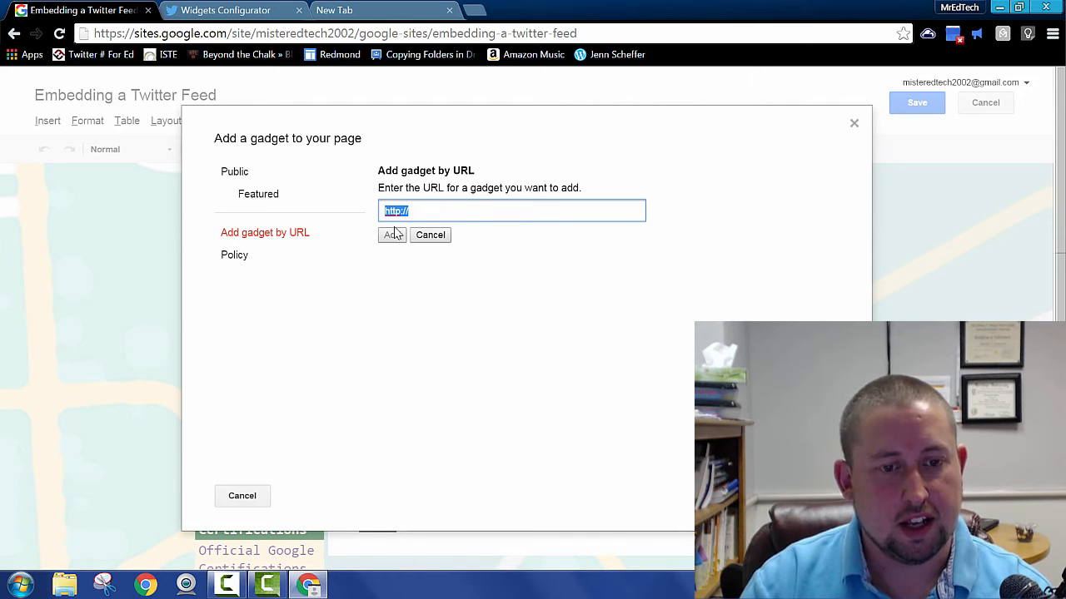
type("https://sites.google.com/site/misteredtech2002/TwitterEmbedFile2.xml")
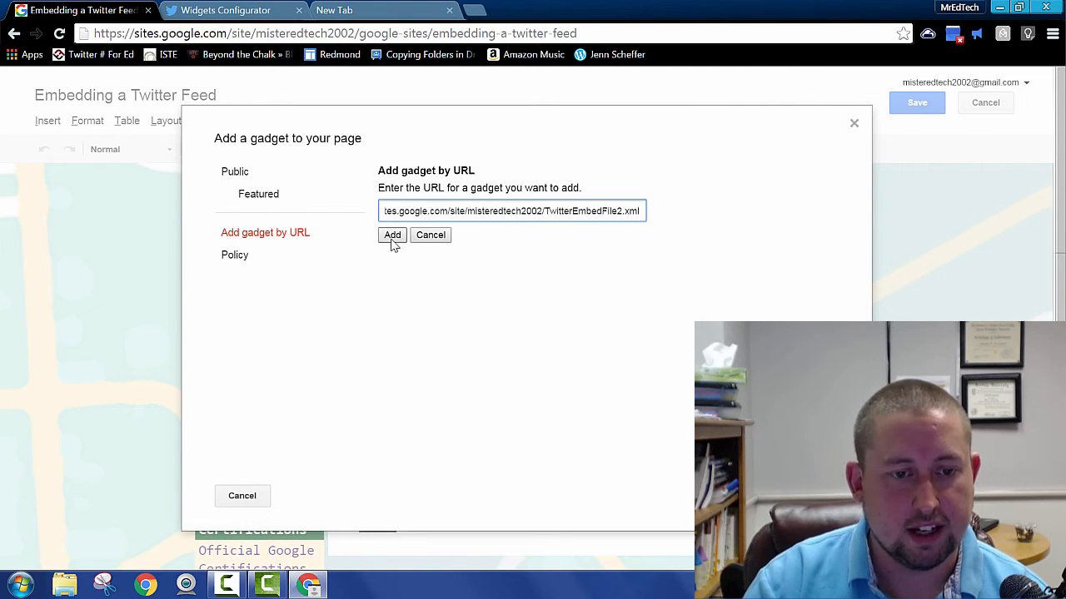
left_click(392, 235)
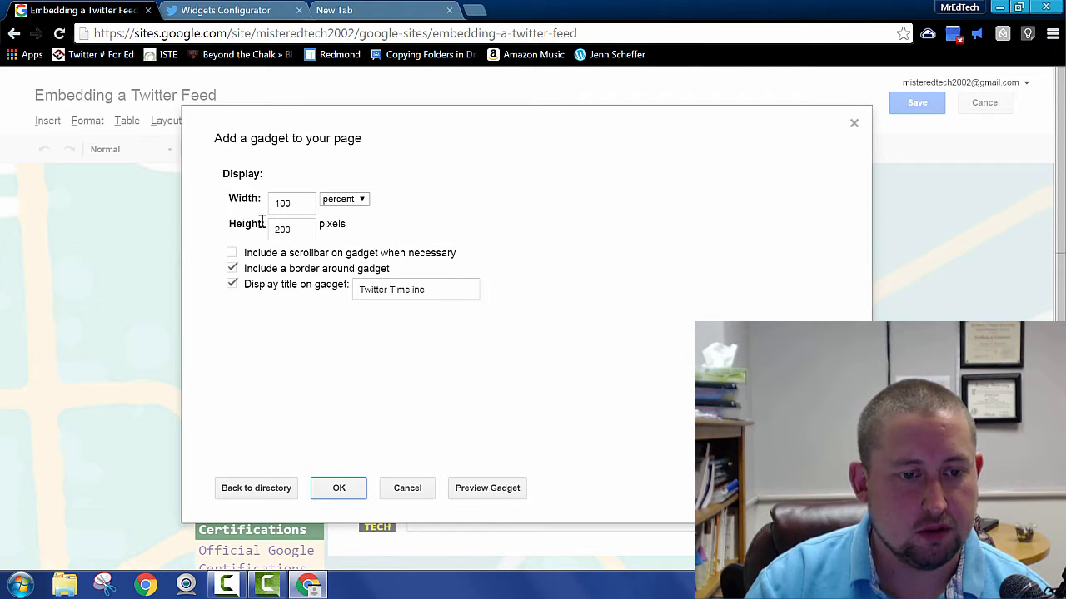
mouse_move(301, 339)
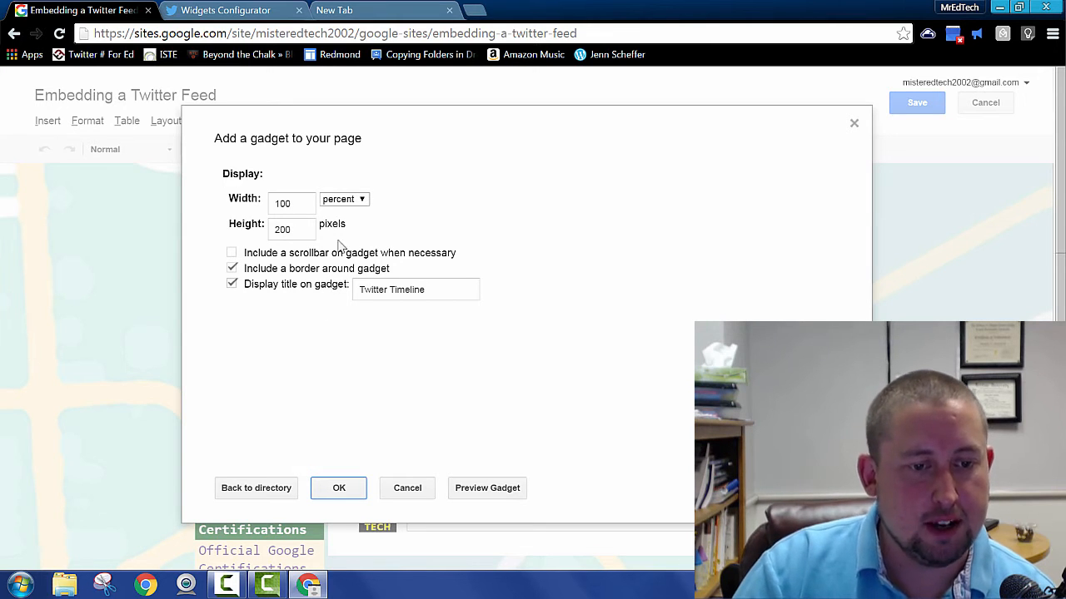
- Set the gadget width to 30 percent and height to 500 pixels
triple_click(291, 203)
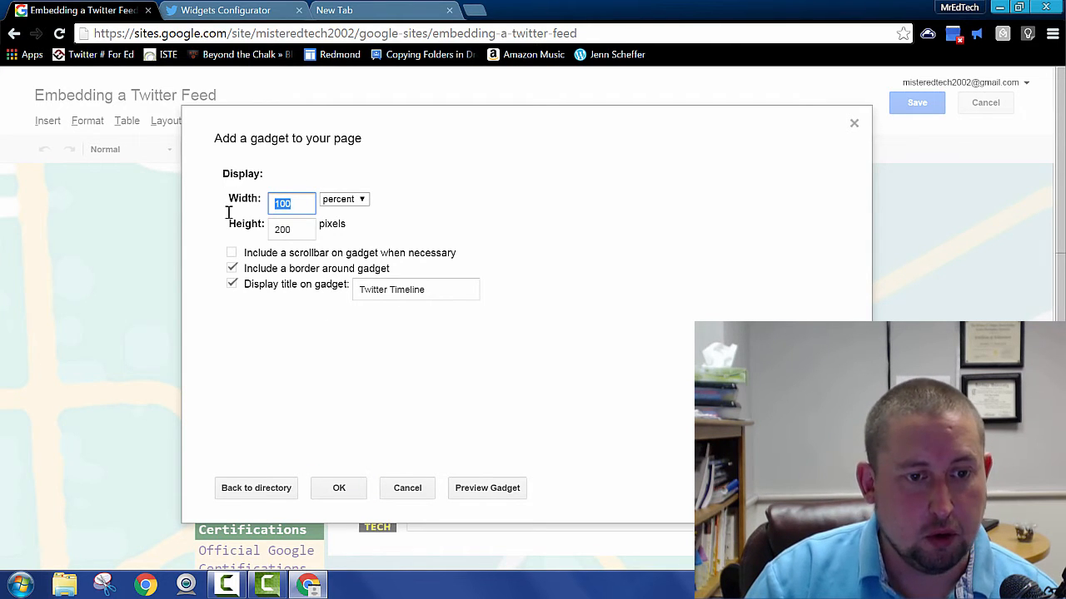
mouse_move(230, 218)
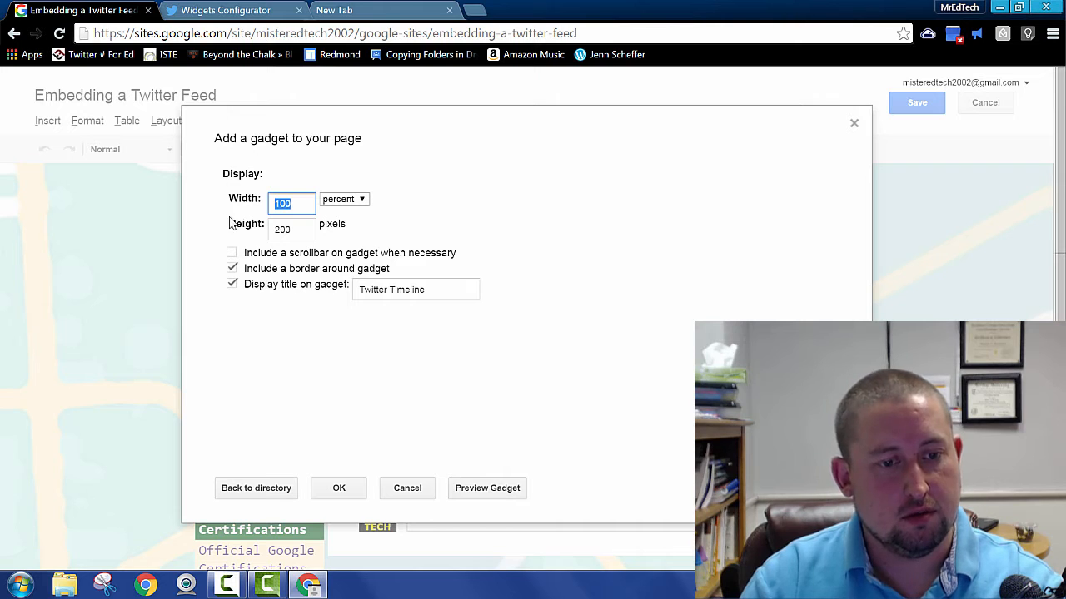
type("30")
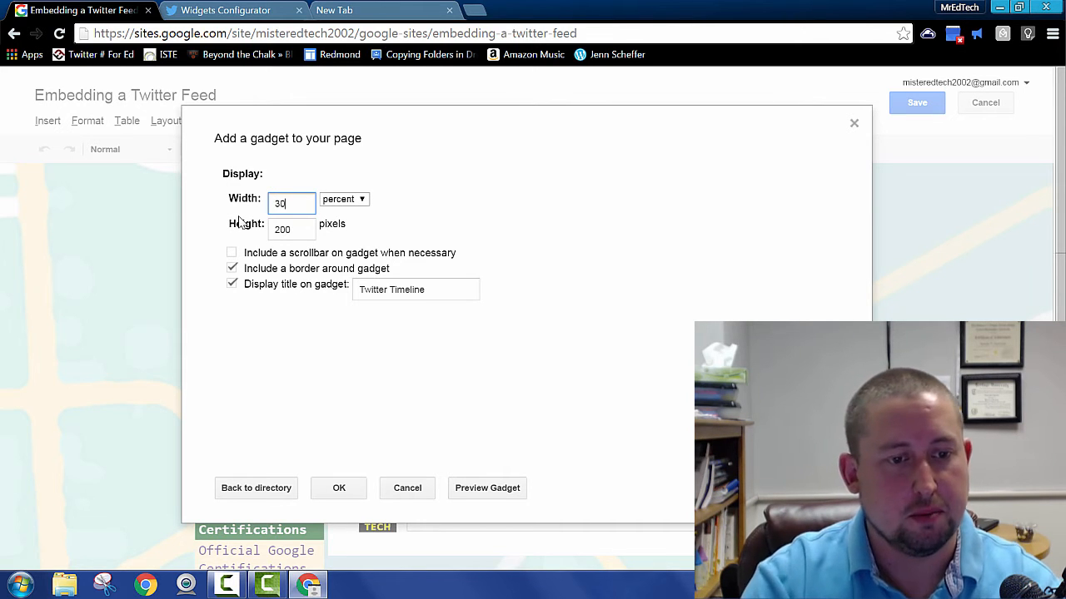
left_click(292, 229)
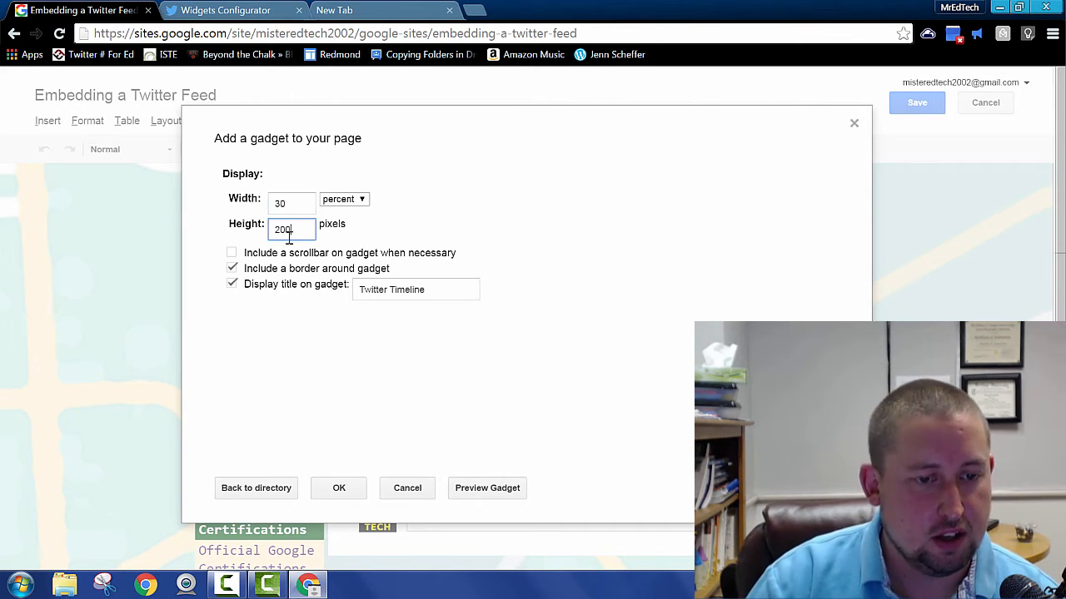
triple_click(290, 230)
type("500")
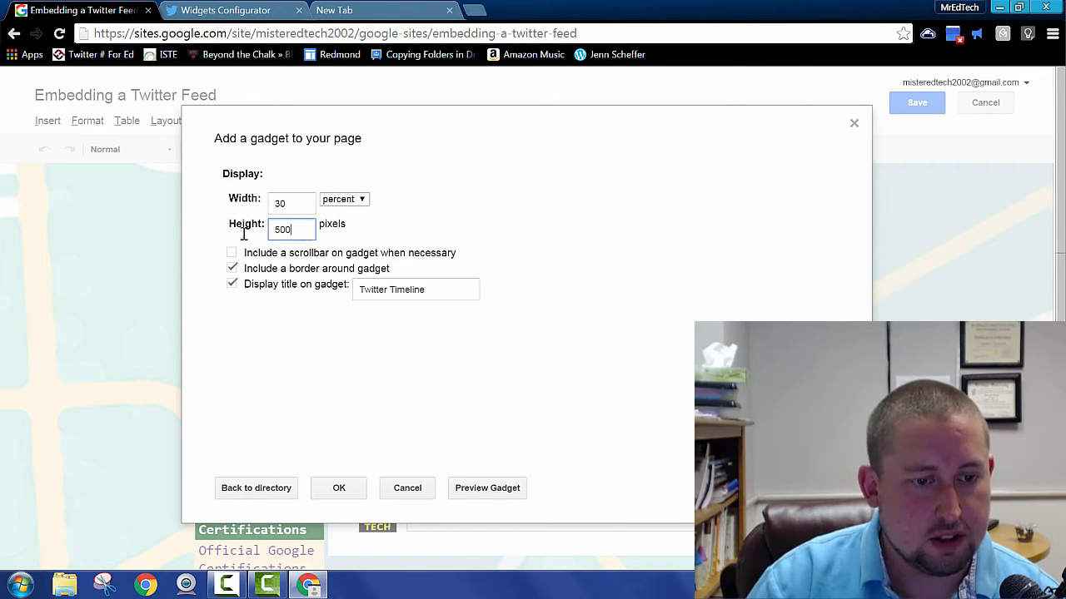
triple_click(291, 228)
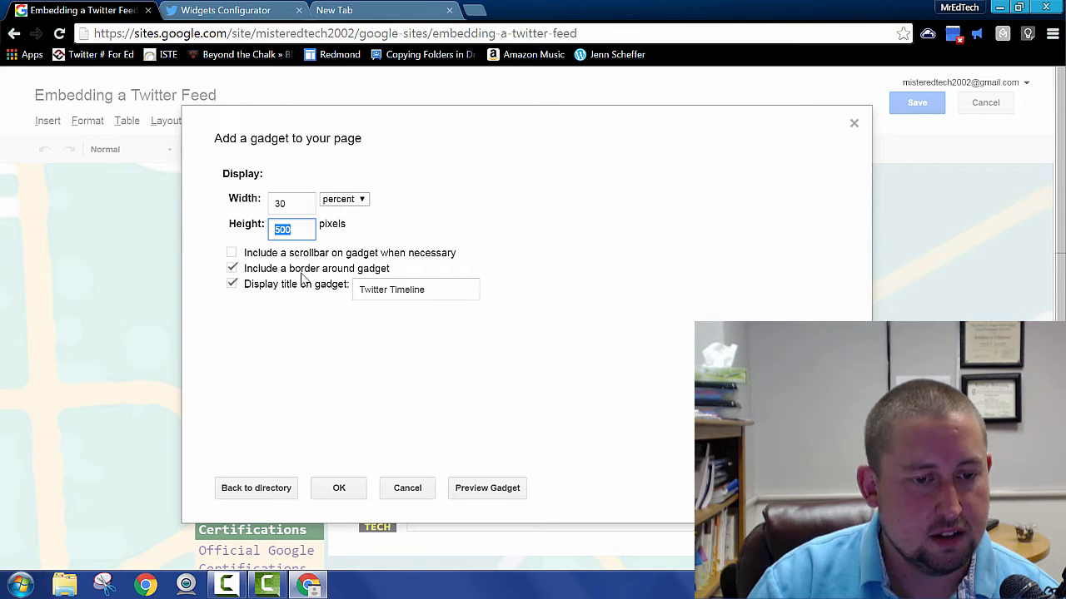
- Enable the scrollbar, turn off border and title, and insert the gadget
left_click(231, 252)
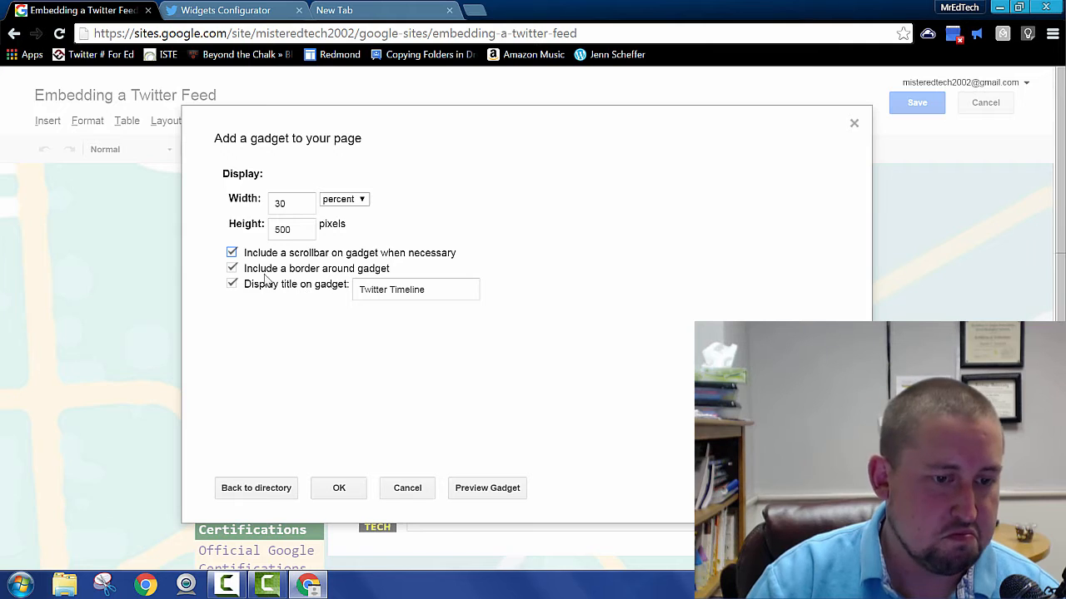
left_click(232, 268)
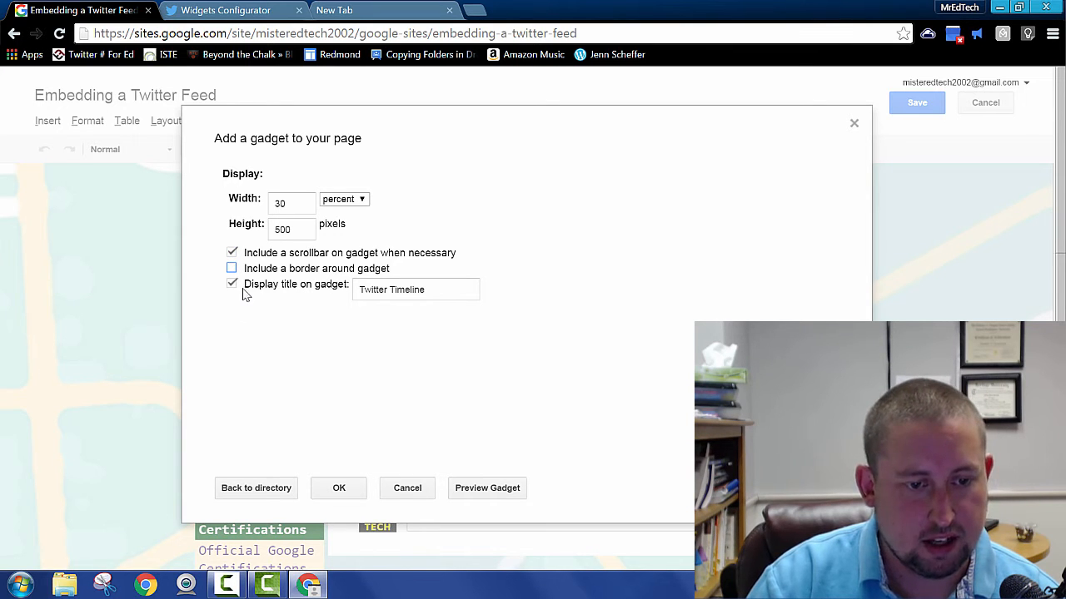
left_click(231, 284)
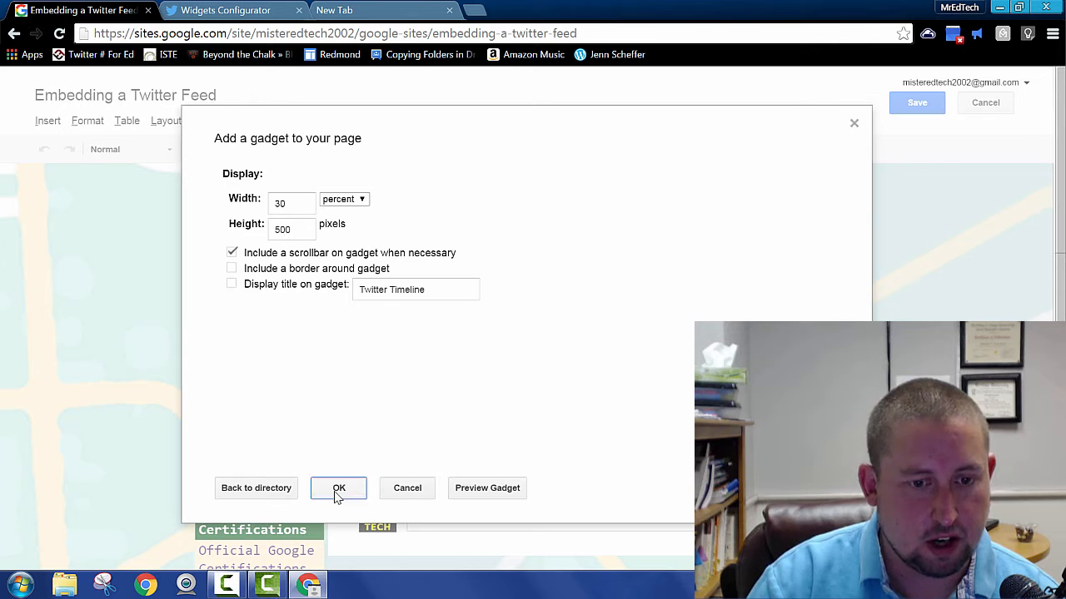
left_click(339, 488)
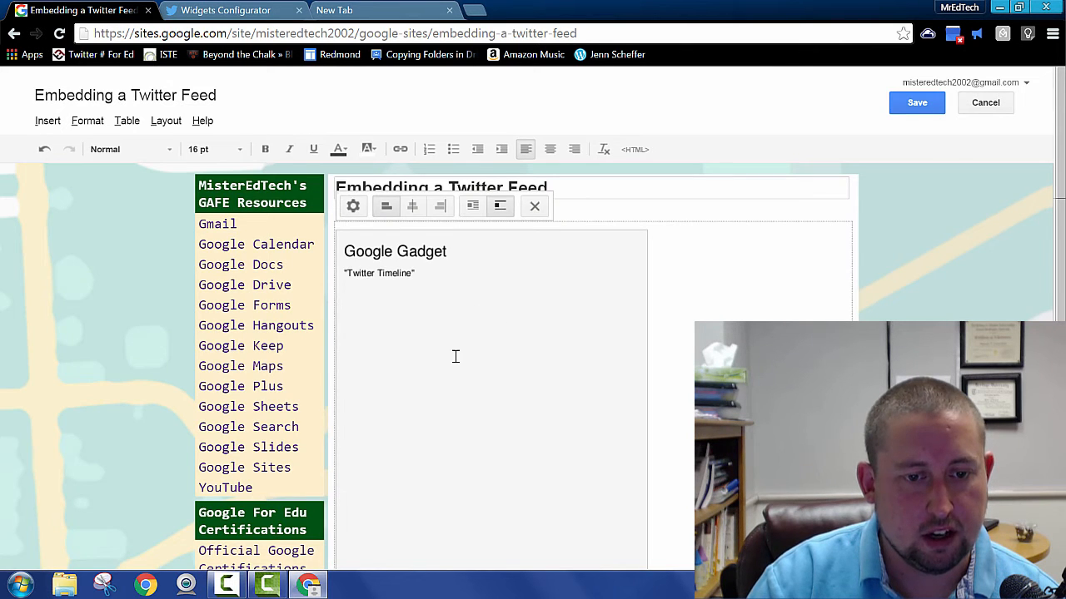
mouse_move(483, 370)
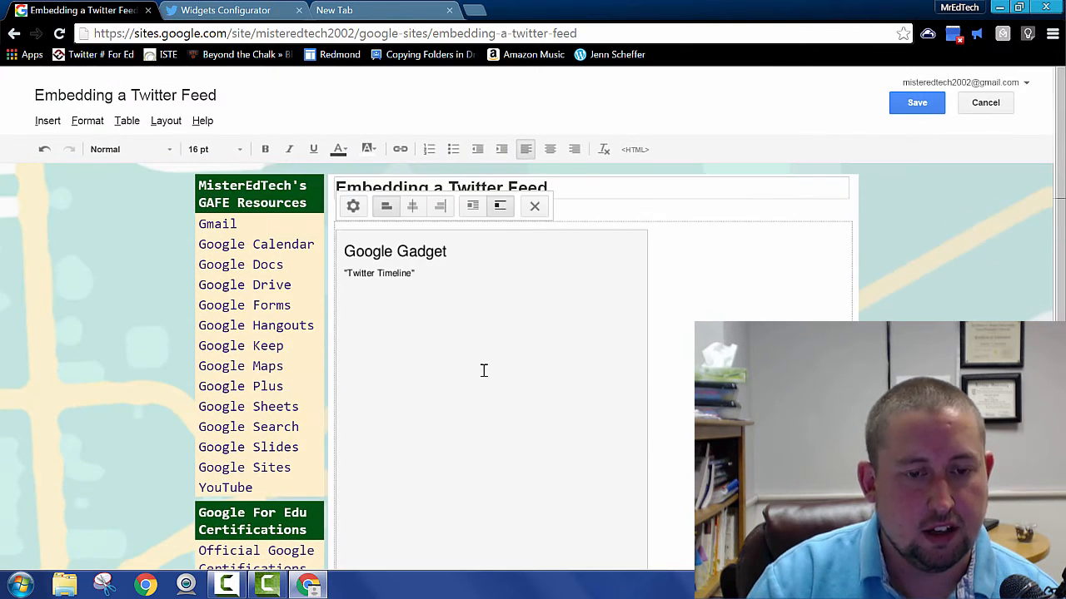
mouse_move(452, 338)
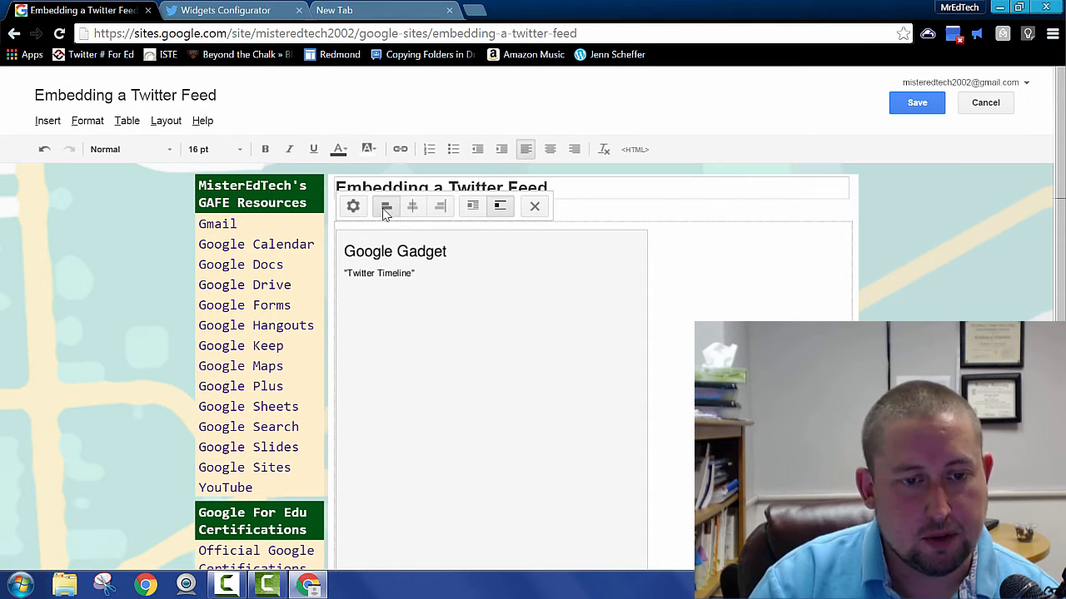
- Reopen and close the gadget settings, then turn on text wrap around the gadget
left_click(352, 206)
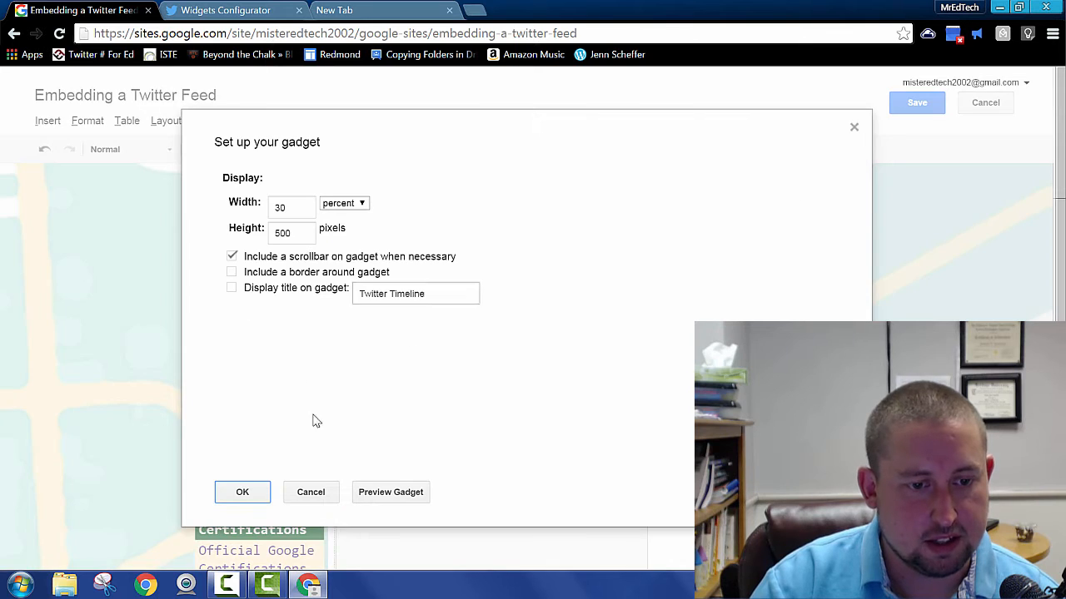
left_click(243, 492)
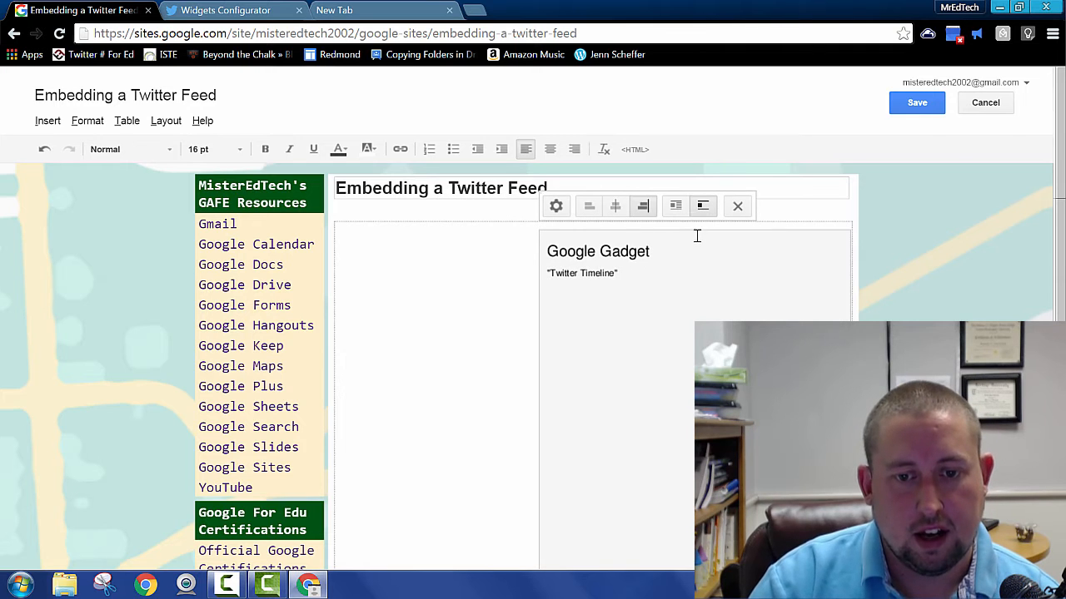
mouse_move(675, 205)
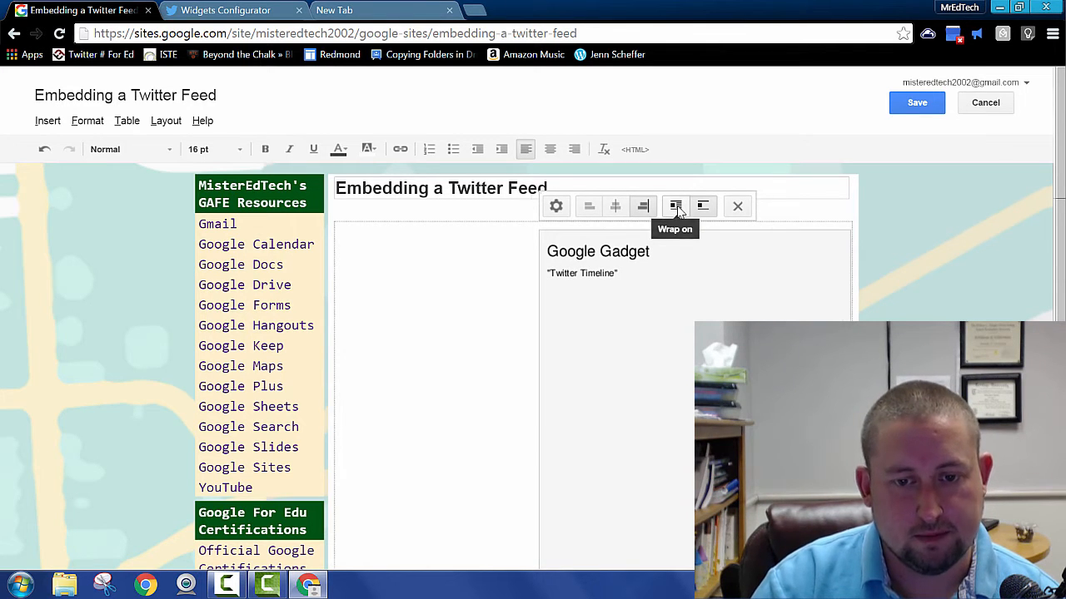
left_click(675, 205)
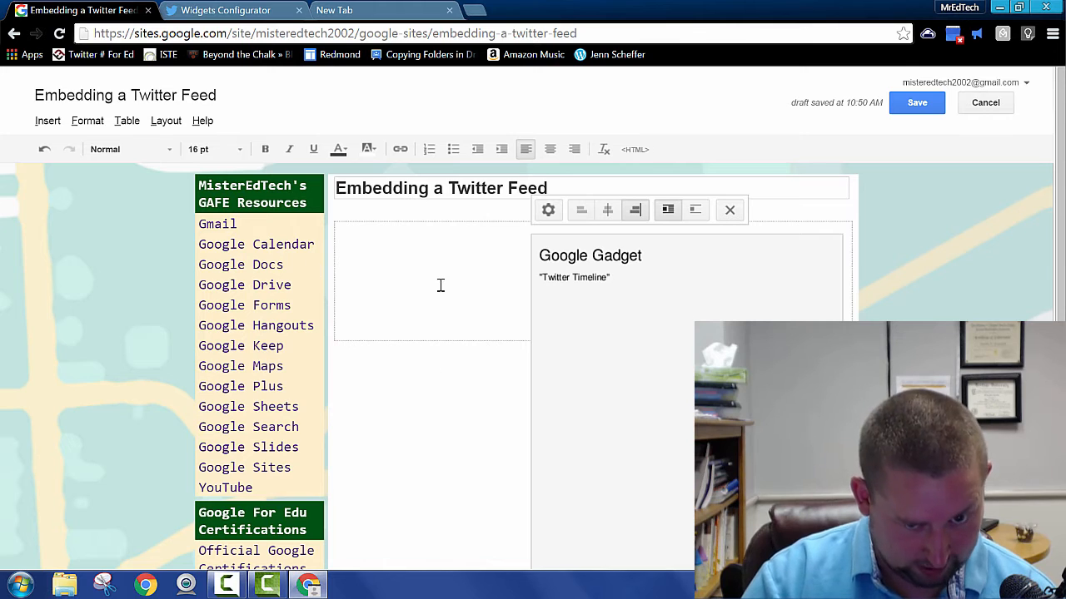
mouse_move(917, 102)
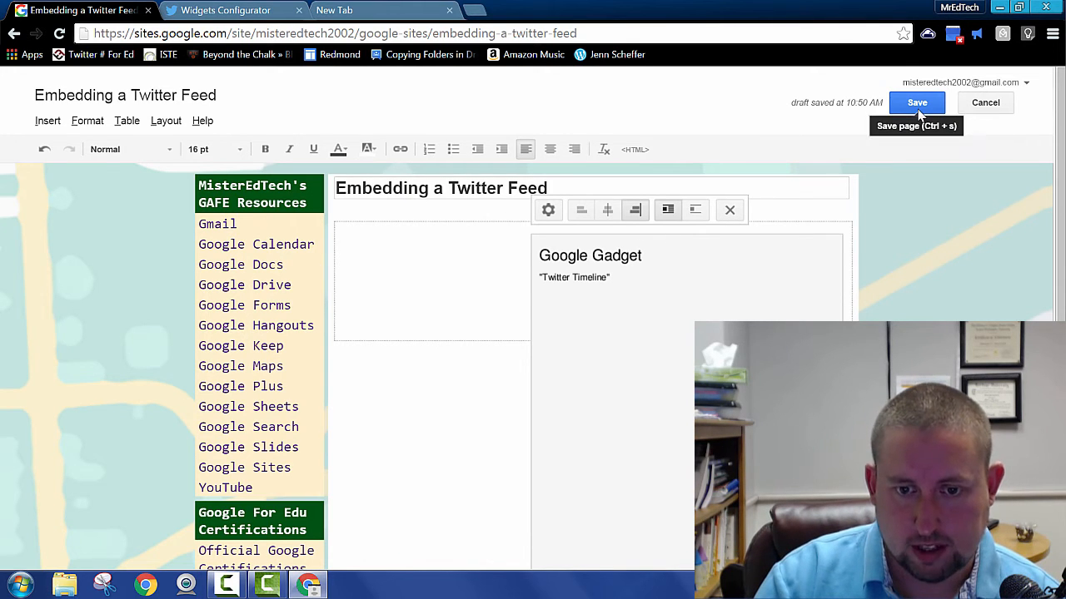
mouse_move(730, 210)
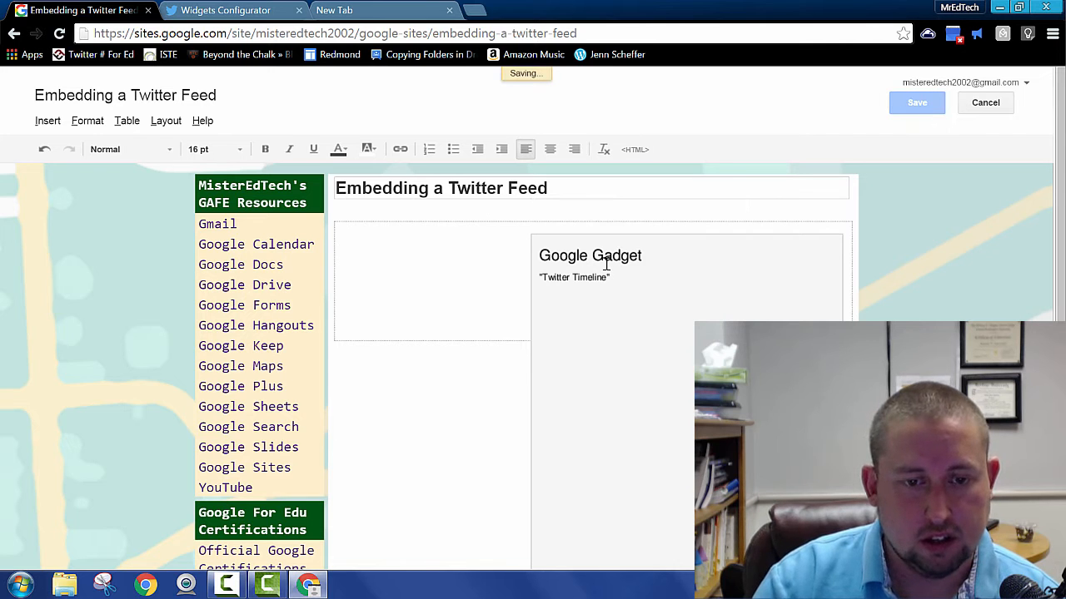
left_click(916, 103)
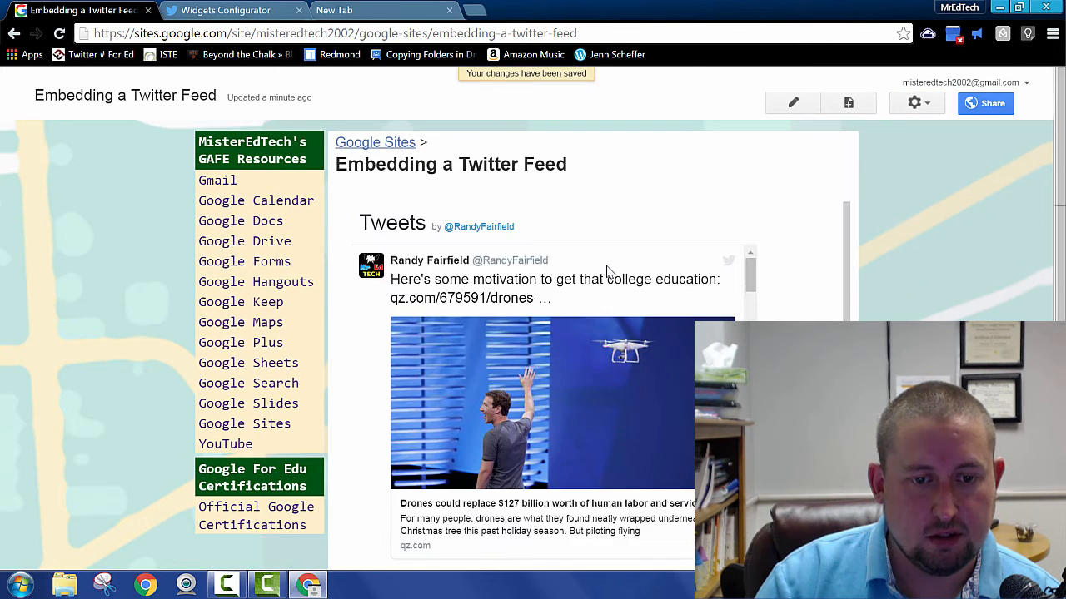
scroll("down", 3)
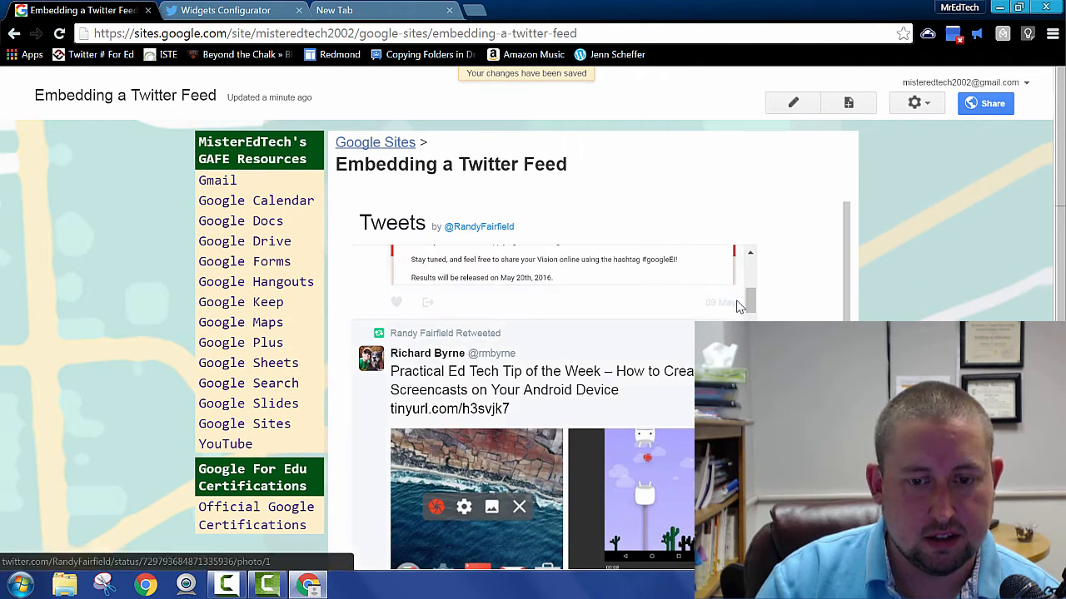
scroll("down", 3)
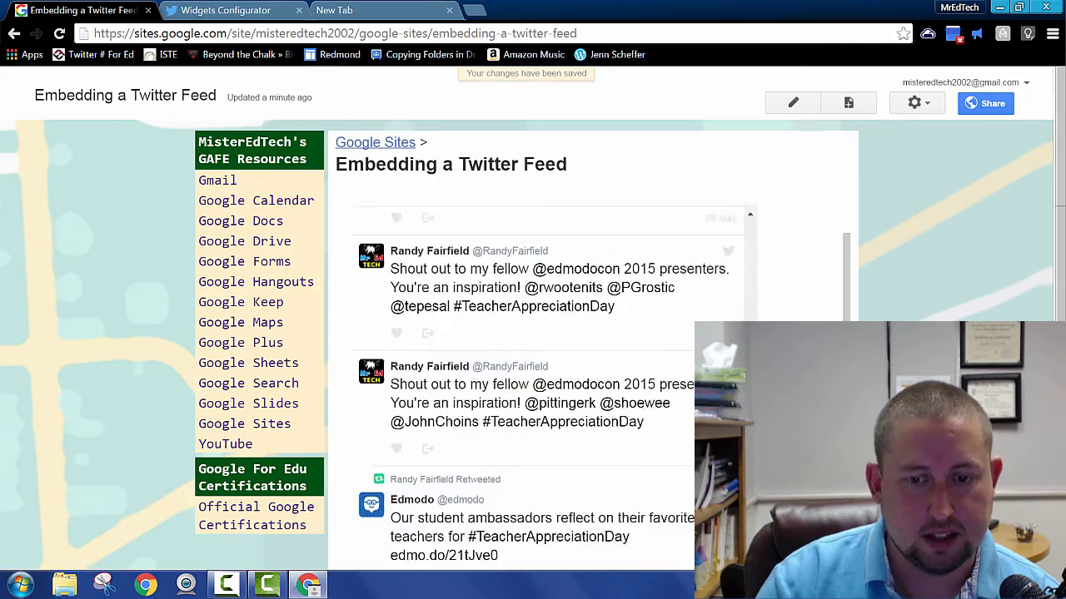
scroll("down", 3)
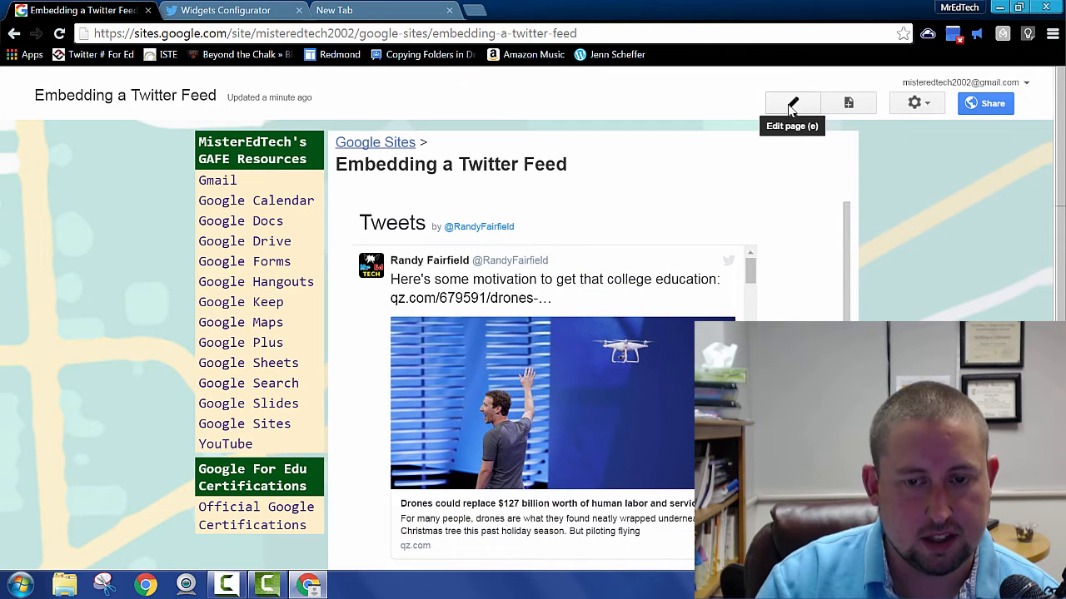
- Edit the page, resize the Twitter Timeline gadget to 25 percent, and turn wrap on
left_click(792, 103)
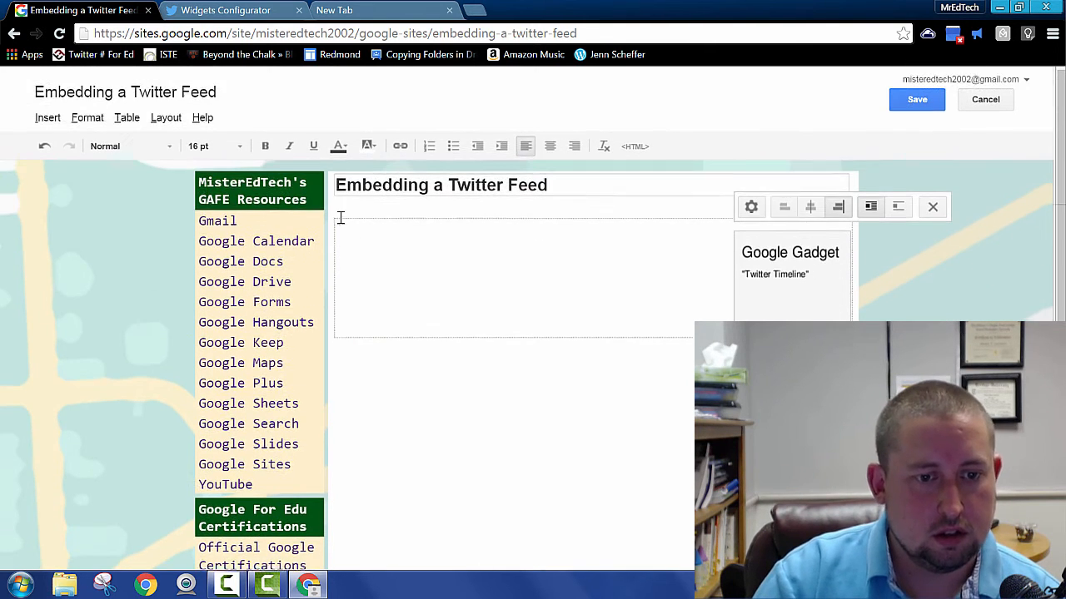
left_click(165, 119)
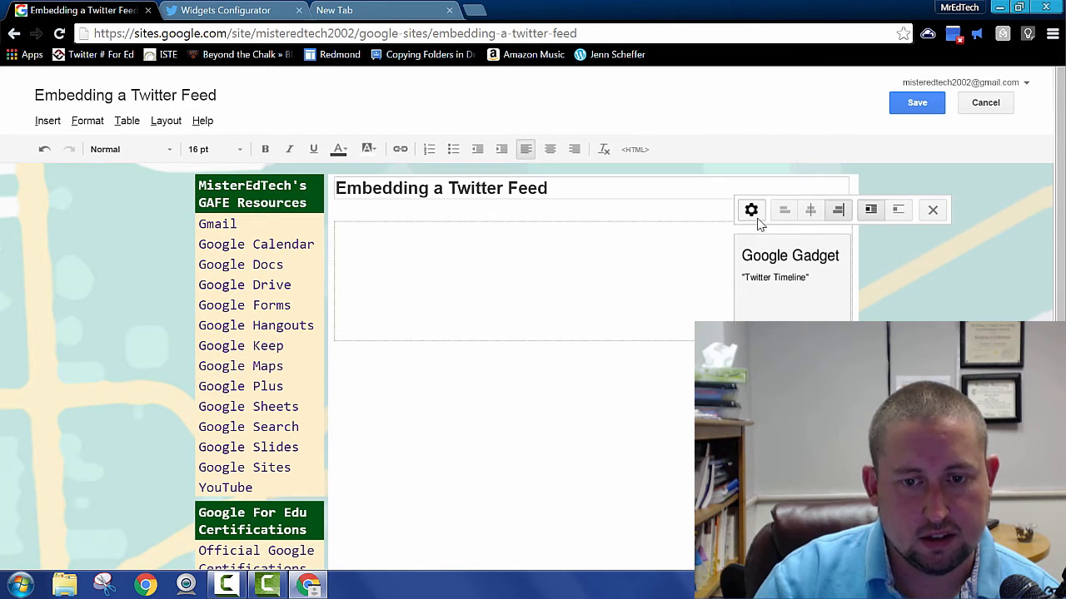
left_click(750, 209)
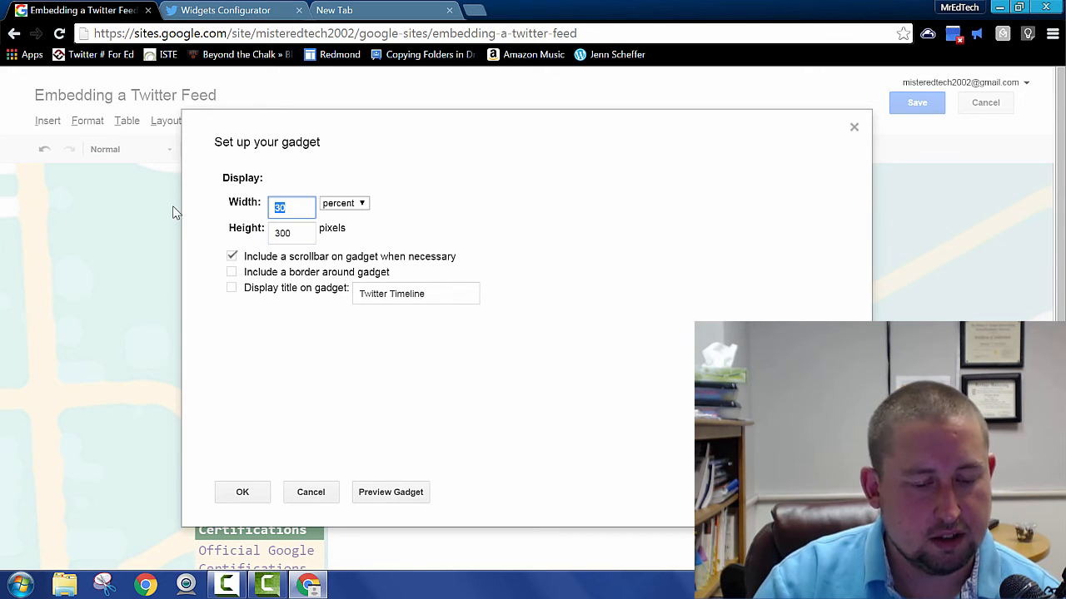
type("25")
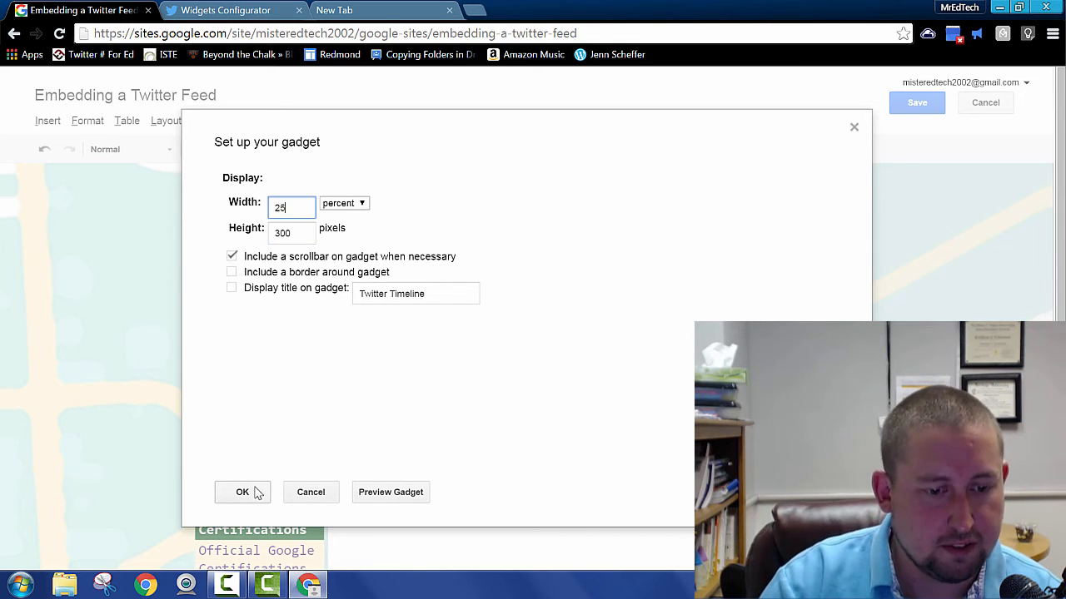
left_click(242, 492)
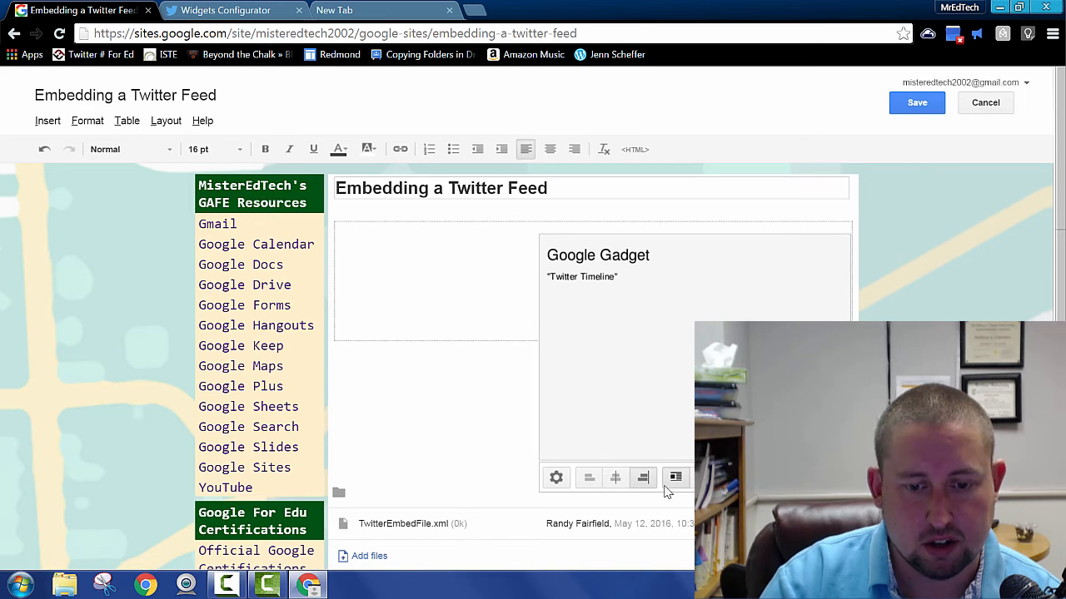
mouse_move(675, 477)
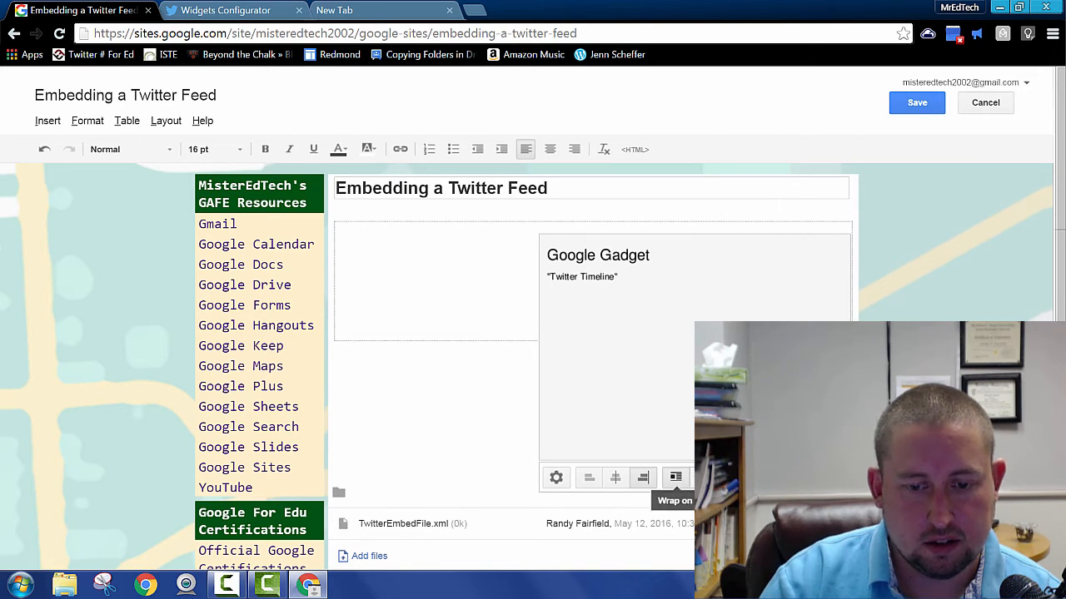
left_click(917, 102)
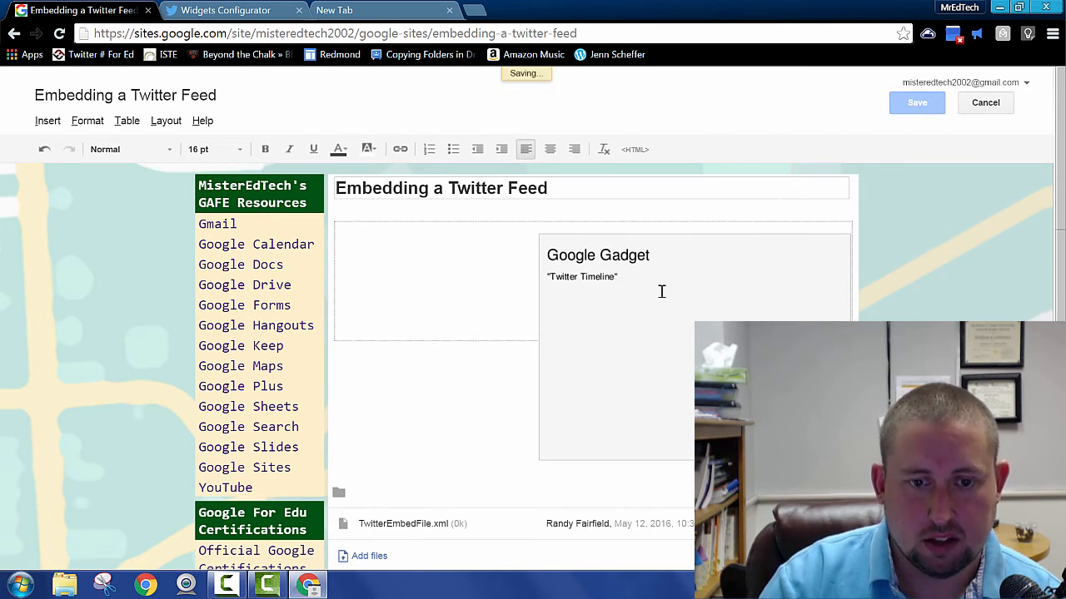
- Finish saving and scroll down to view Randy Fairfield's tweet timeline
left_click(916, 102)
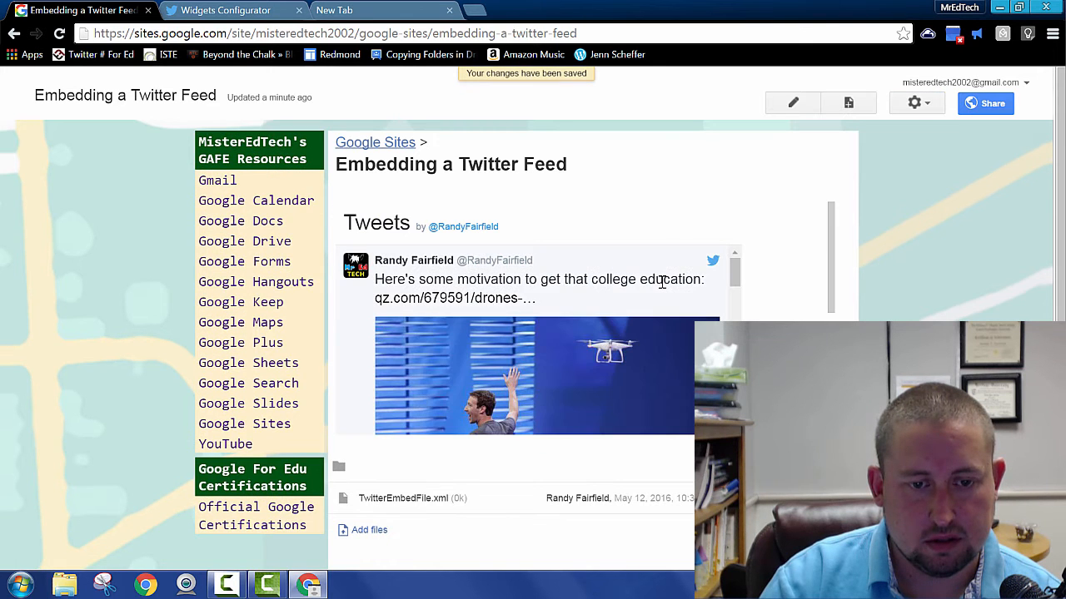
scroll("down", 3)
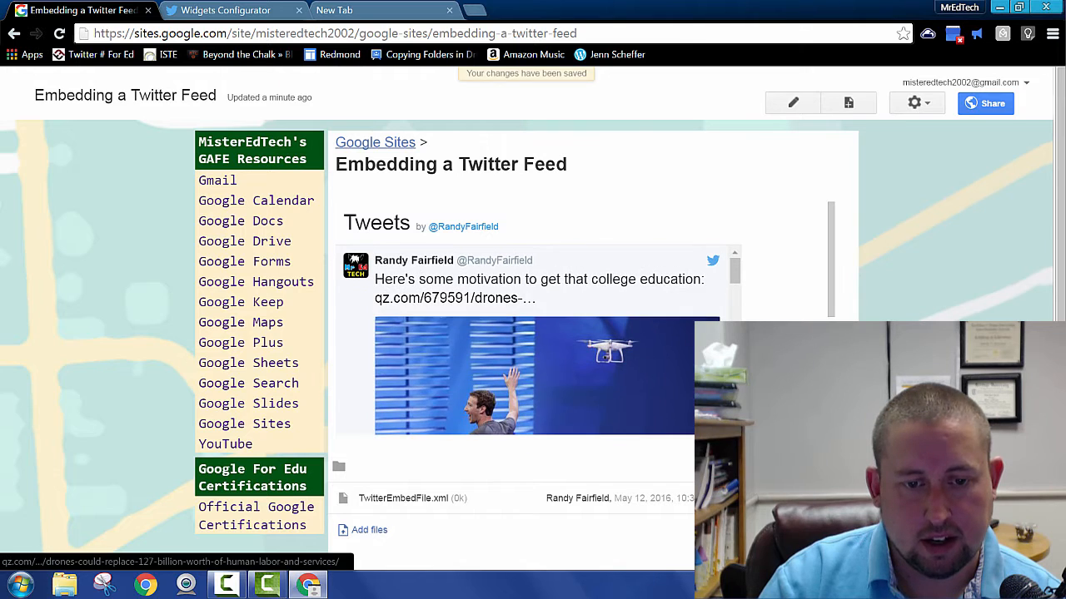
mouse_move(792, 103)
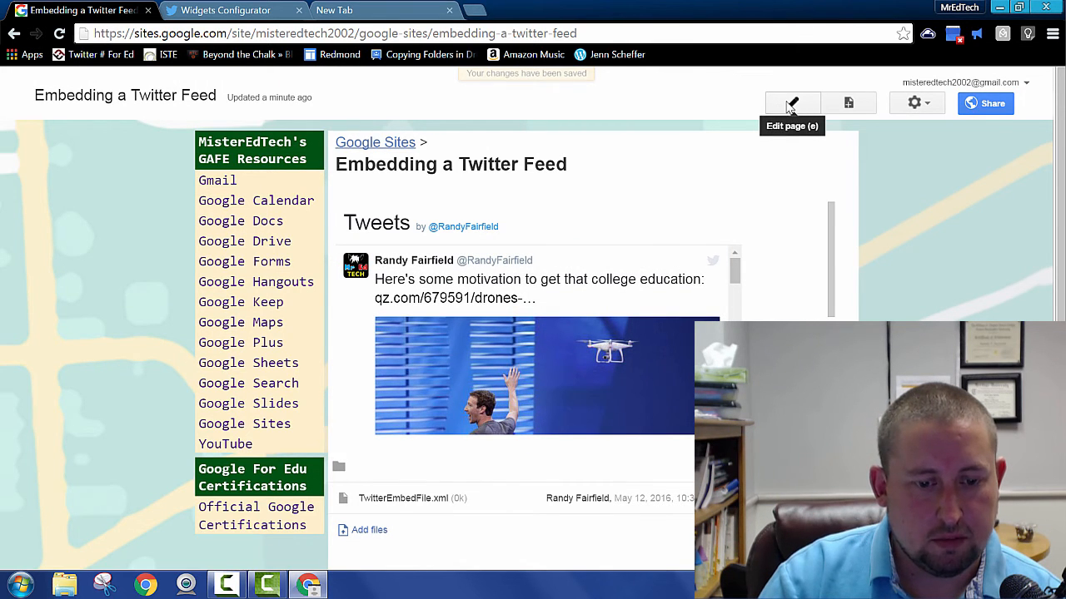
- Edit the gadget's width to 15 percent and save the page
left_click(791, 103)
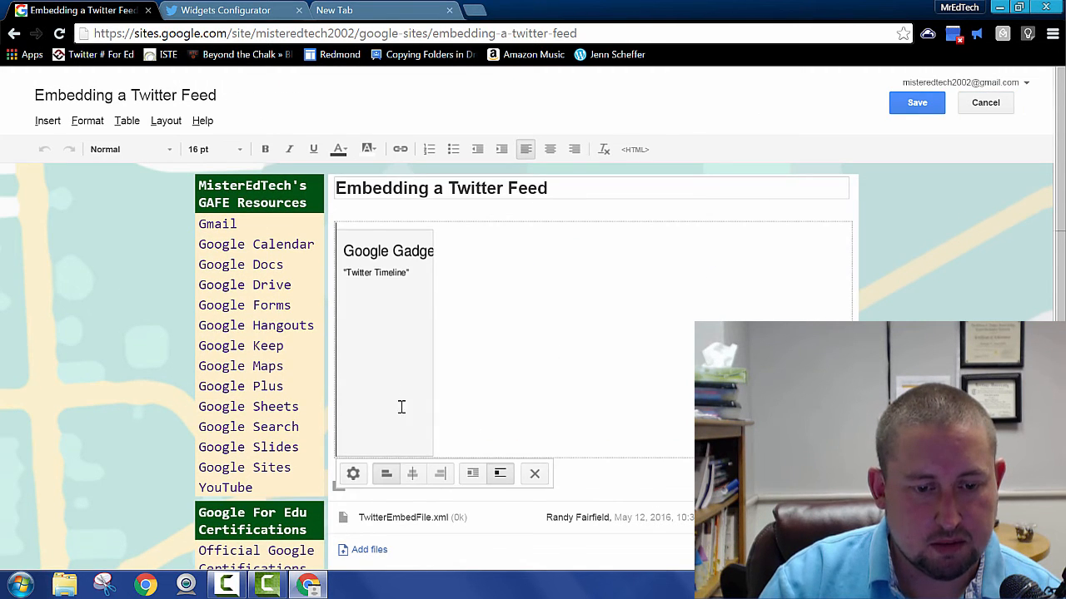
left_click(499, 473)
type("15")
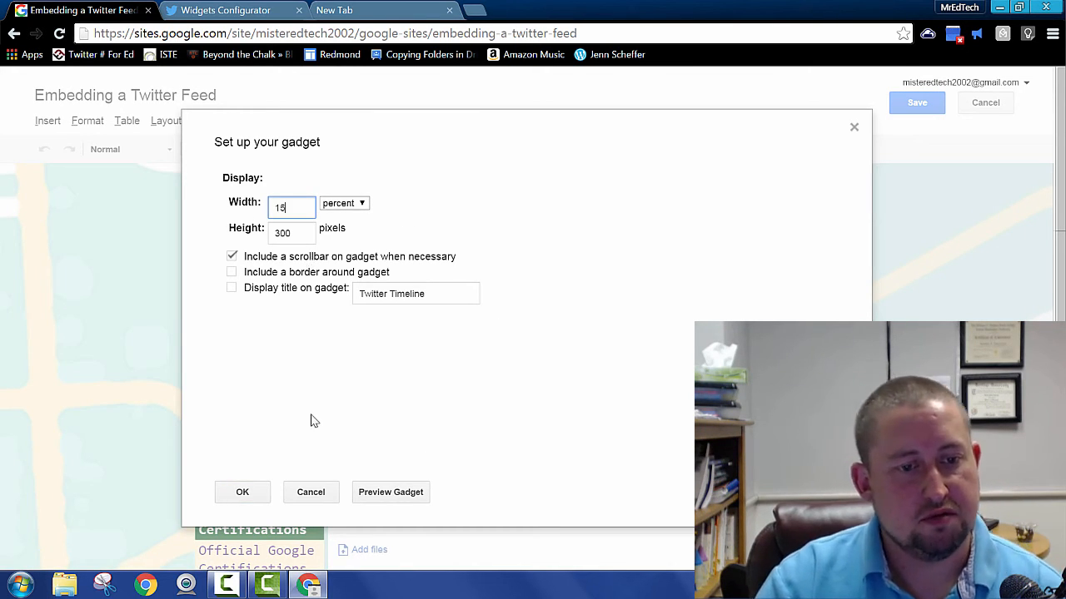
left_click(242, 492)
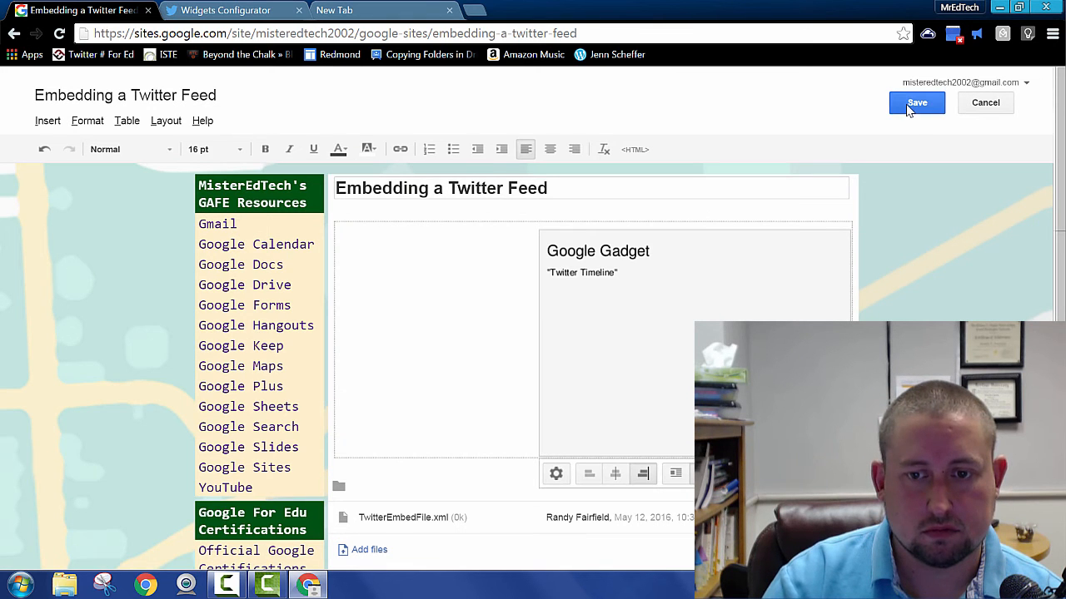
left_click(917, 103)
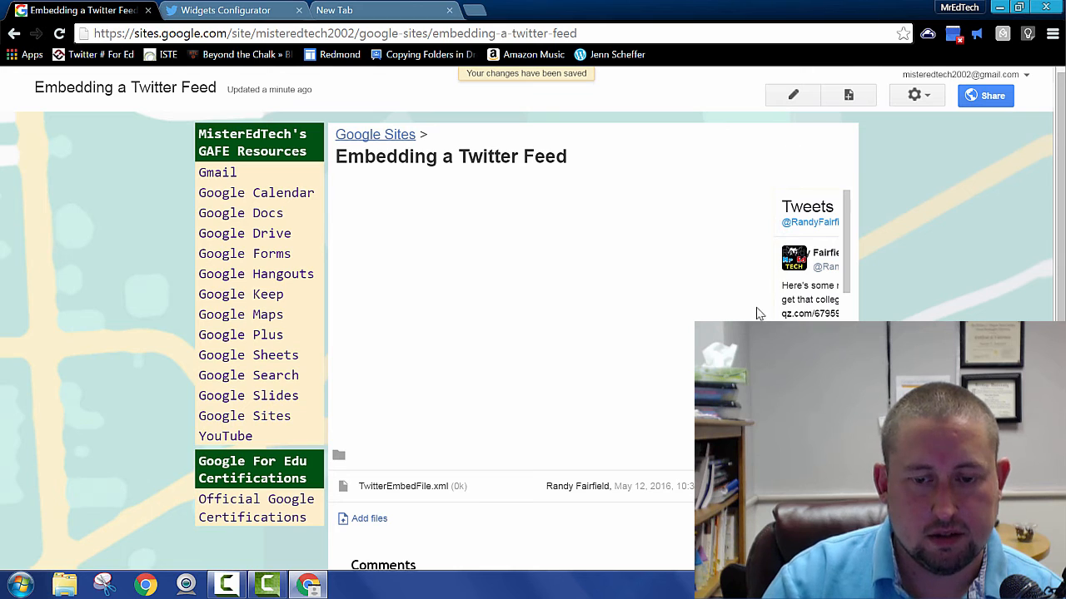
- Re-edit the gadget width to 30 percent and save again
left_click(792, 94)
type("3")
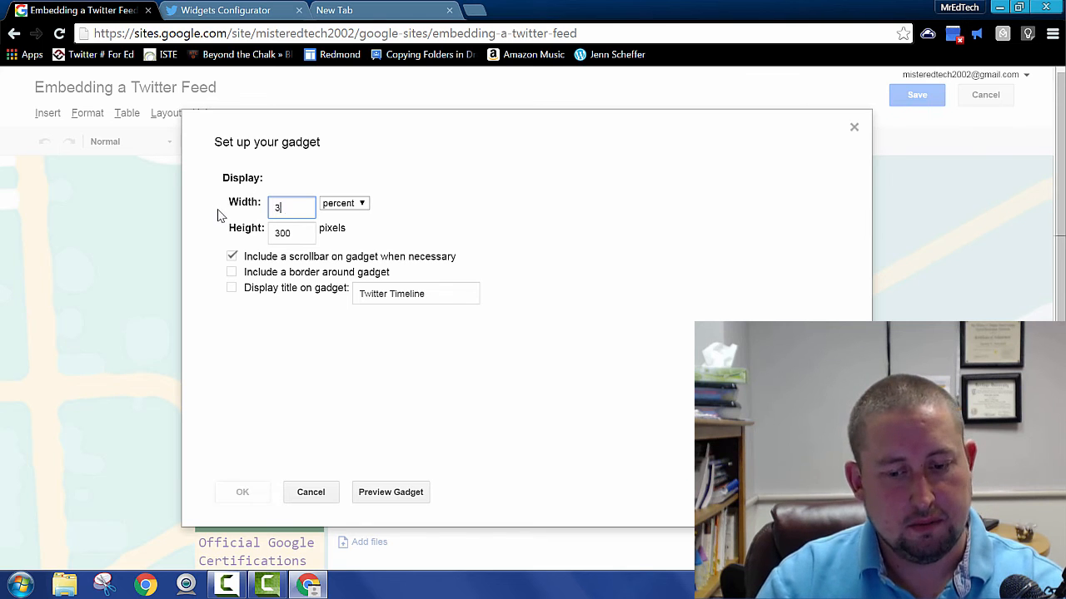
left_click(242, 492)
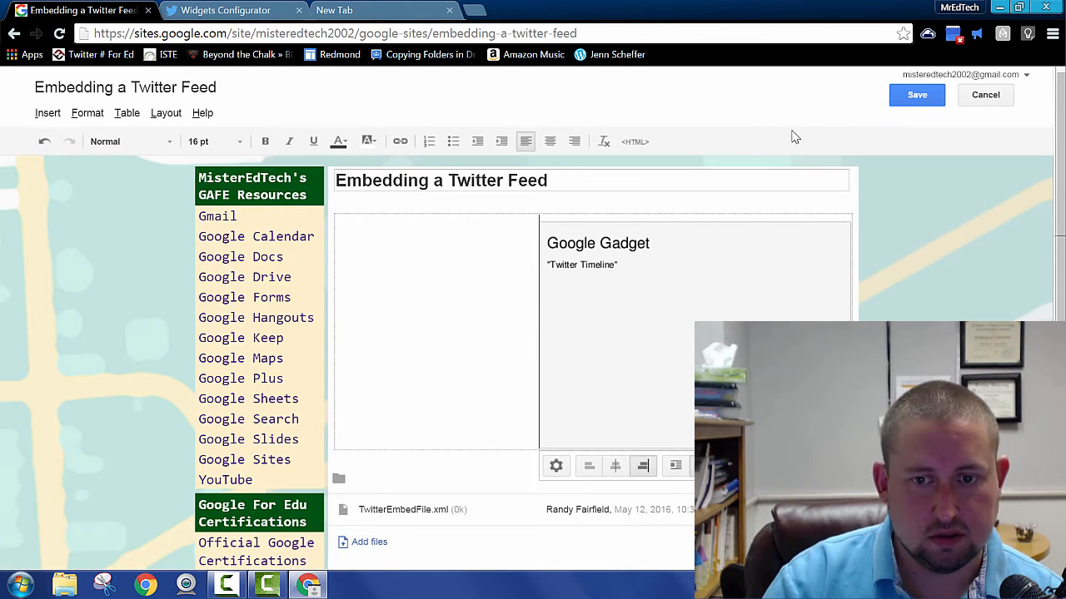
left_click(916, 94)
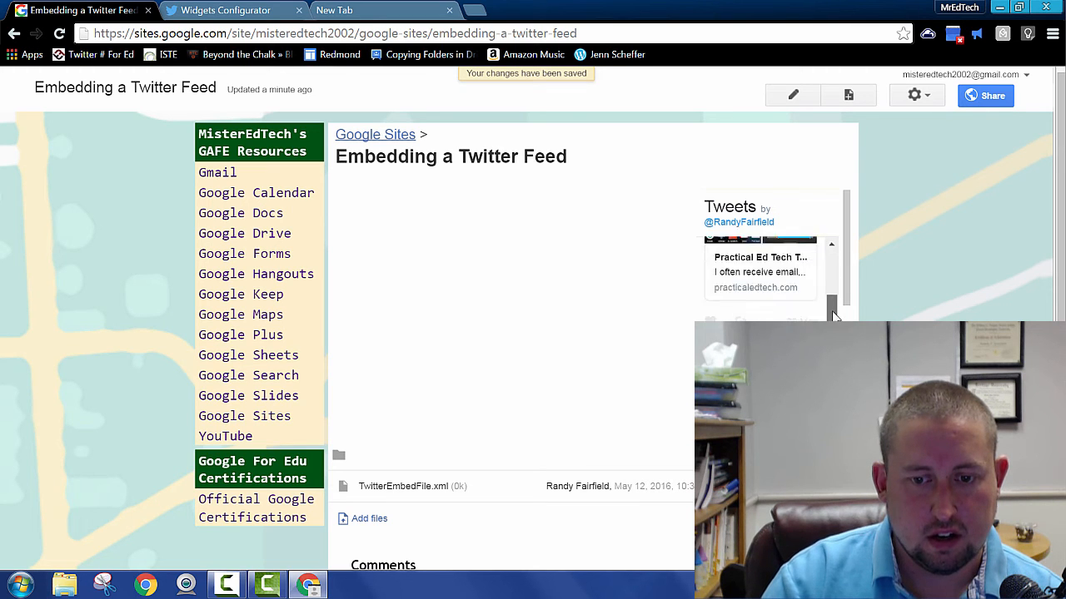
scroll("down", 3)
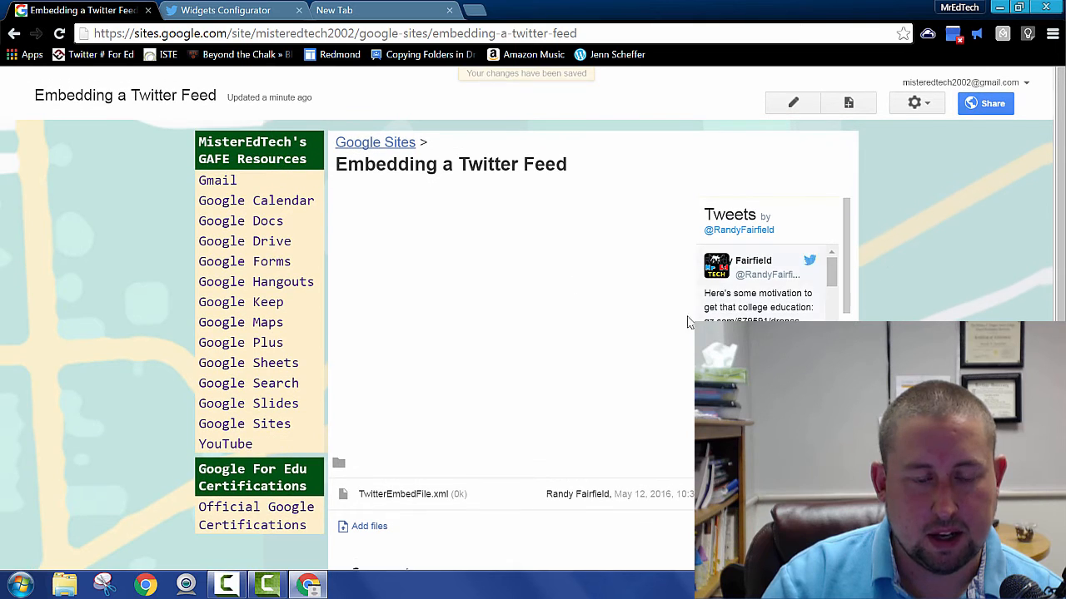
mouse_move(627, 353)
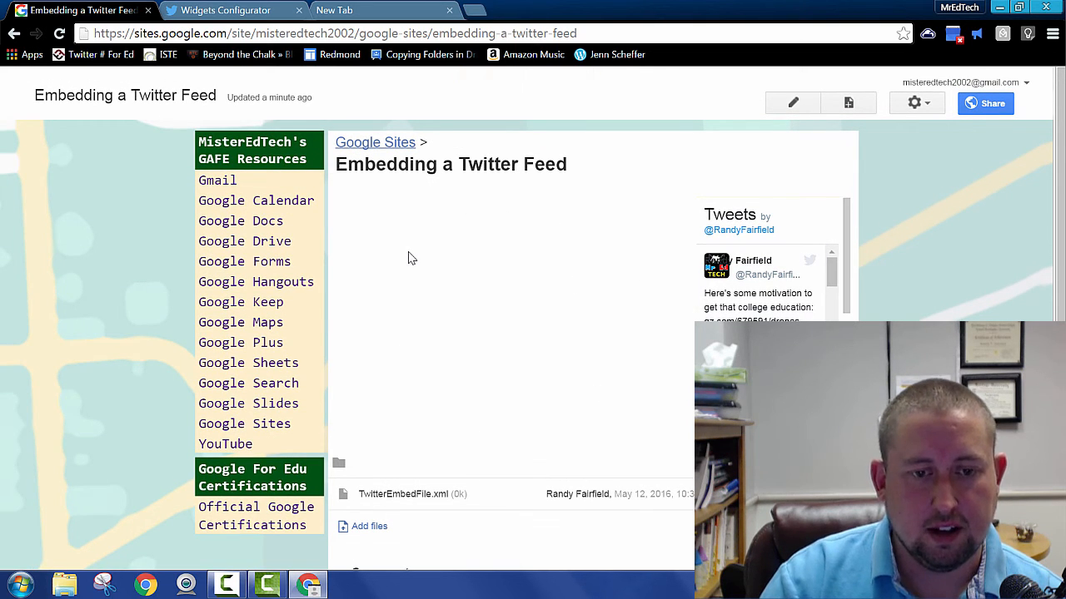
mouse_move(511, 370)
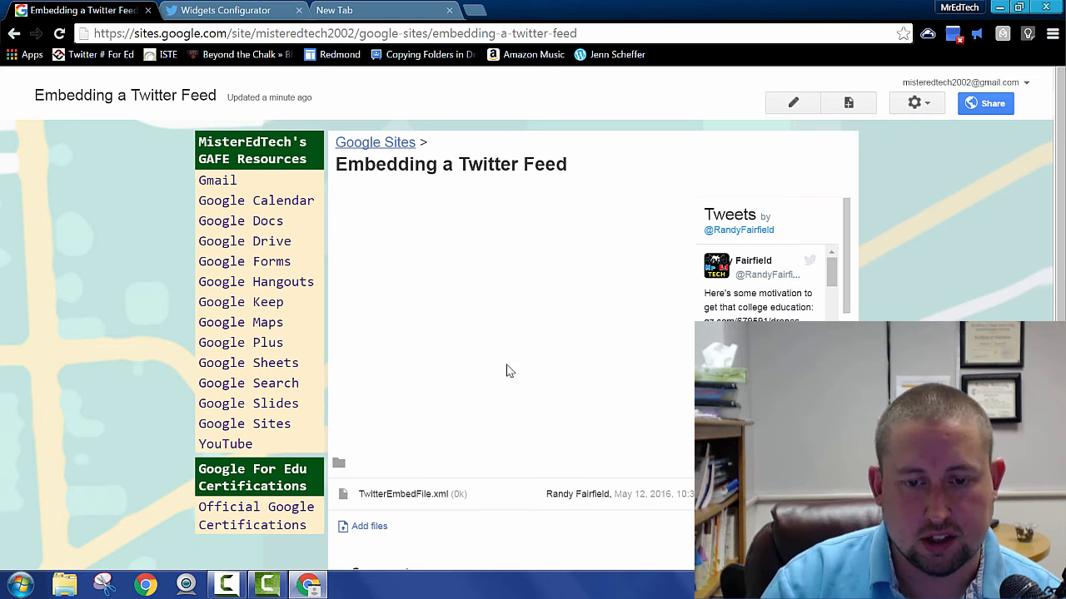
mouse_move(551, 346)
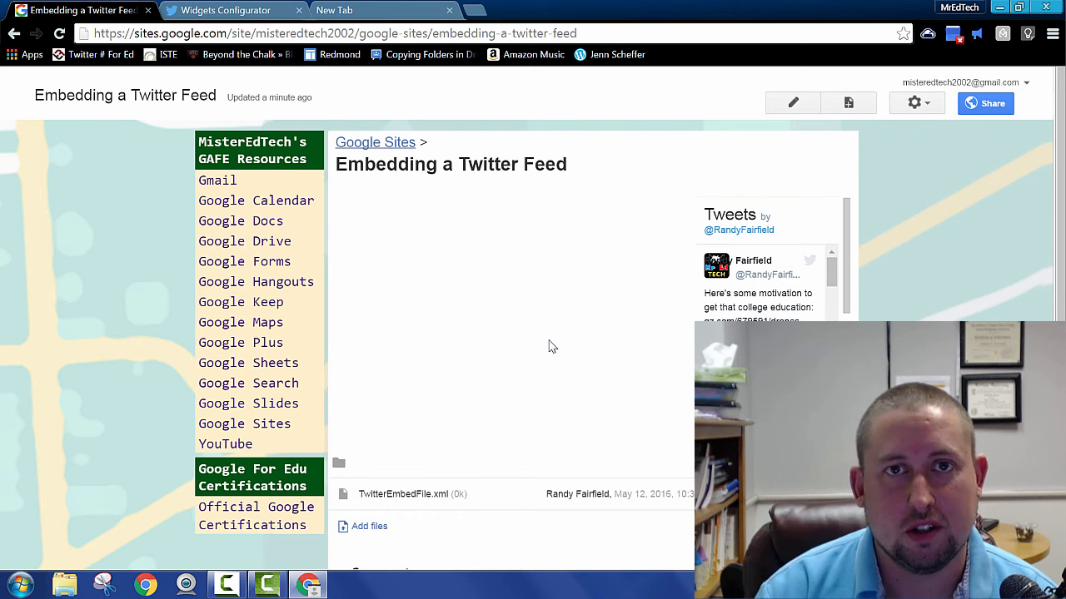
scroll("down", 3)
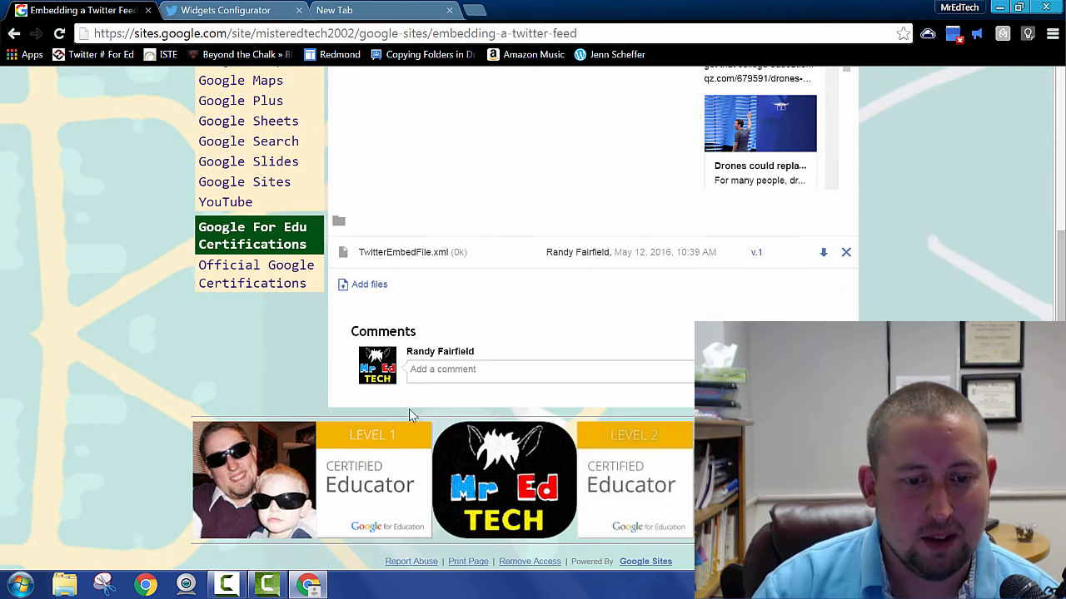
left_click(549, 369)
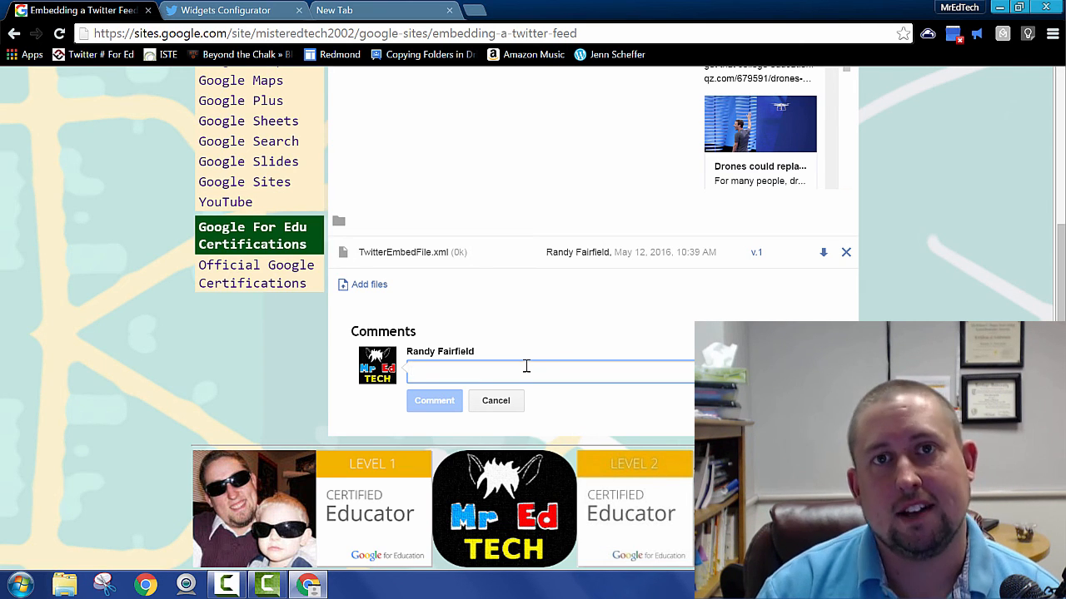
scroll("up", 3)
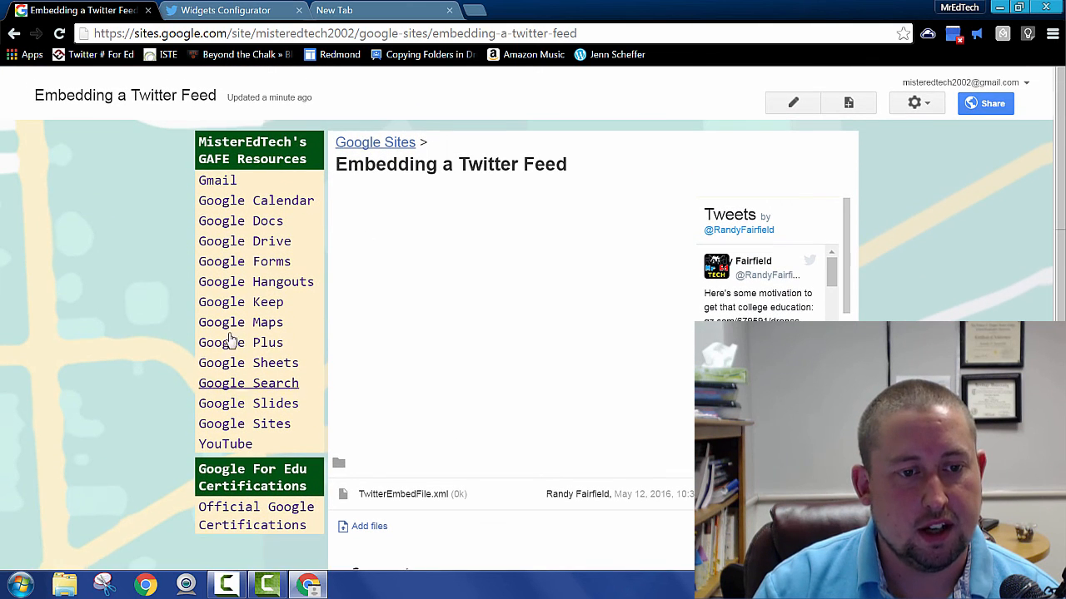
mouse_move(452, 338)
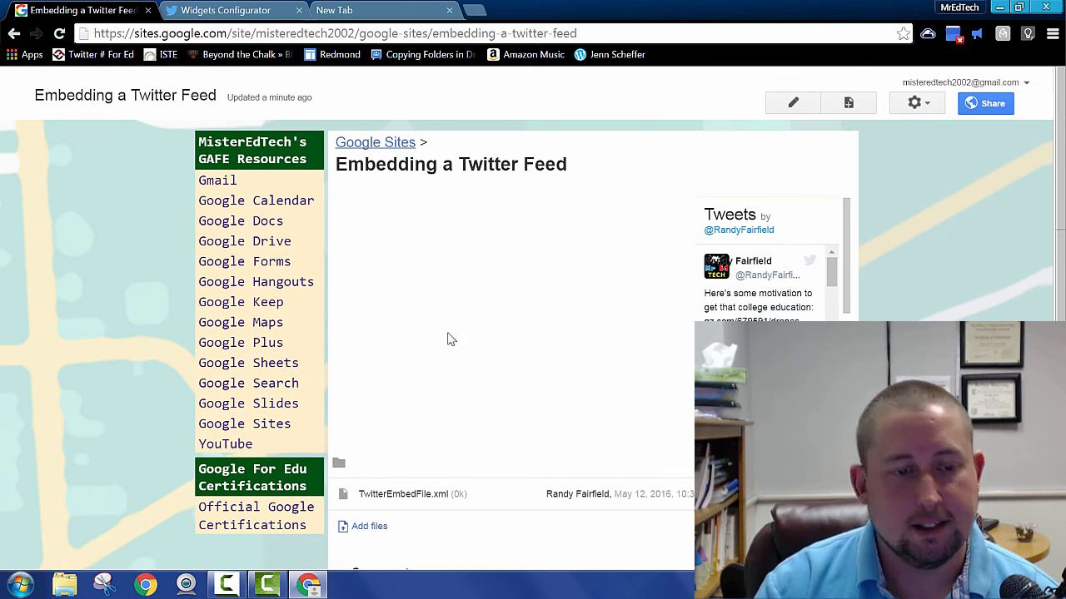
mouse_move(376, 323)
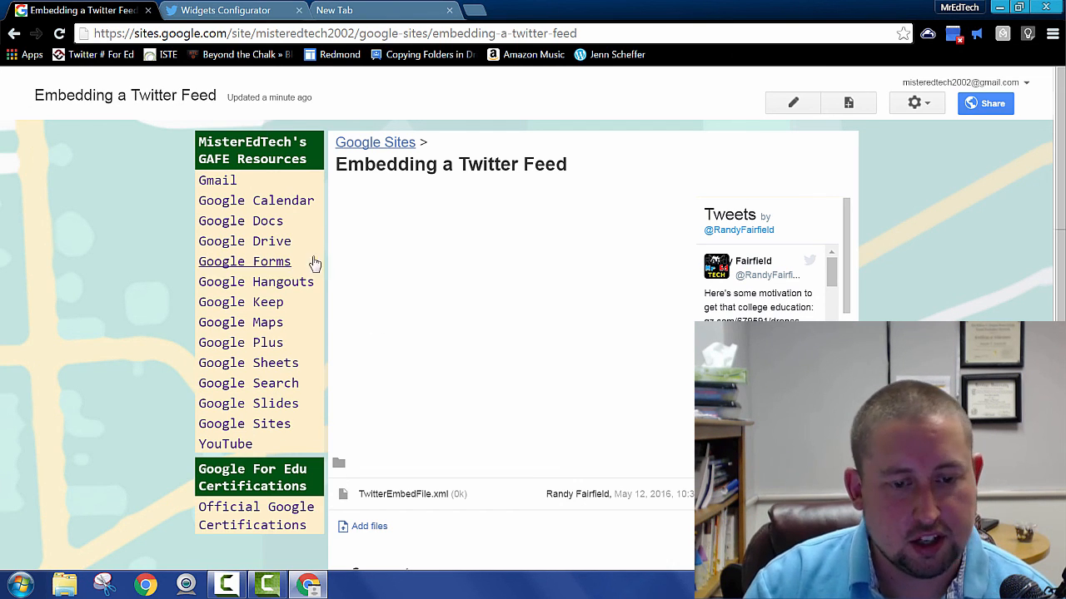
mouse_move(572, 419)
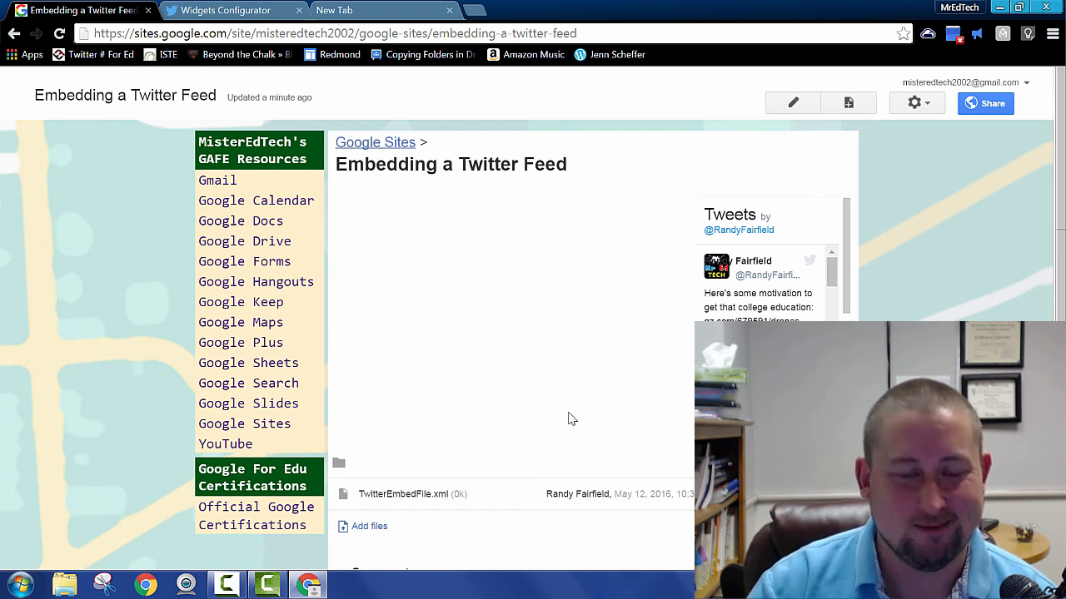